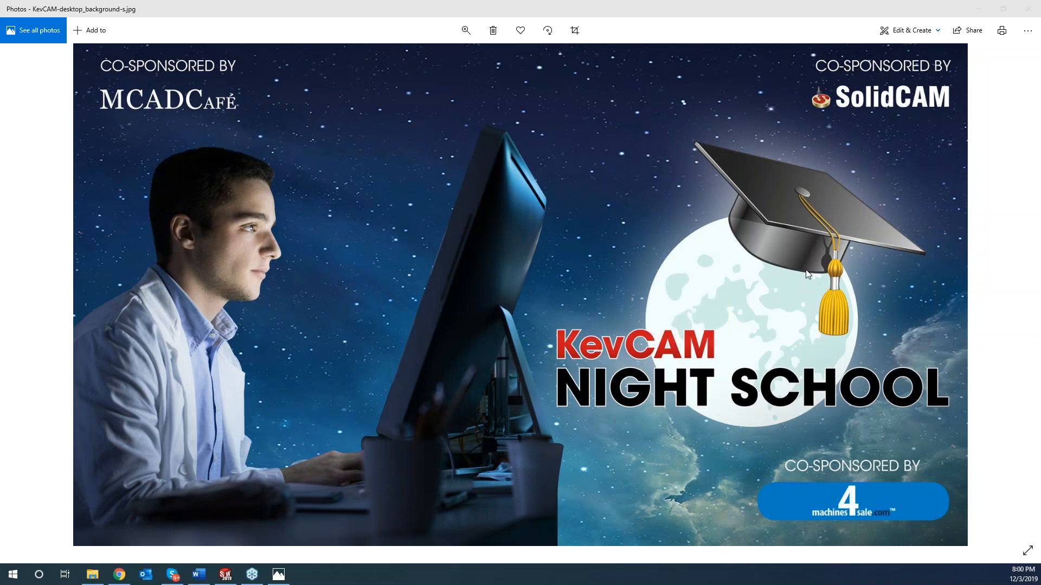
mouse_move(797, 264)
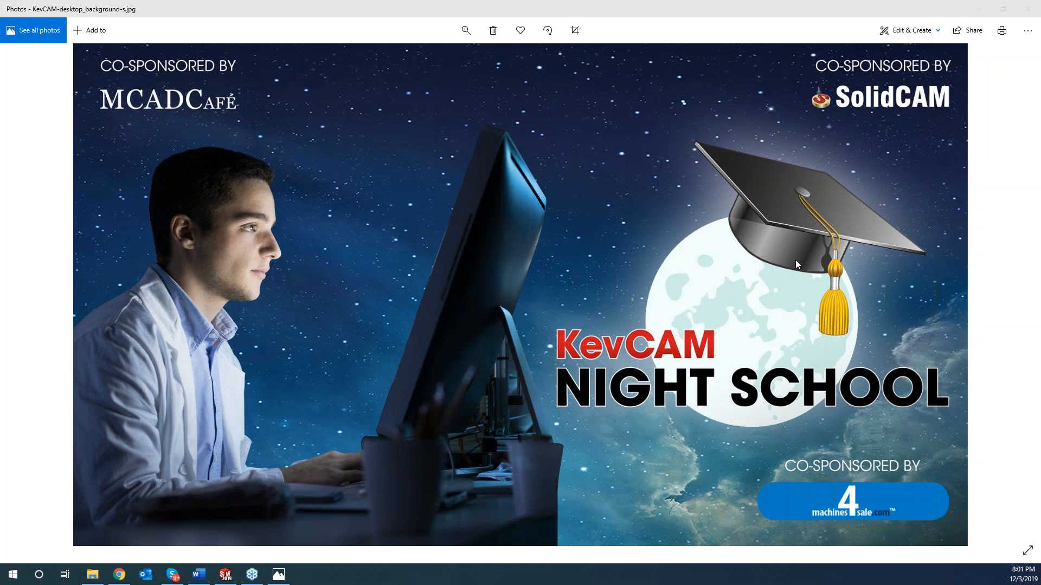
mouse_move(769, 219)
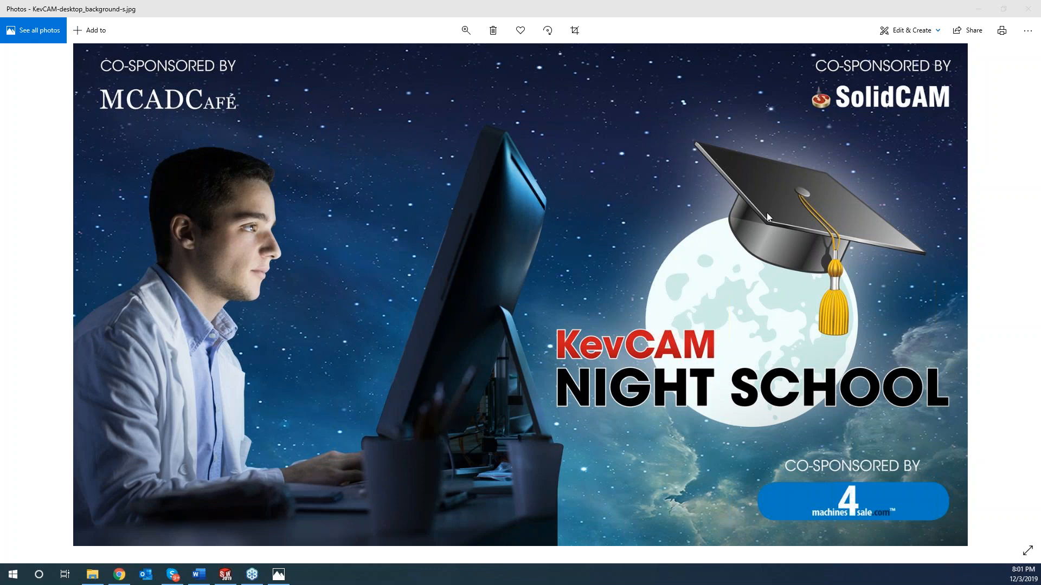
mouse_move(776, 214)
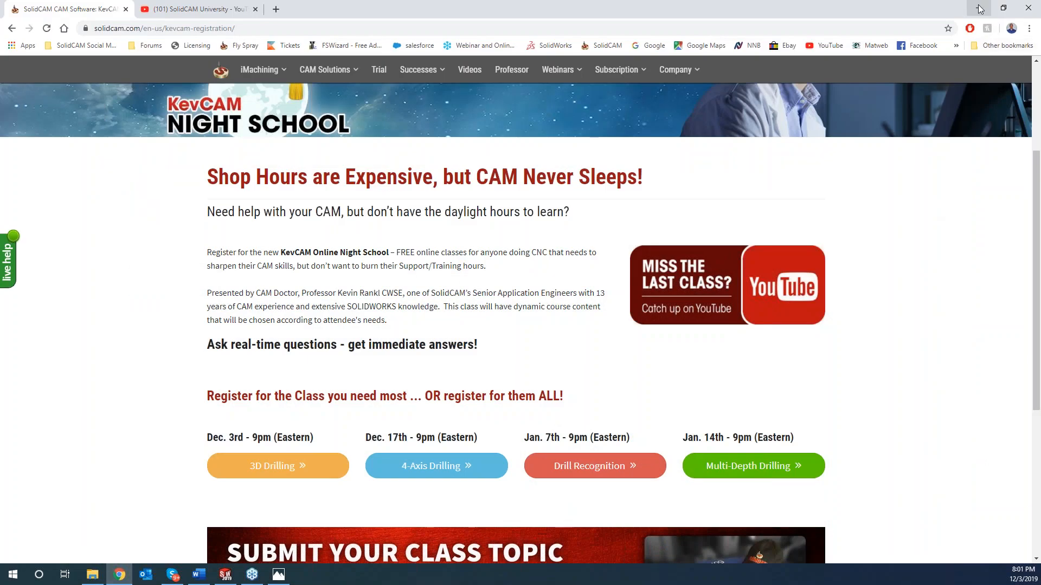
Step: Switch from the KevCAM registration page to the DRILLING PART assembly in SOLIDWORKS
click(224, 573)
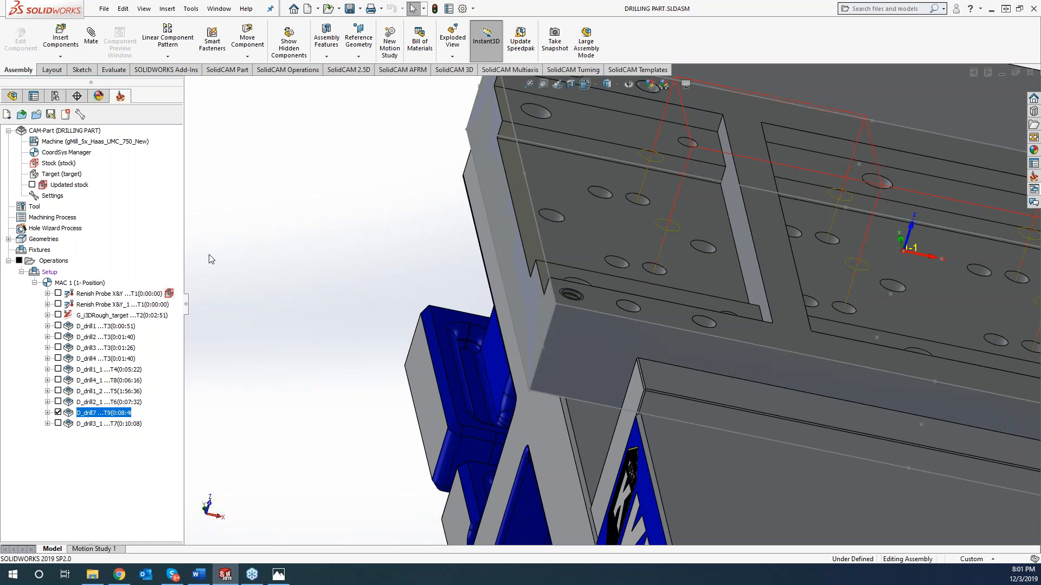
mouse_move(145, 345)
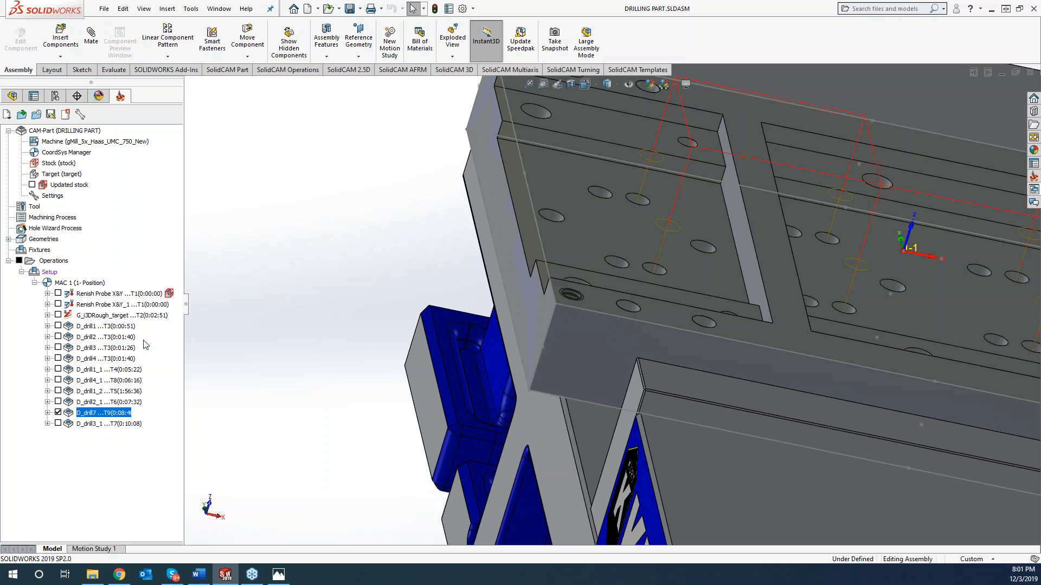
mouse_move(149, 372)
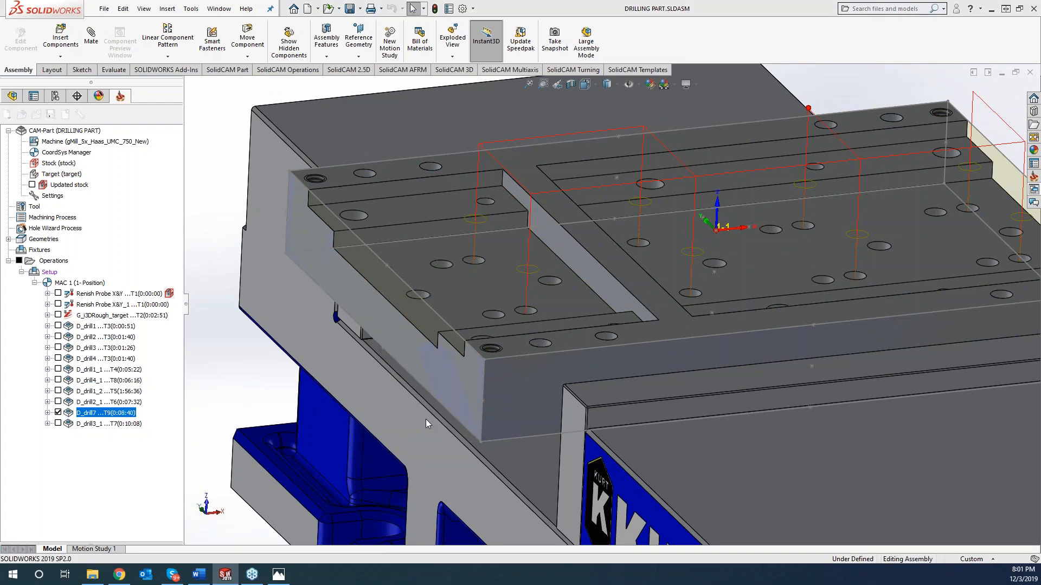
Step: Edit D_drill7 and set its milling levels to By updated stock instead of User defined
double_click(106, 412)
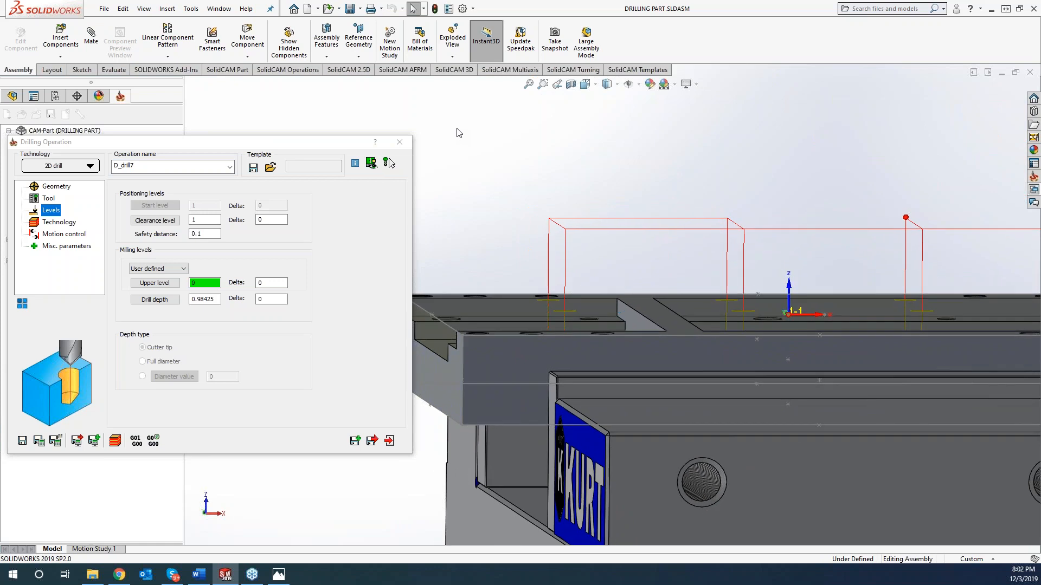
mouse_move(246, 297)
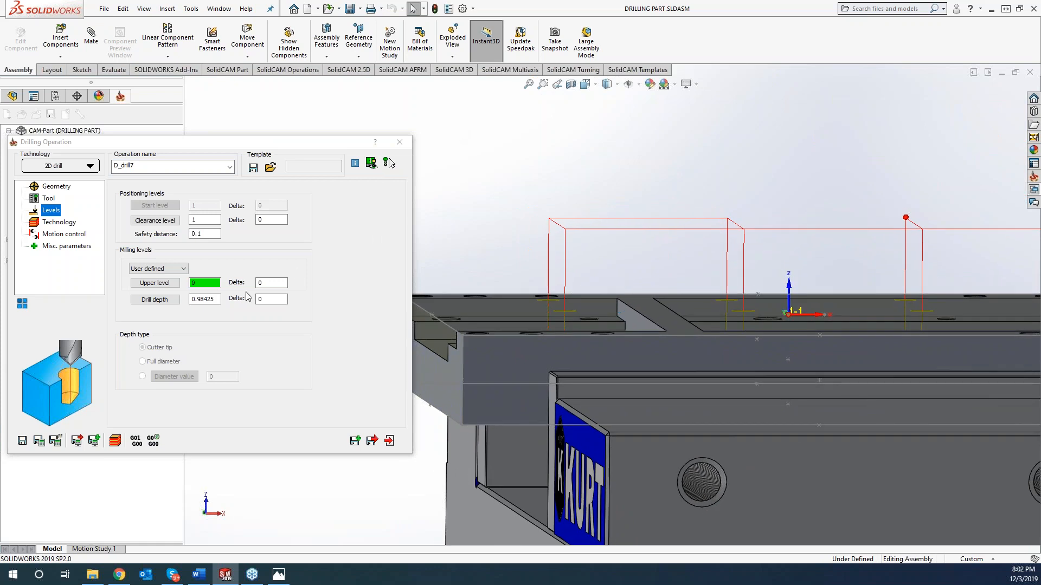
click(184, 268)
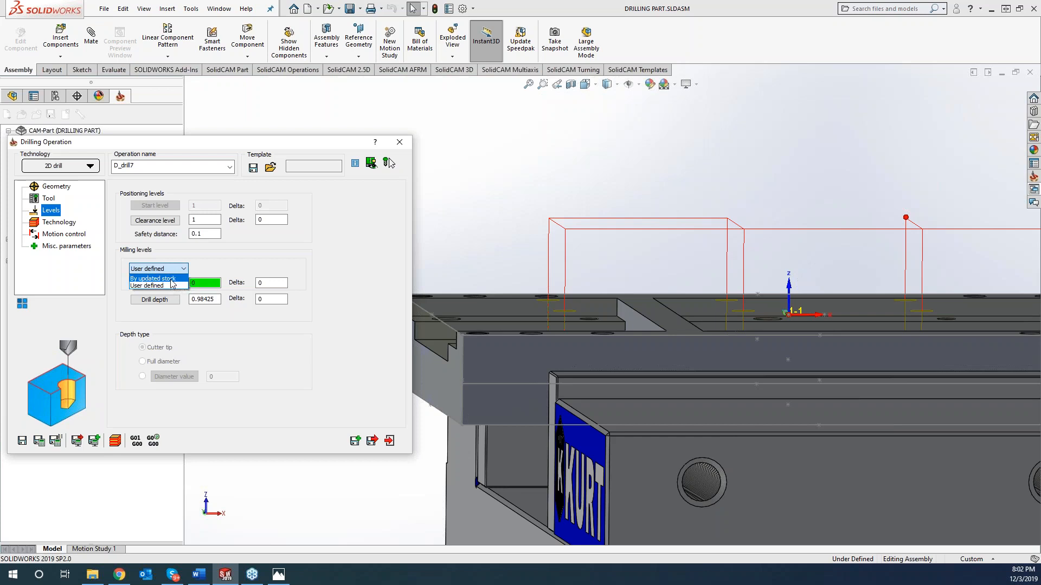
click(153, 278)
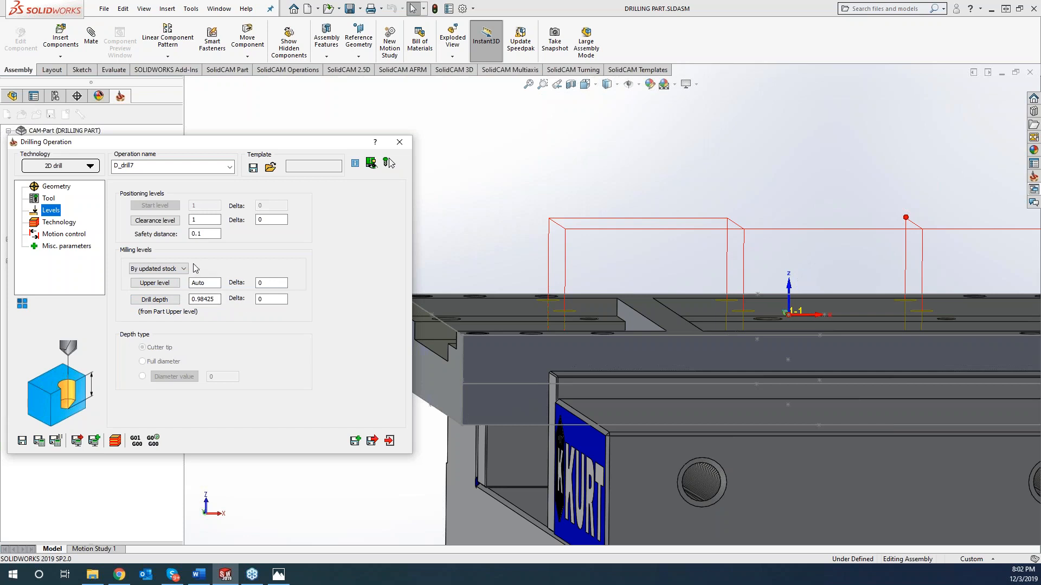
mouse_move(81, 241)
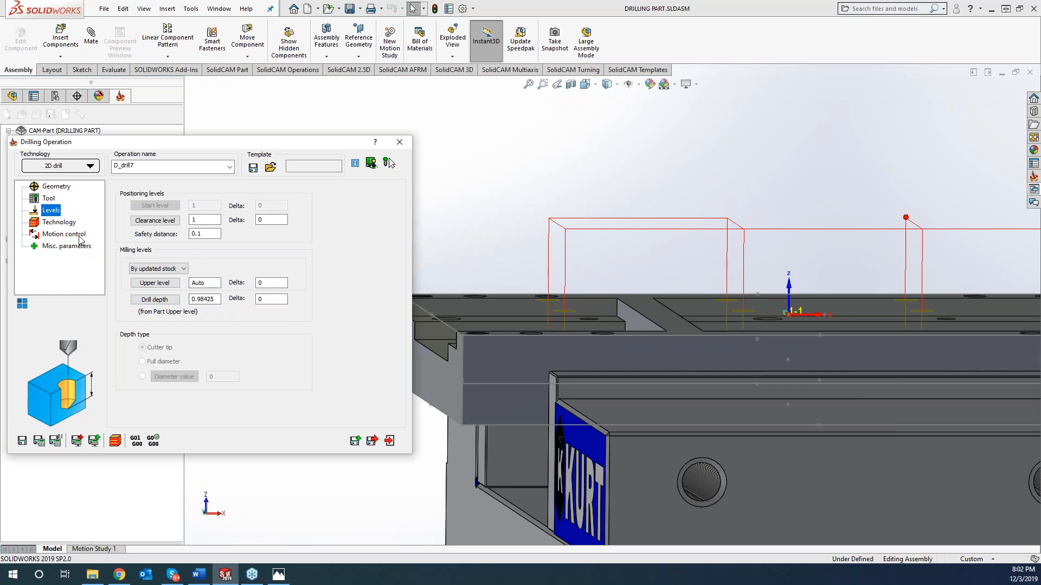
Step: Set D_drill7's links between passes to Shortest distance, then return to Levels
click(59, 221)
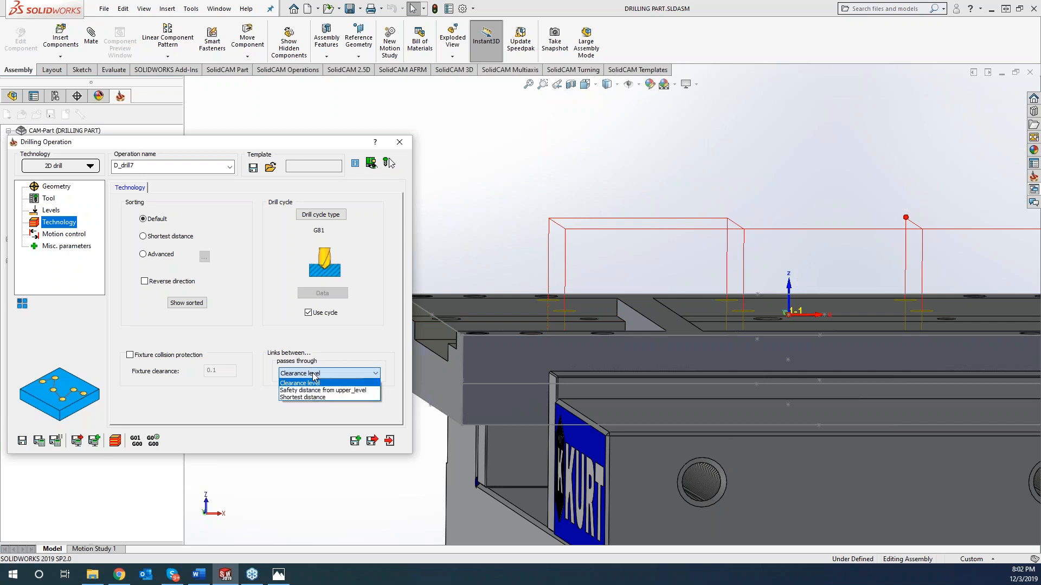
click(304, 397)
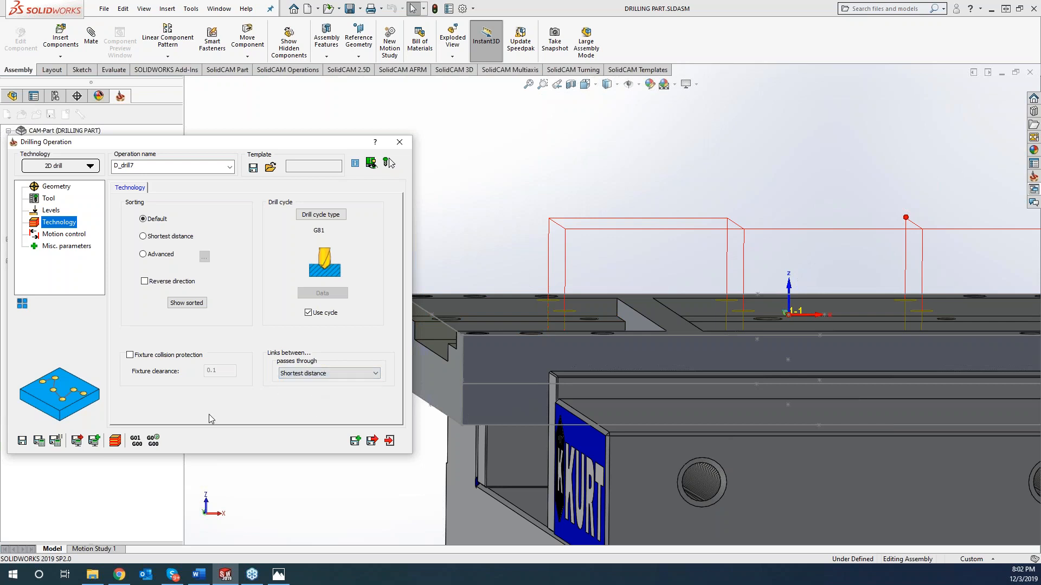
mouse_move(611, 350)
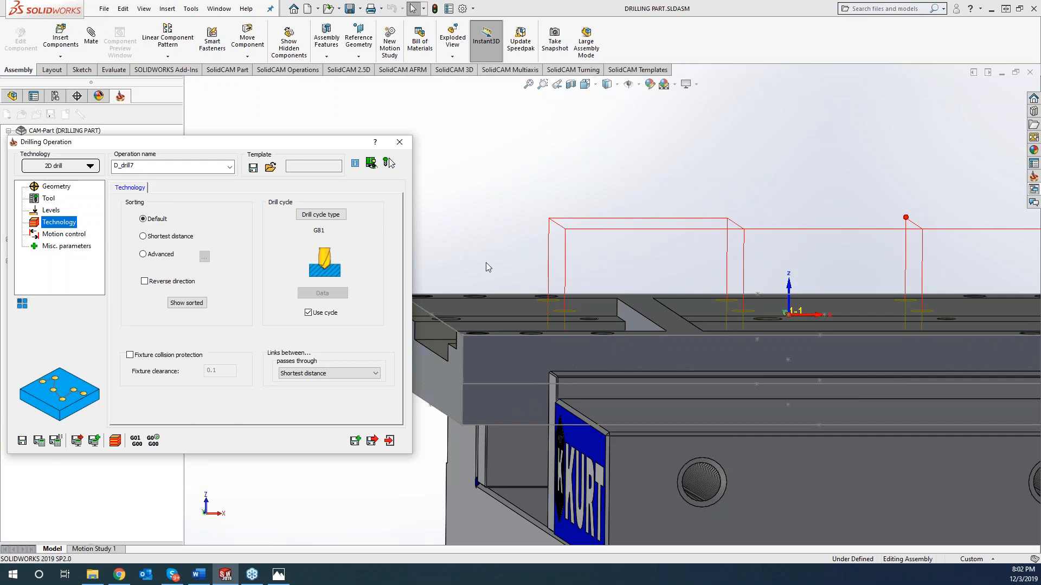
click(51, 210)
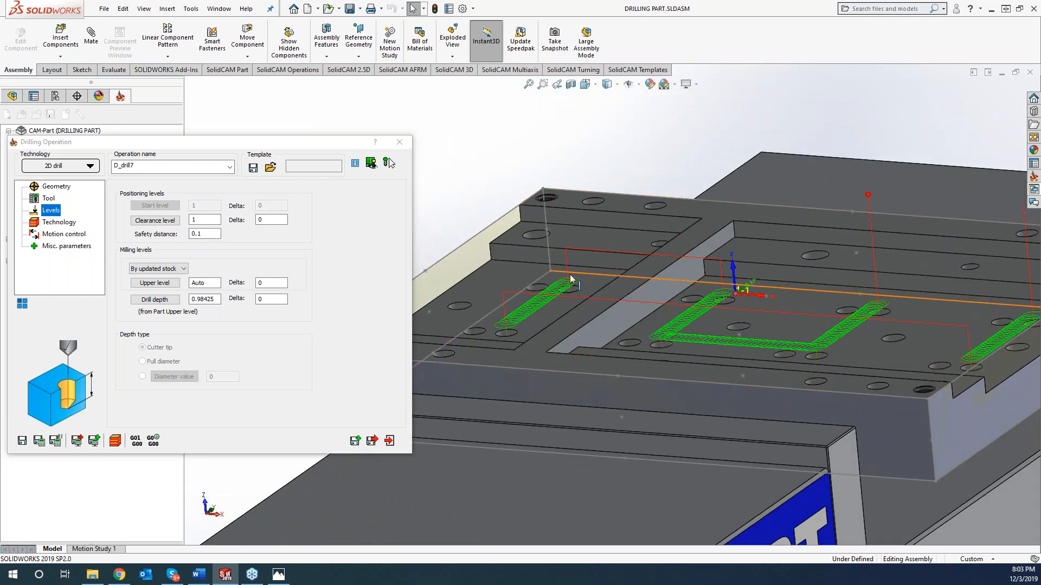
mouse_move(723, 288)
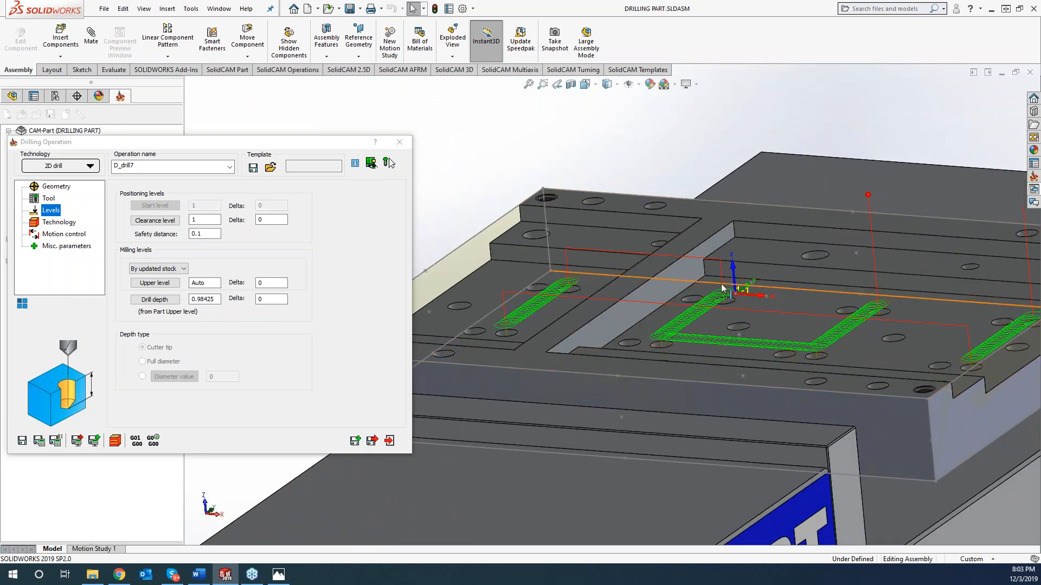
mouse_move(726, 270)
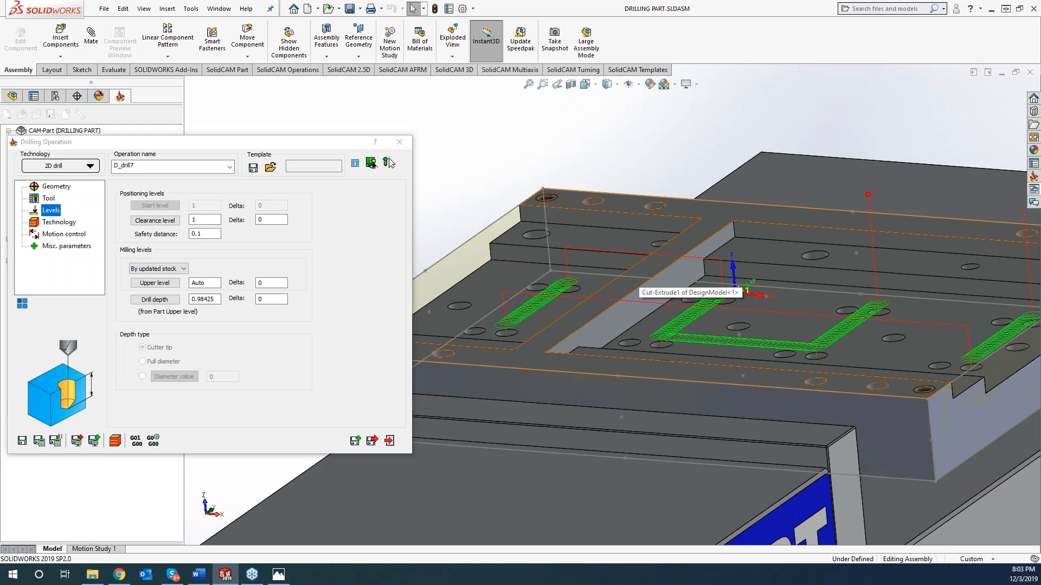
mouse_move(747, 289)
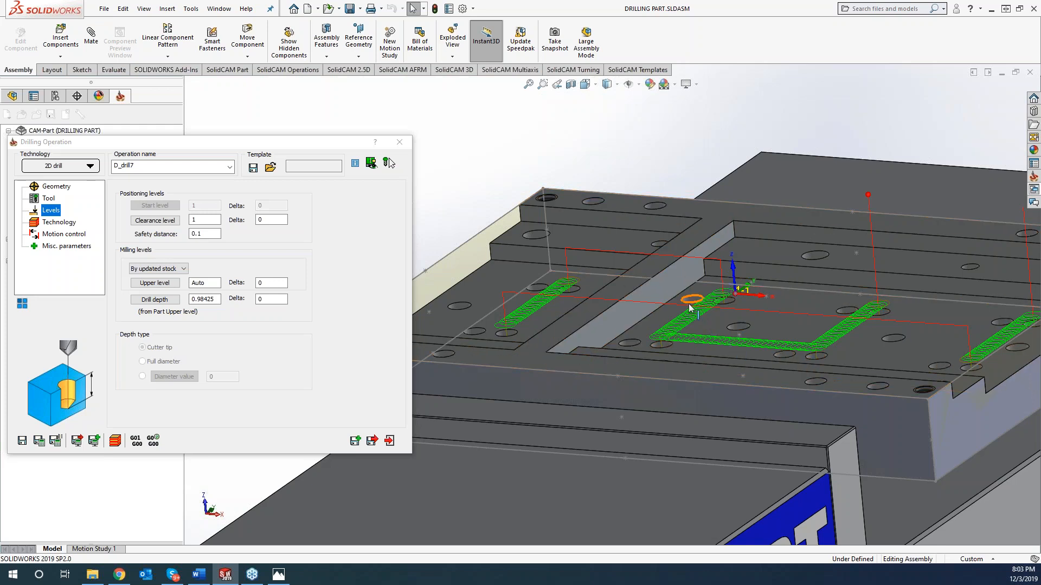
mouse_move(623, 242)
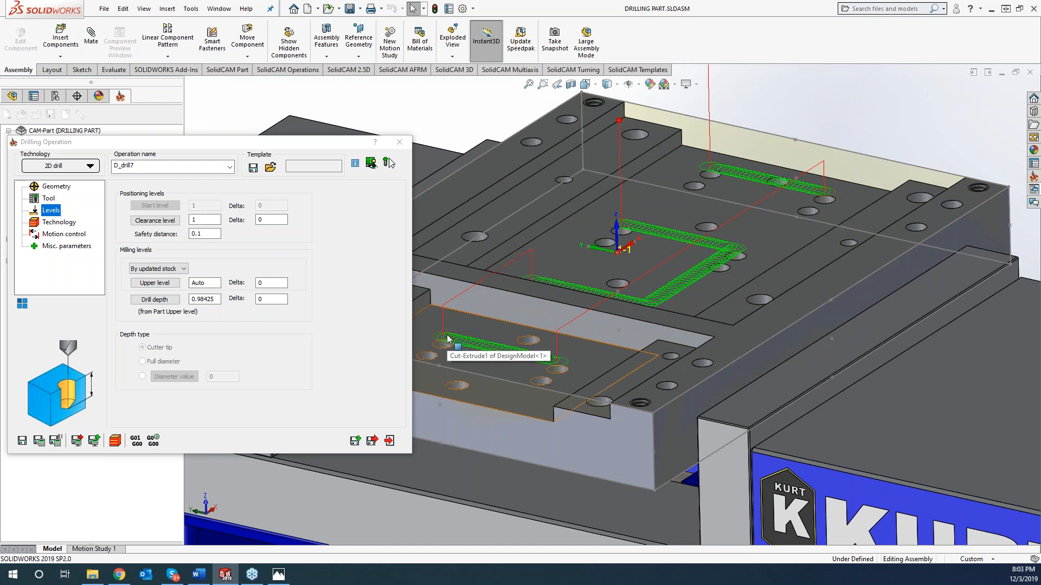
mouse_move(544, 367)
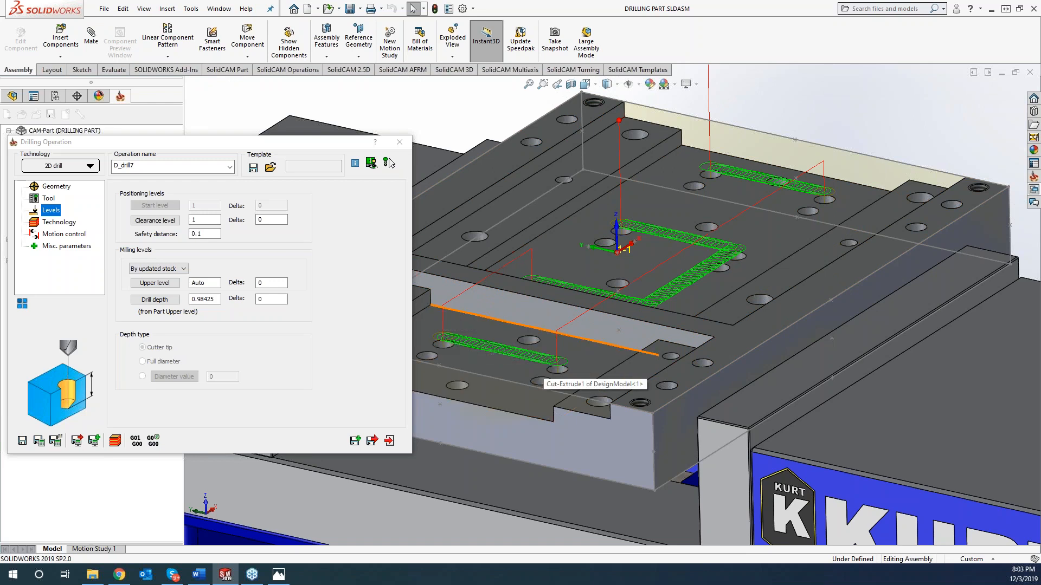
mouse_move(611, 312)
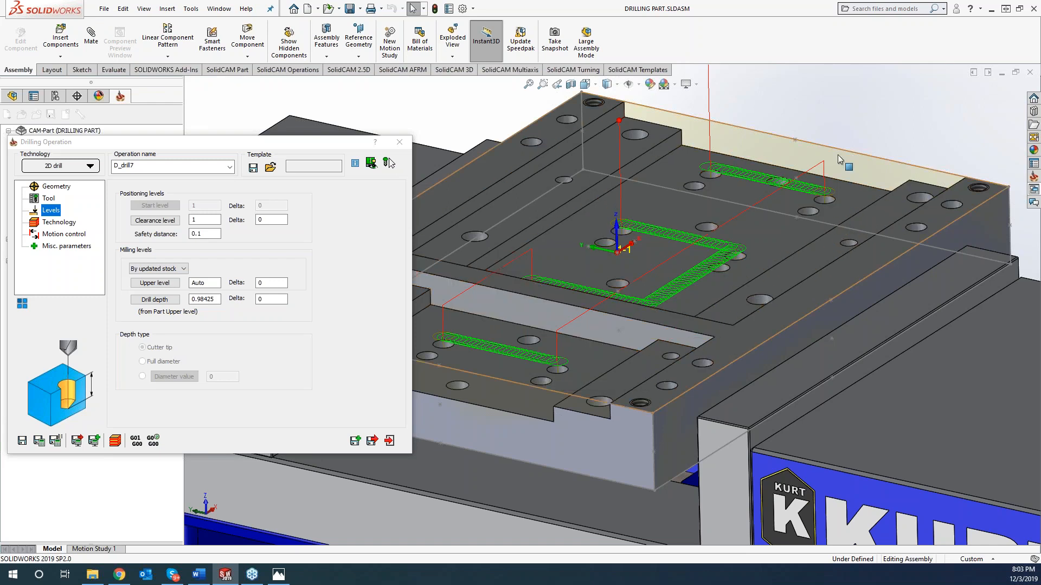
mouse_move(848, 167)
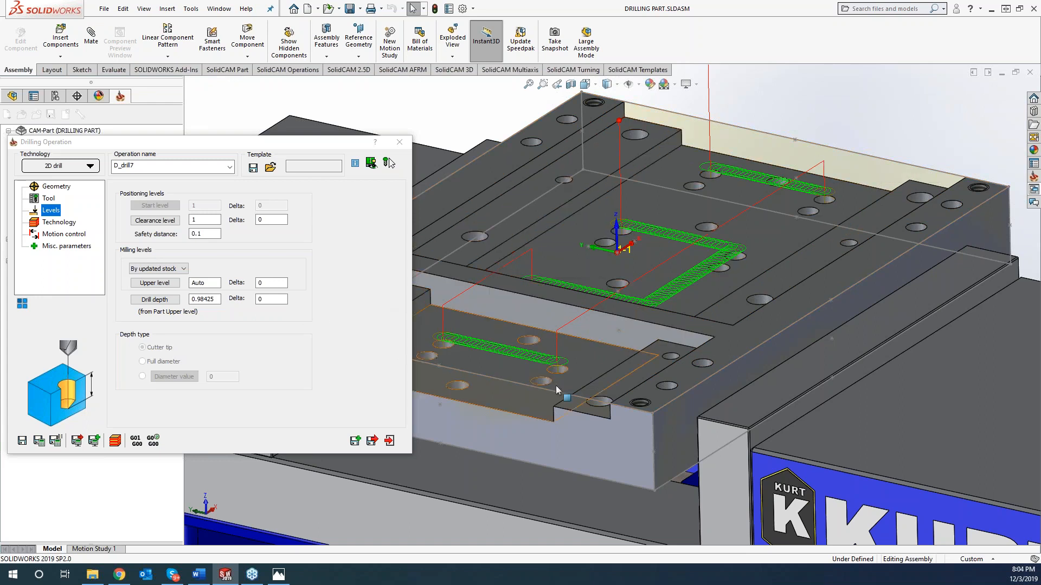
mouse_move(583, 351)
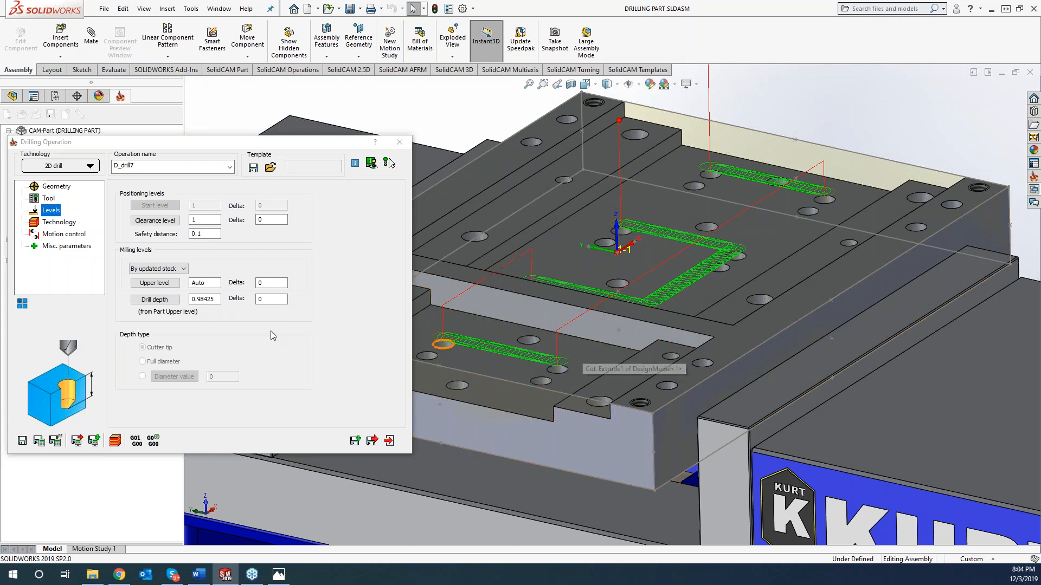
Step: Review D_drill7's technology settings: G81 cycle, shortest-distance links, default sorting
click(58, 222)
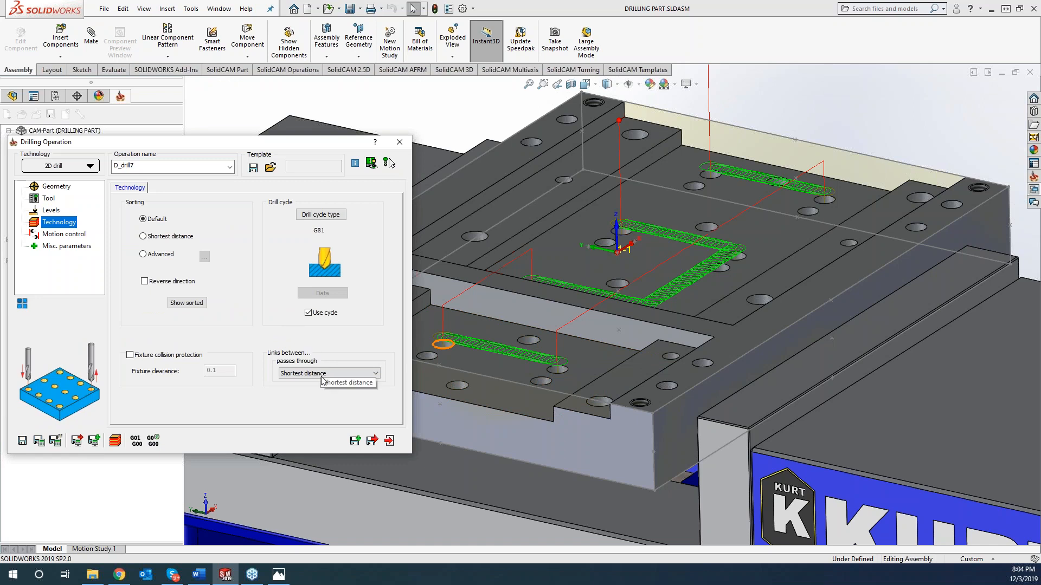
mouse_move(348, 382)
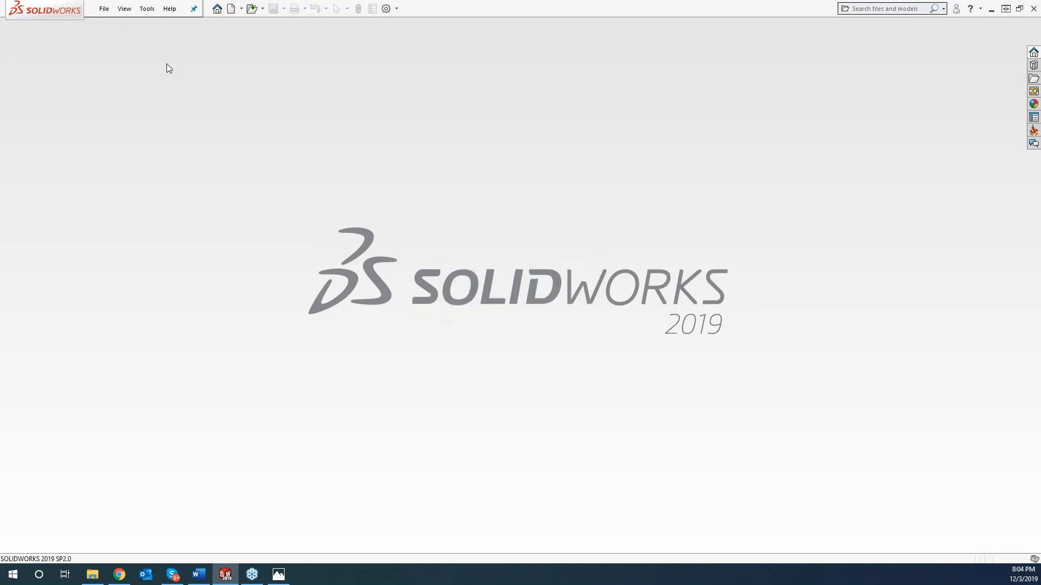
click(146, 8)
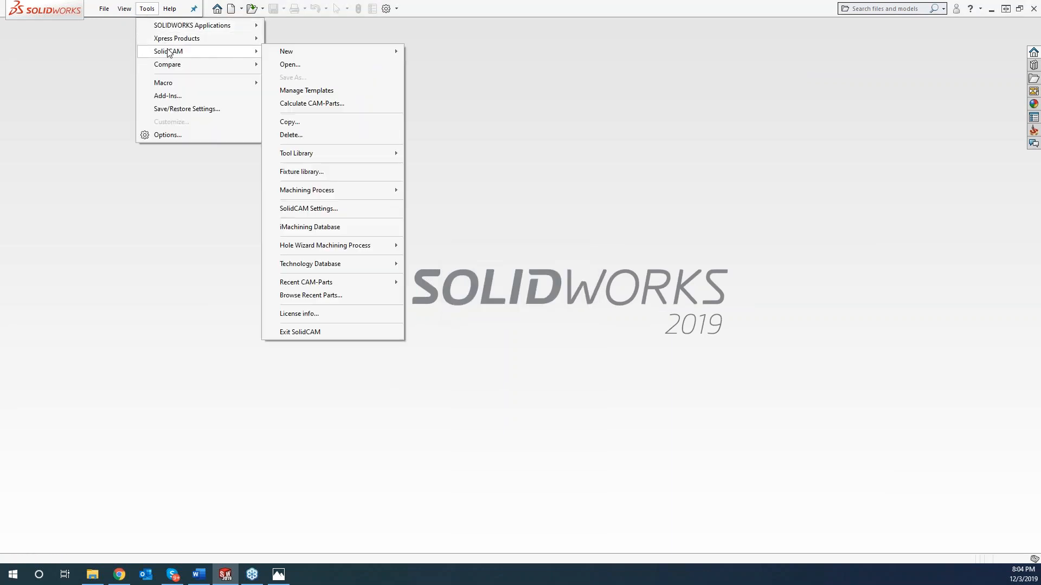
mouse_move(306, 282)
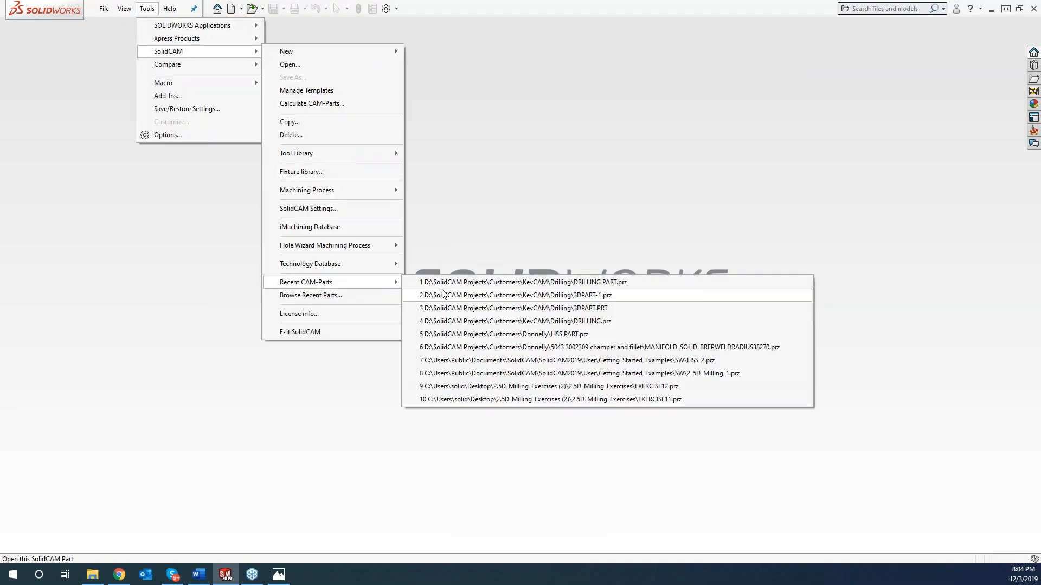
click(502, 295)
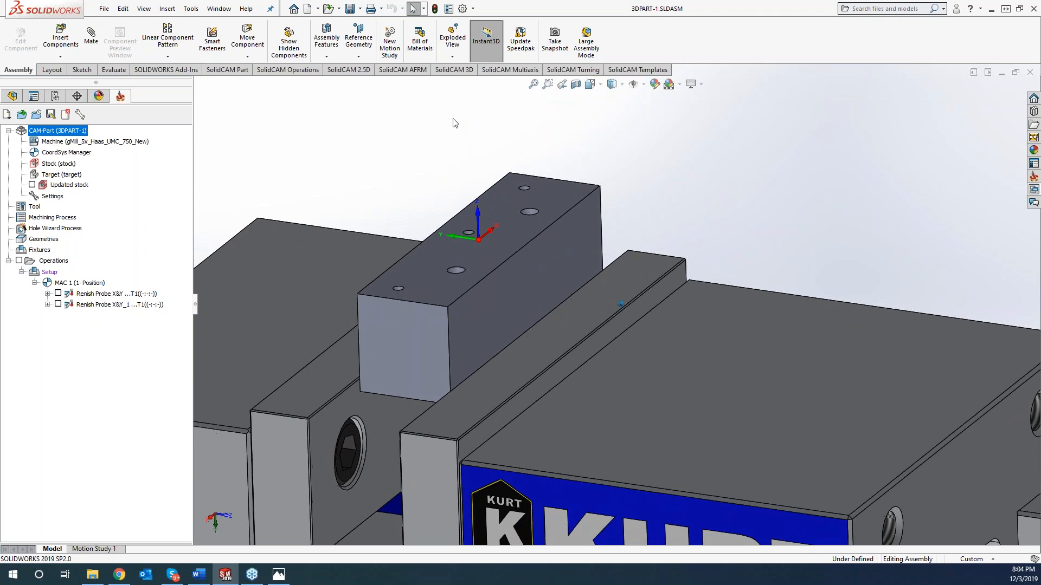
mouse_move(575, 83)
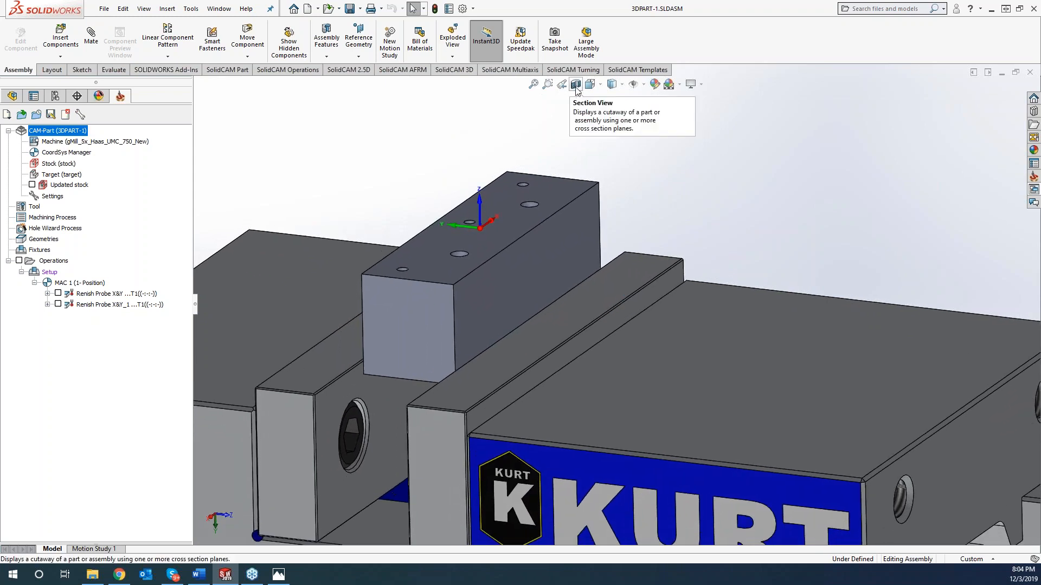
click(575, 84)
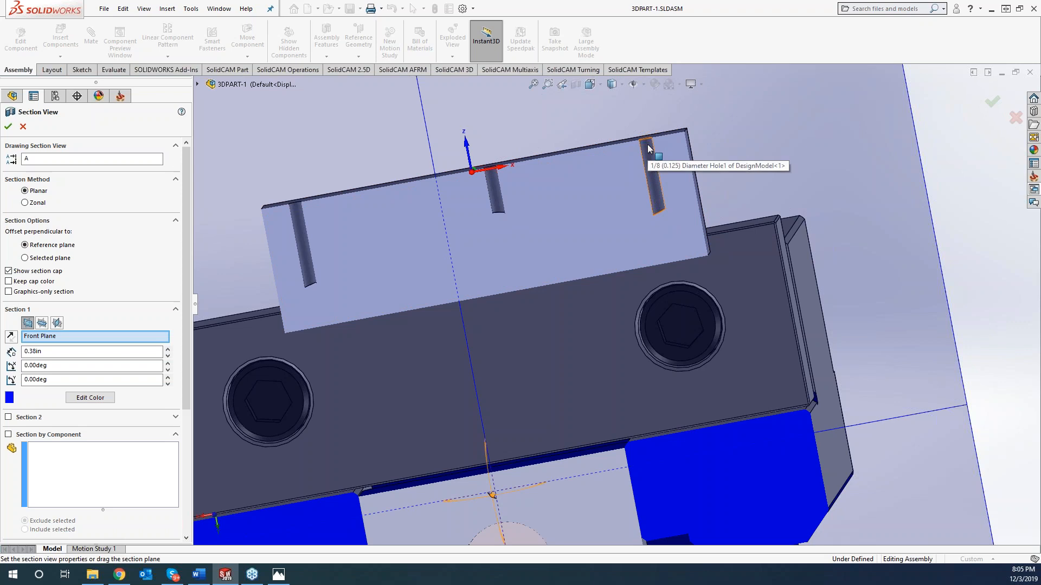
mouse_move(628, 222)
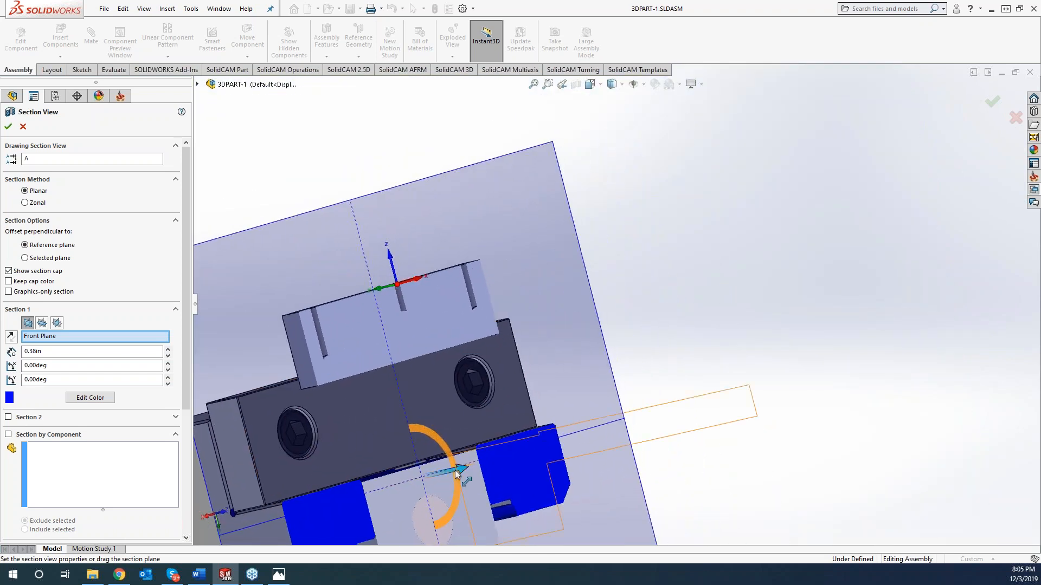
drag(454, 473, 485, 469)
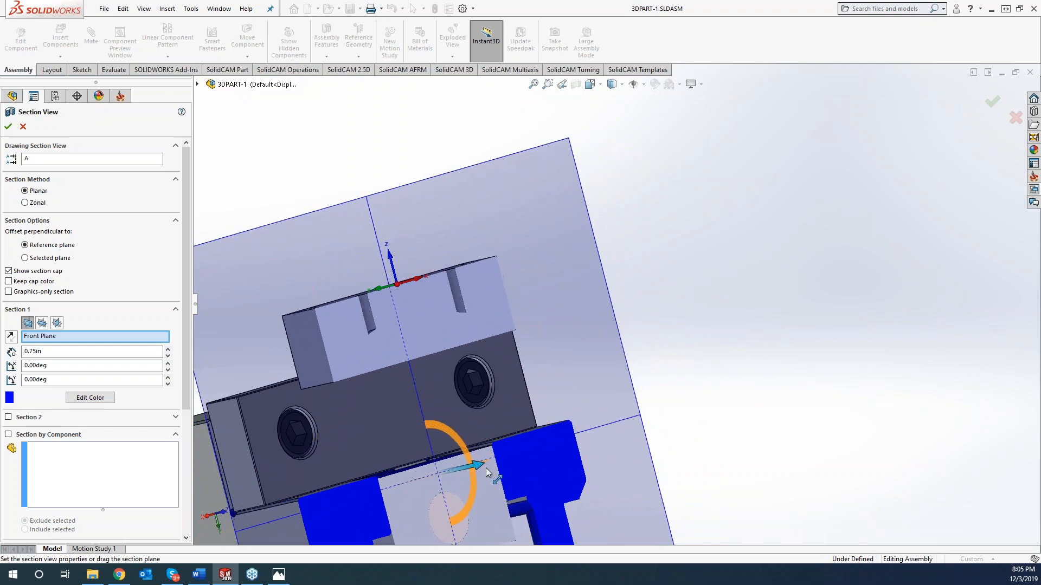
drag(488, 472, 587, 282)
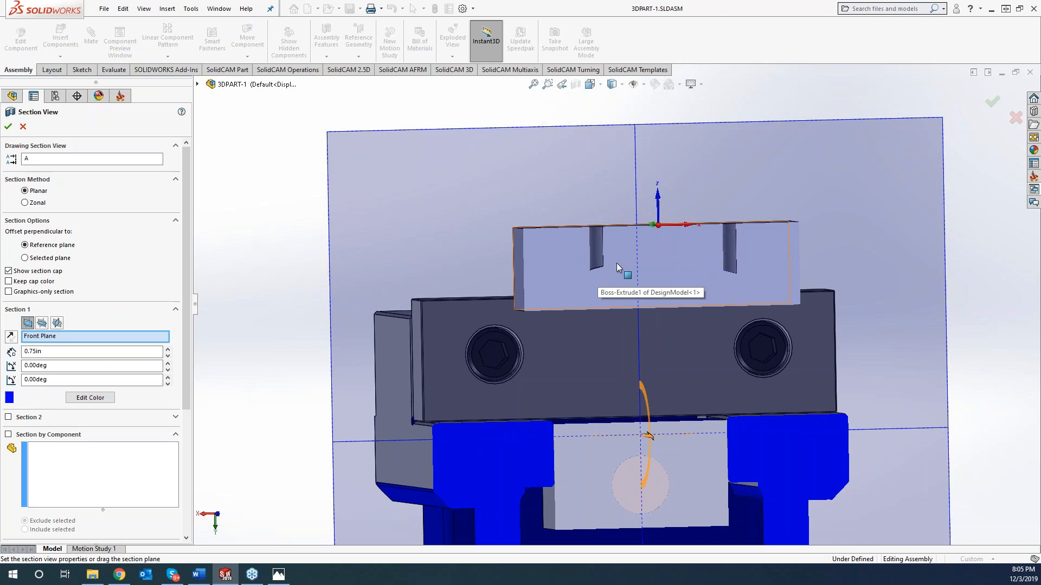
mouse_move(734, 280)
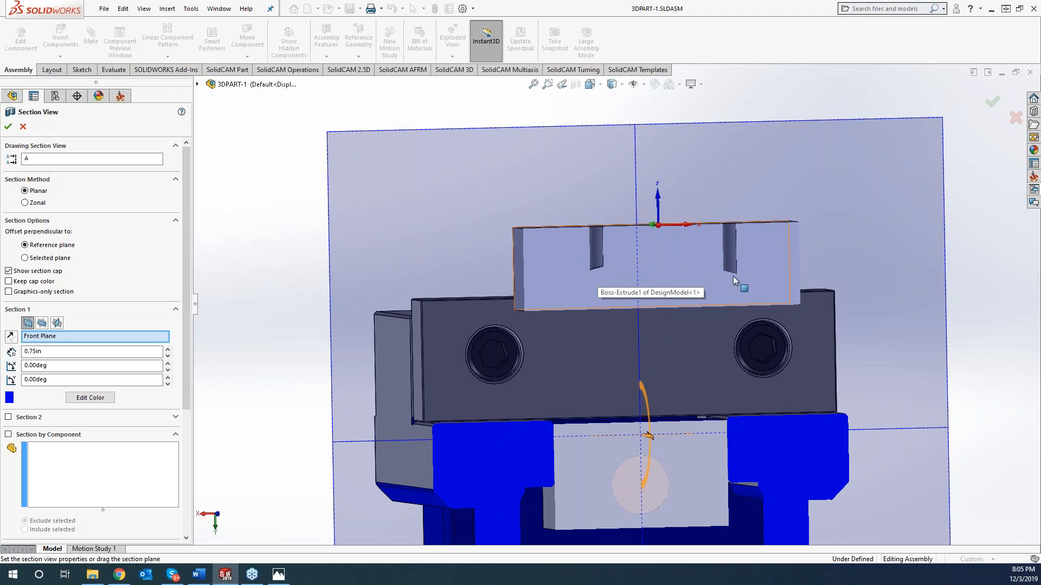
mouse_move(149, 116)
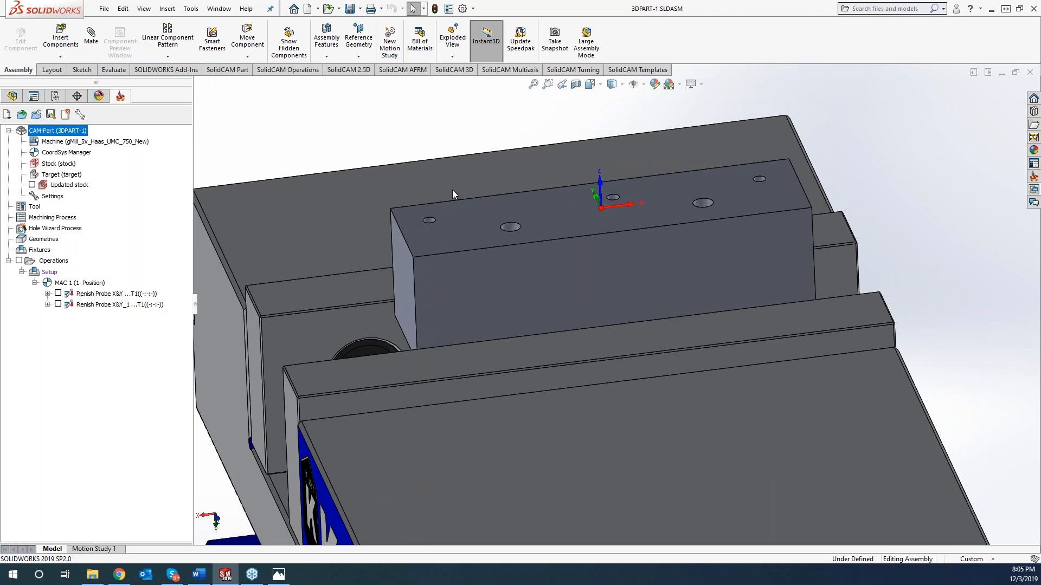
mouse_move(482, 96)
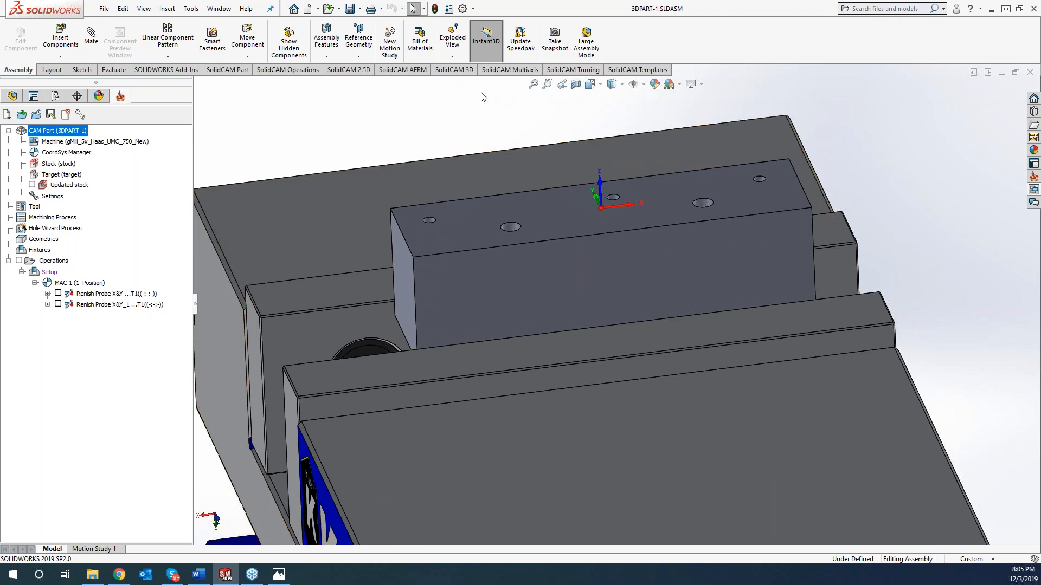
Step: Create a new Drilling operation from the 2.5D toolbar and set its technology to 3D Drill
click(348, 70)
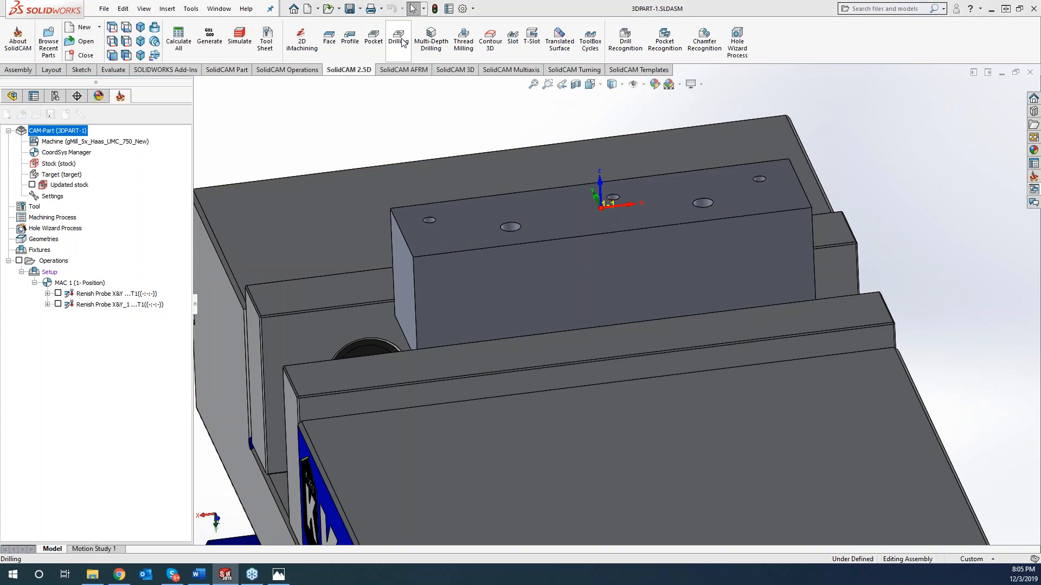
click(397, 40)
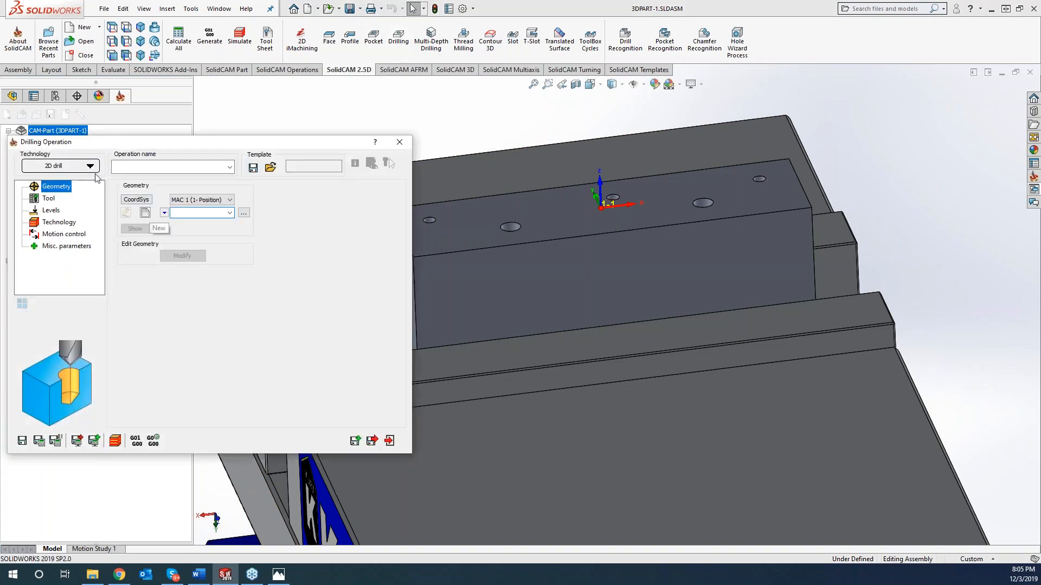
click(90, 166)
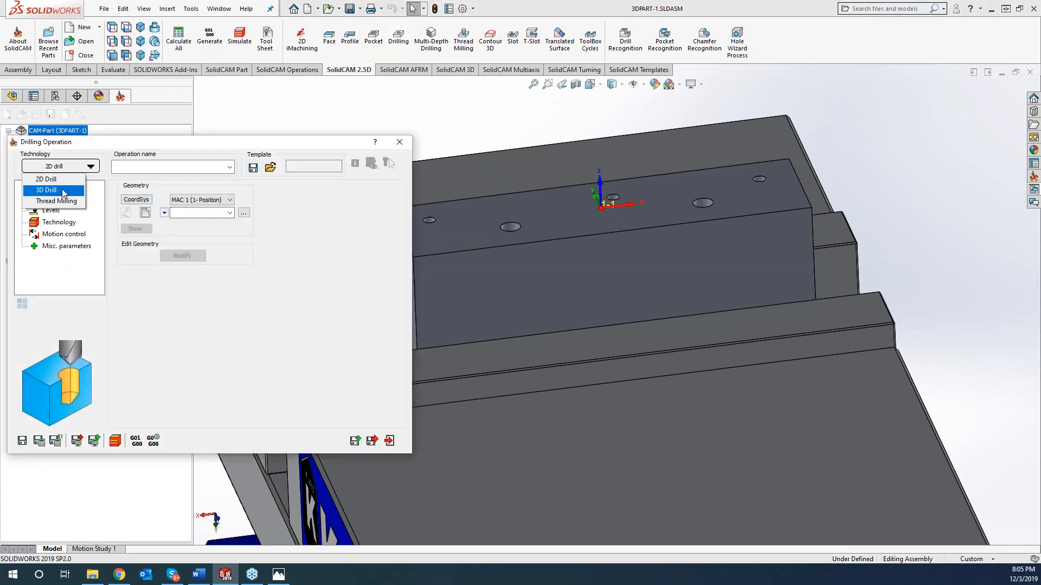
click(46, 191)
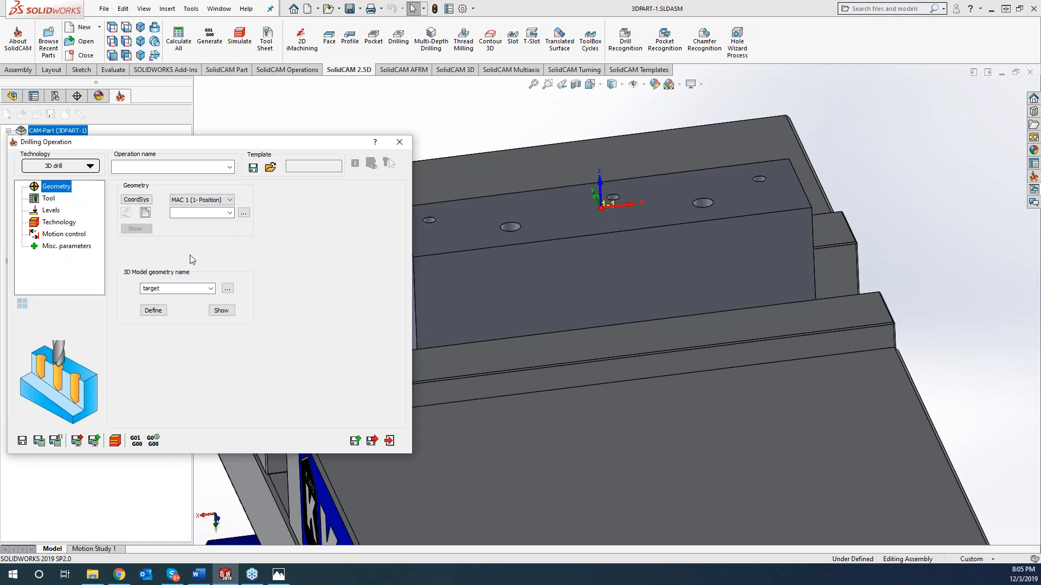
mouse_move(140, 267)
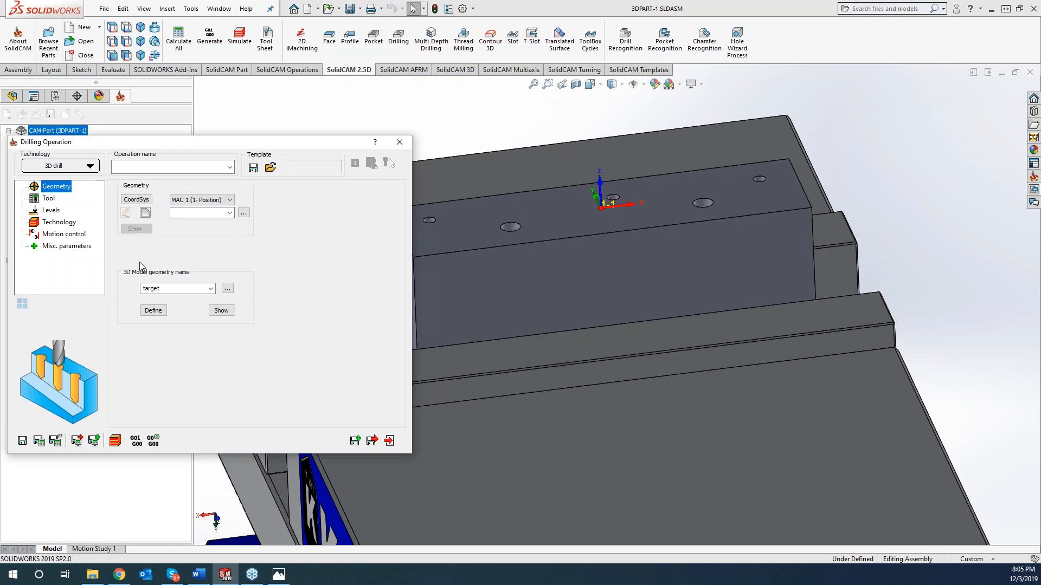
mouse_move(157, 258)
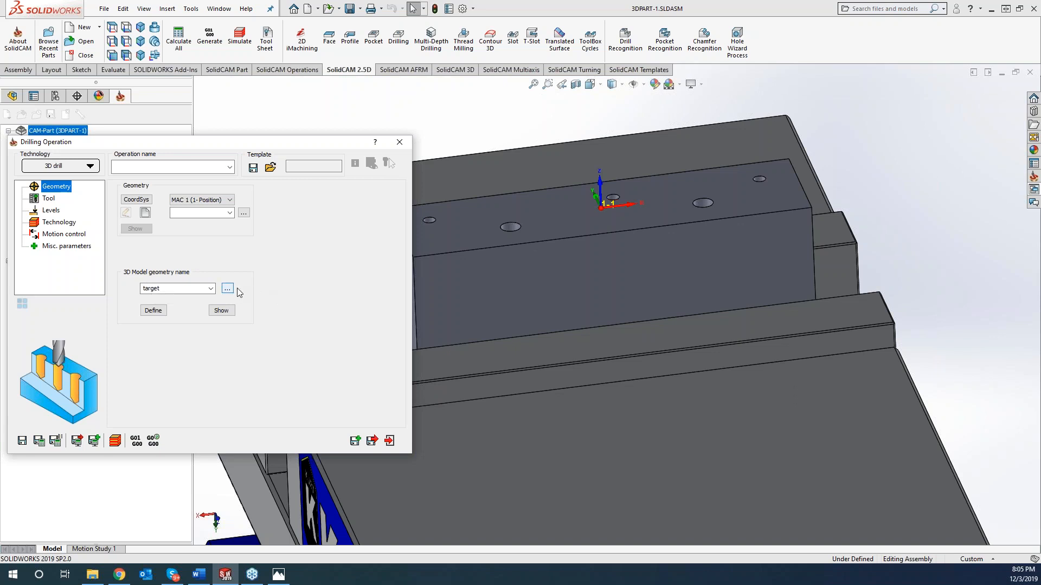
mouse_move(232, 281)
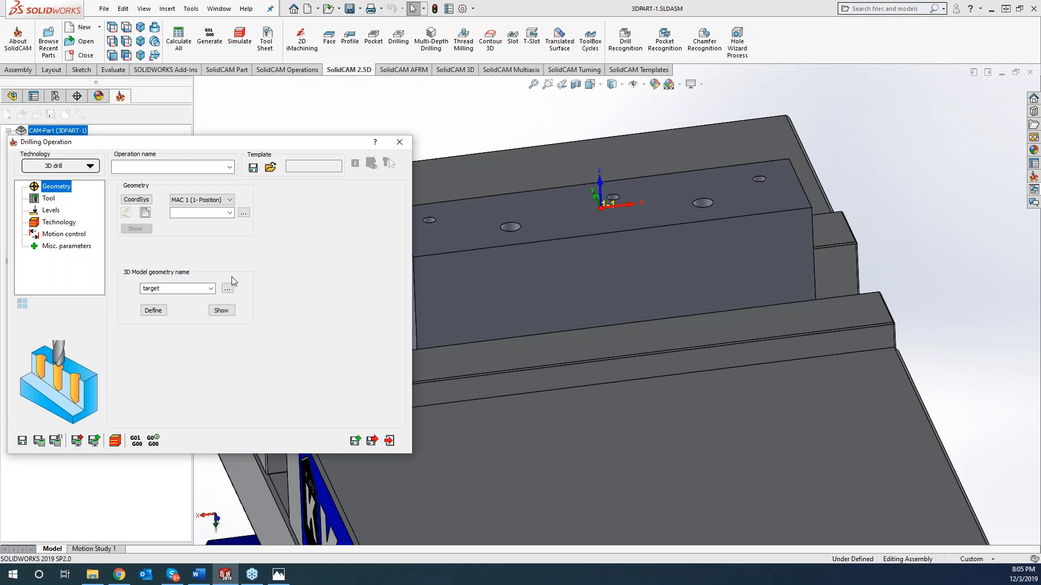
mouse_move(234, 280)
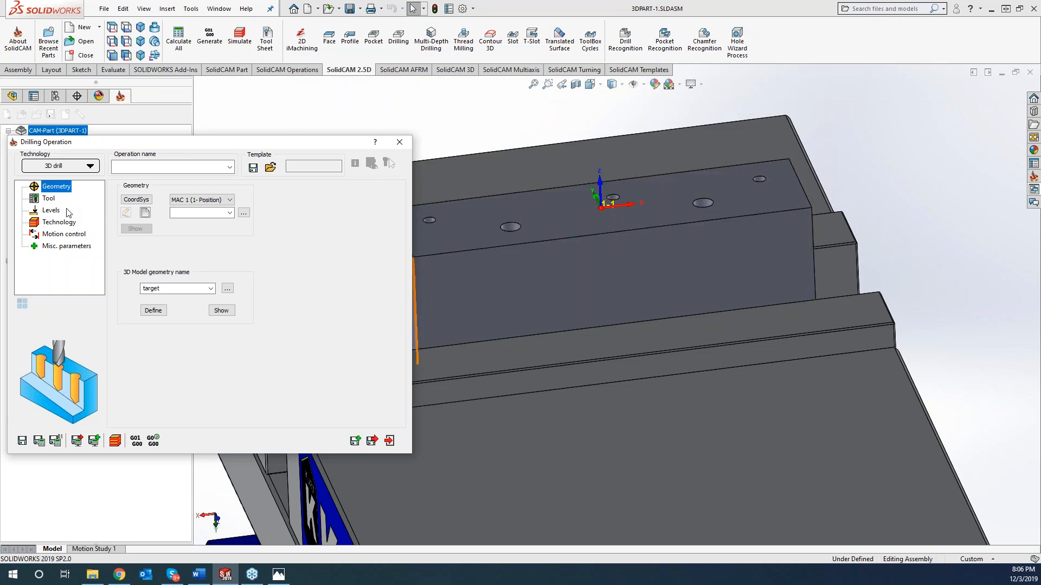
mouse_move(52, 212)
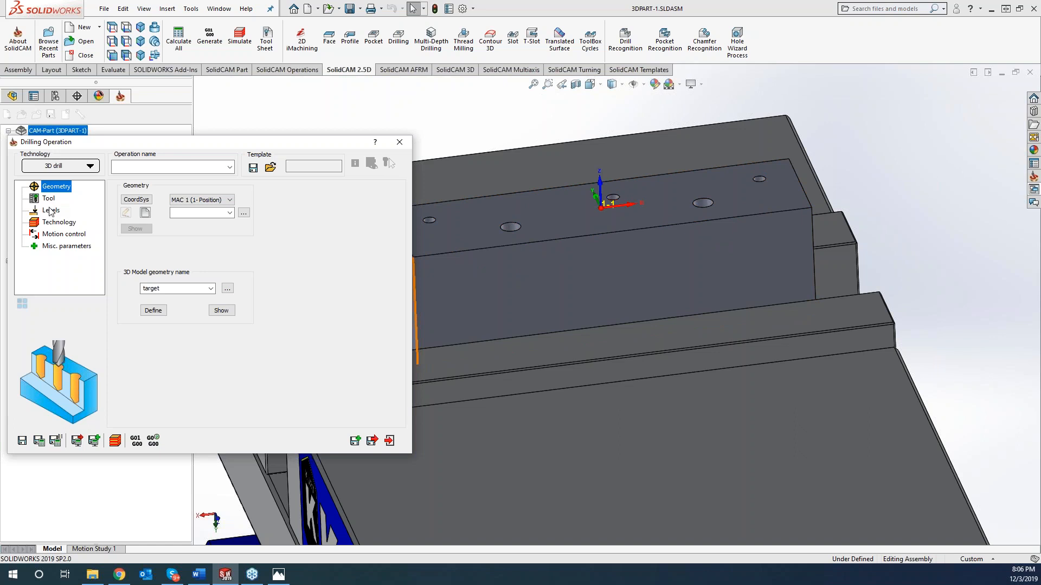
Step: Review the new operation's levels: clearance 1, upper level 0, lower level -1.16885
click(51, 209)
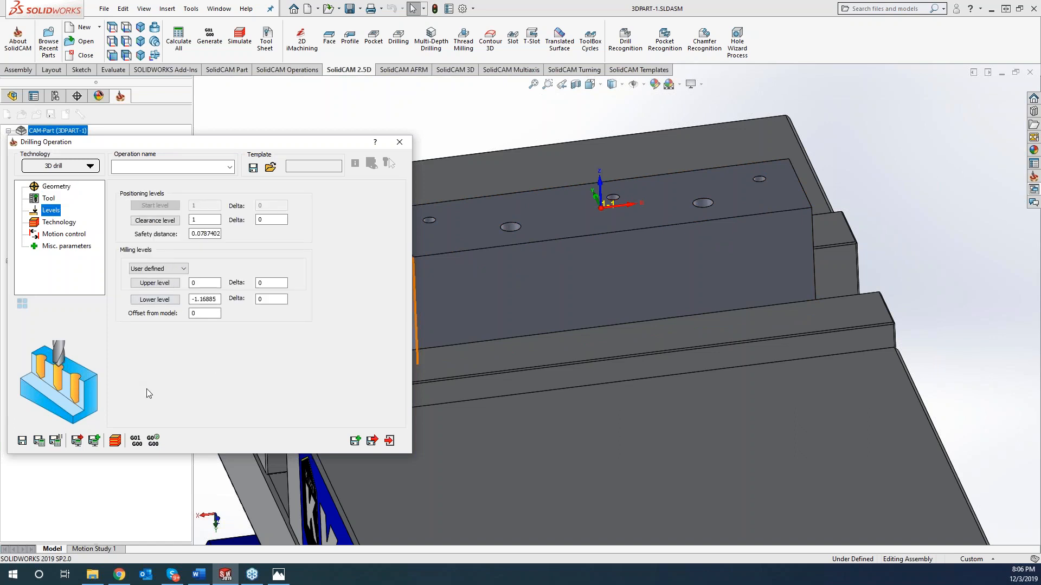
mouse_move(186, 352)
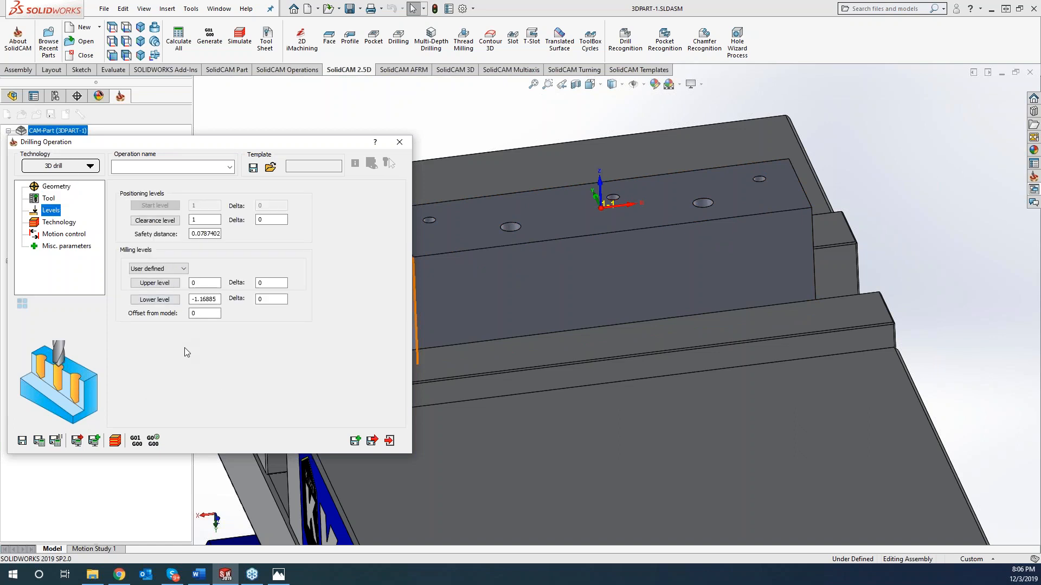
mouse_move(150, 342)
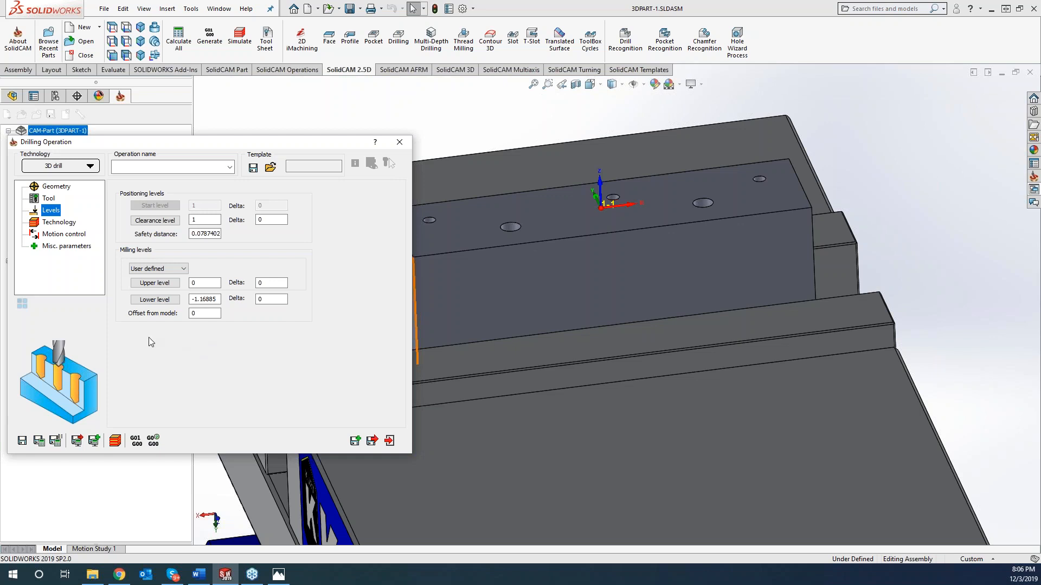
mouse_move(151, 344)
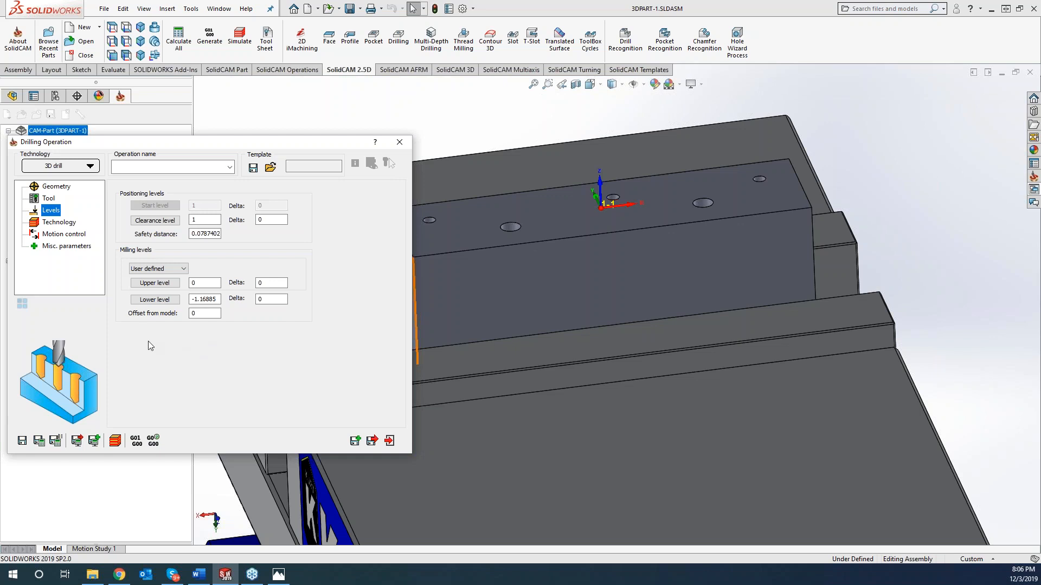
mouse_move(168, 338)
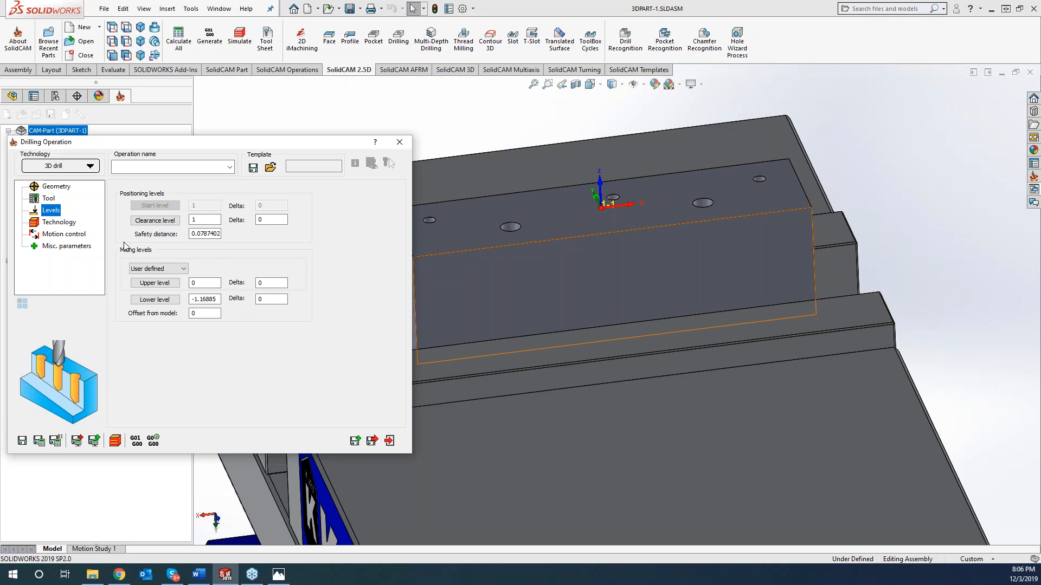
Step: Define a new drill geometry drill1 from the selected hole centers
click(57, 185)
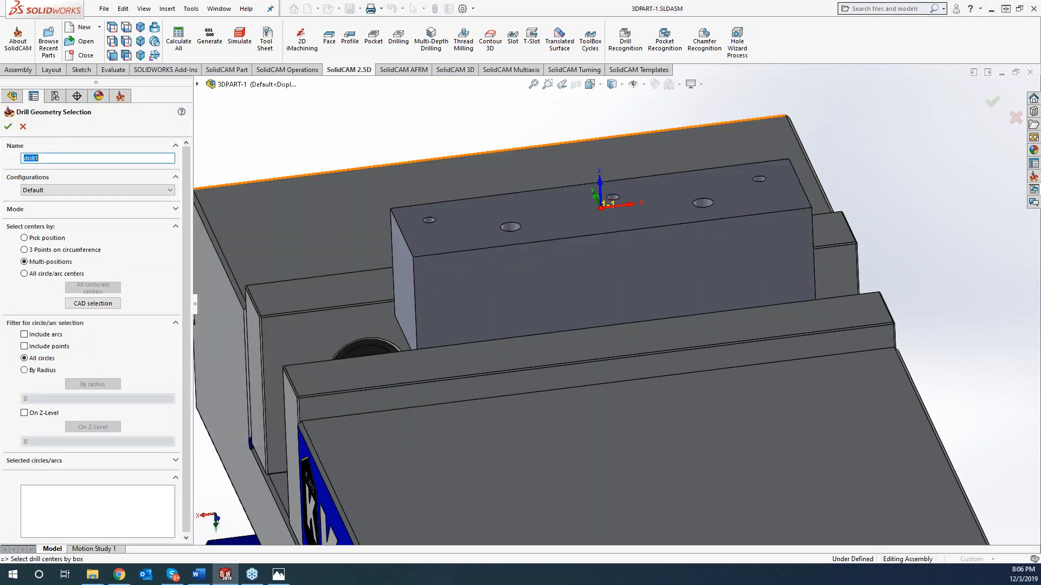
click(197, 83)
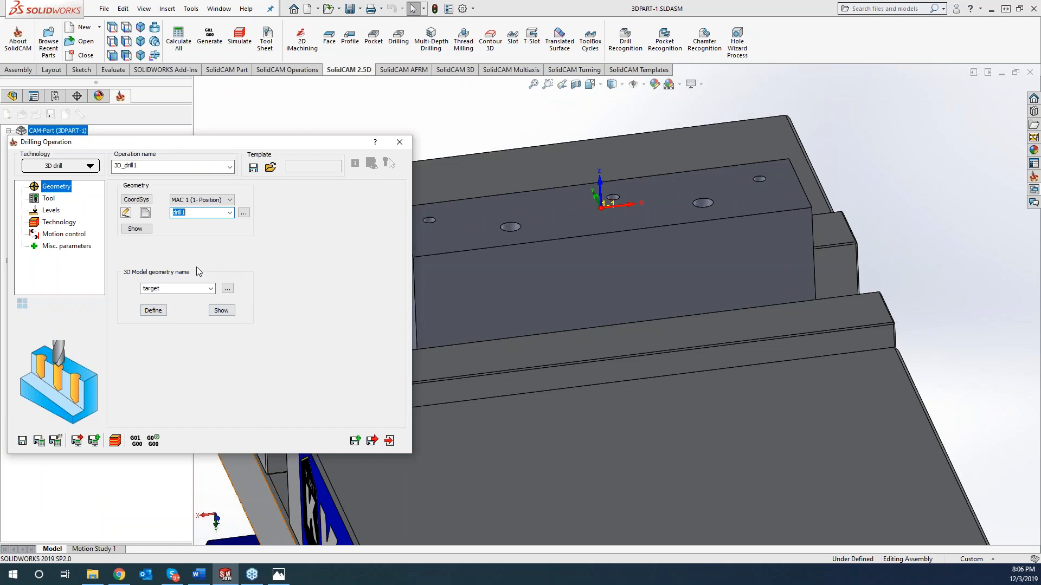
mouse_move(90, 225)
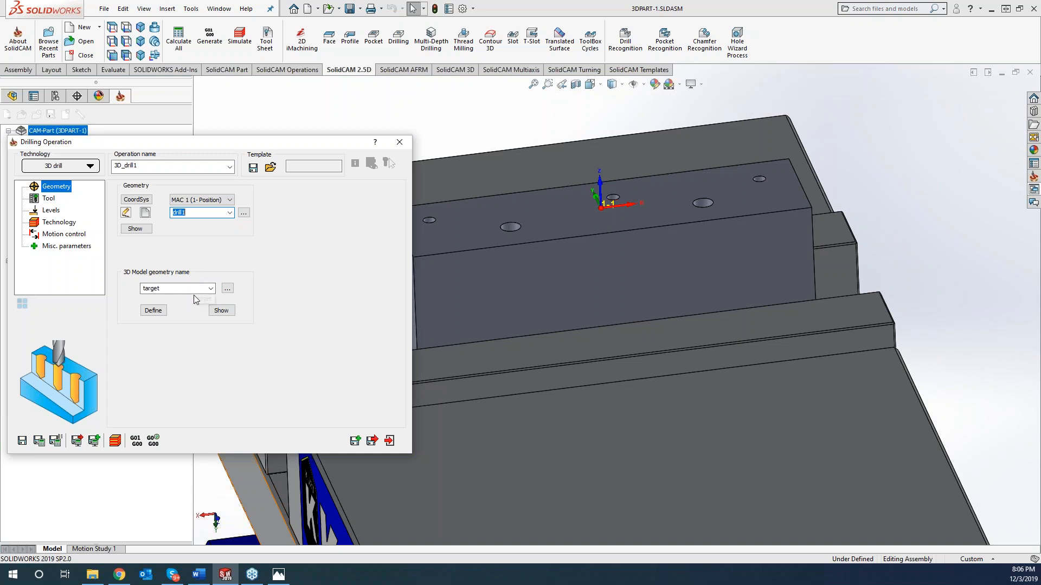
Step: Assign tool 2, the 0.125 drill, with the 1/8" Endmill 1.625" Long holder
click(48, 197)
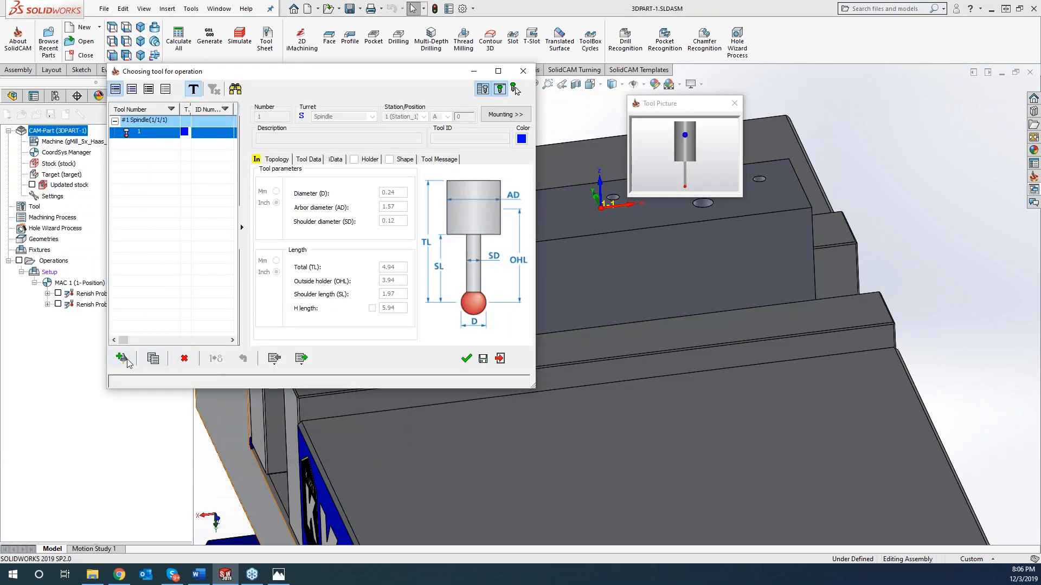
click(122, 358)
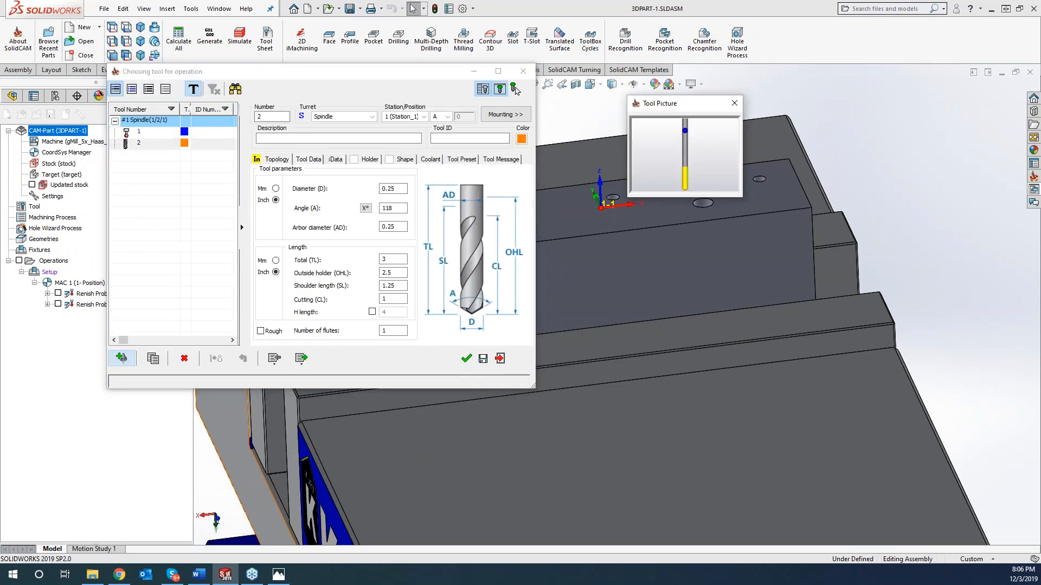
click(392, 189)
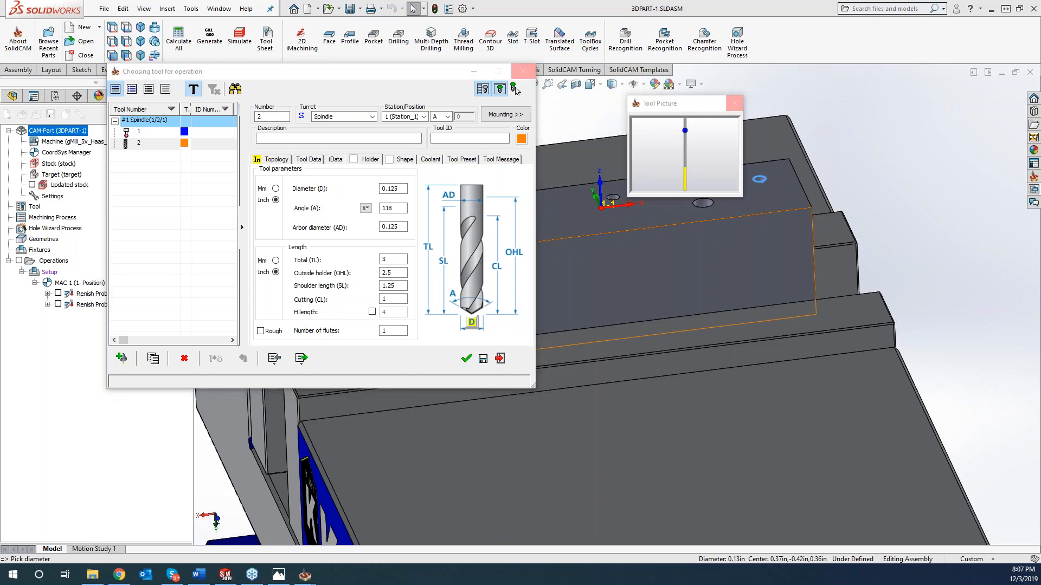
click(370, 159)
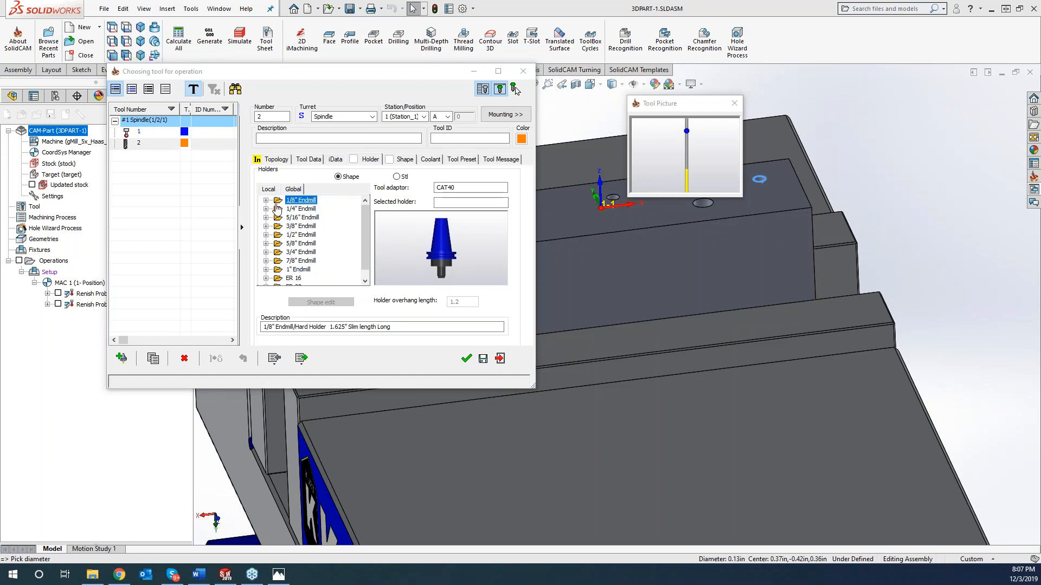
click(267, 199)
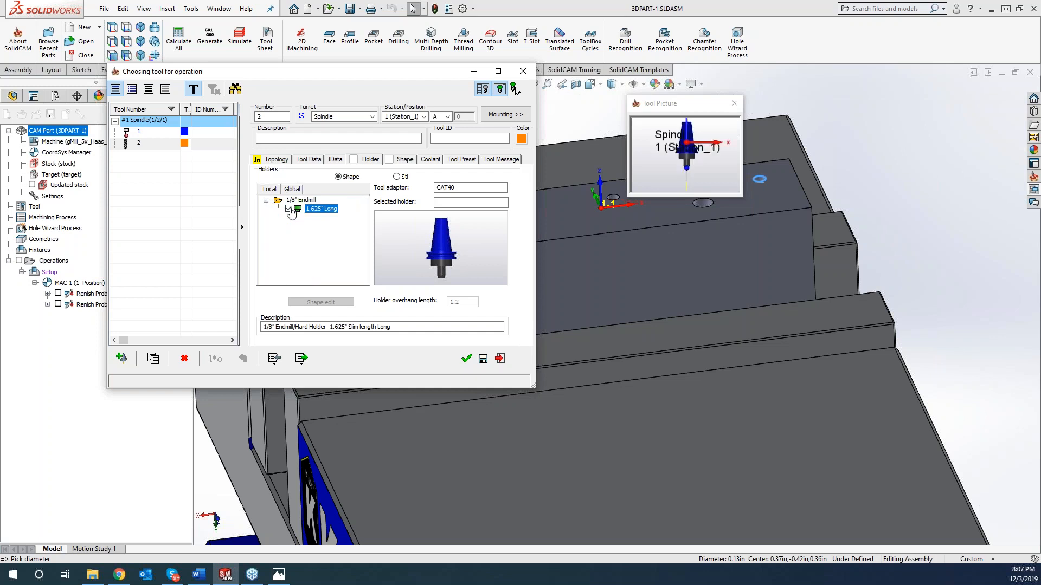
click(277, 159)
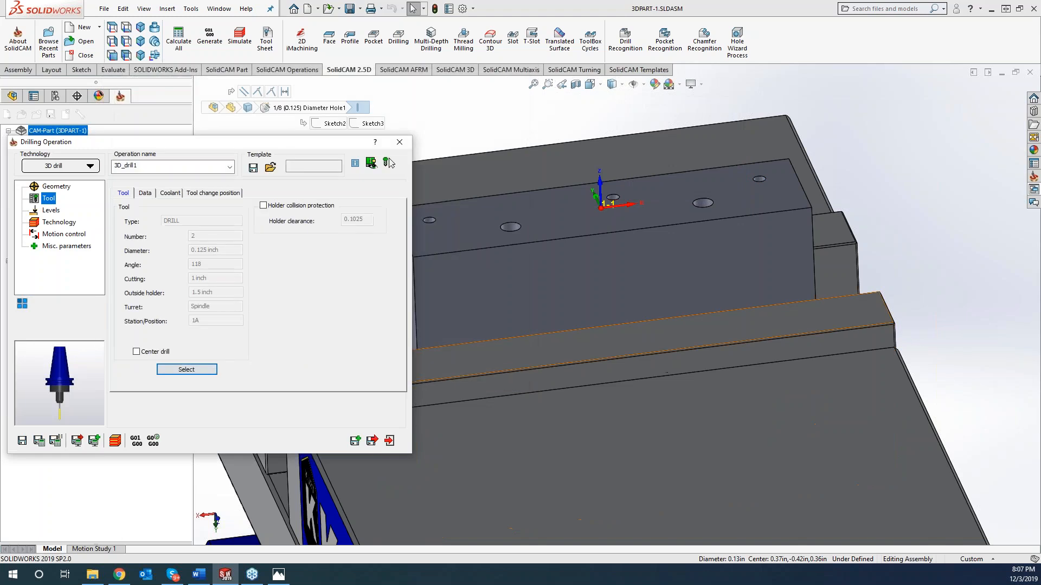
Step: Adjust the depth levels' offset-from-model value for drilling from 0 to -1.16885
click(51, 210)
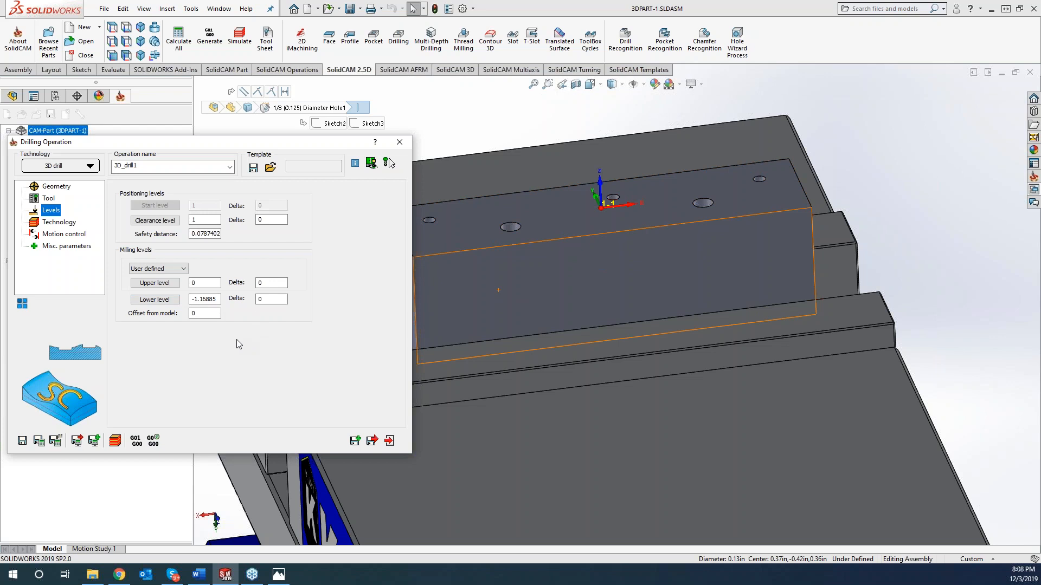
click(203, 314)
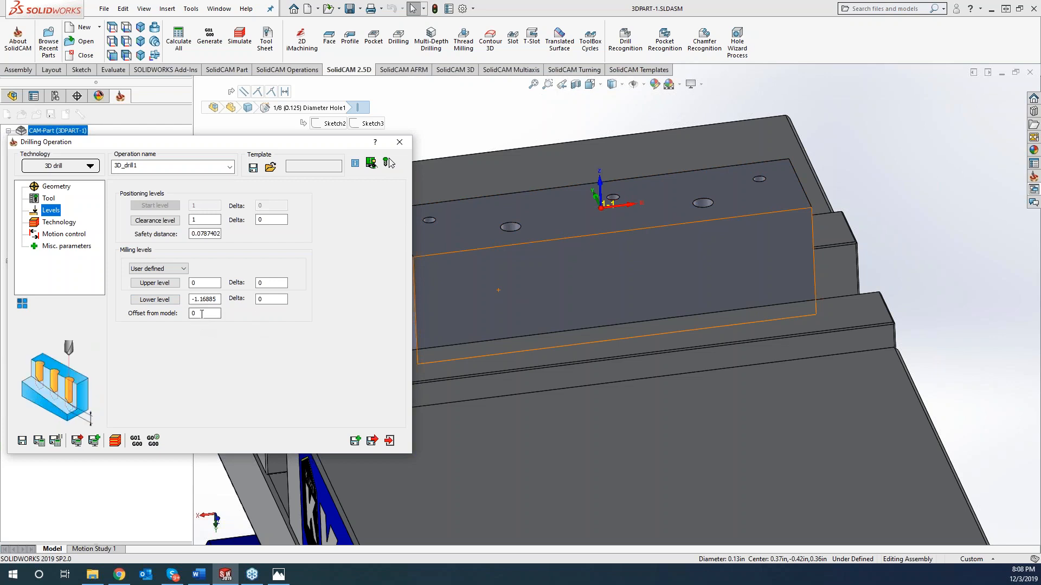
click(204, 313)
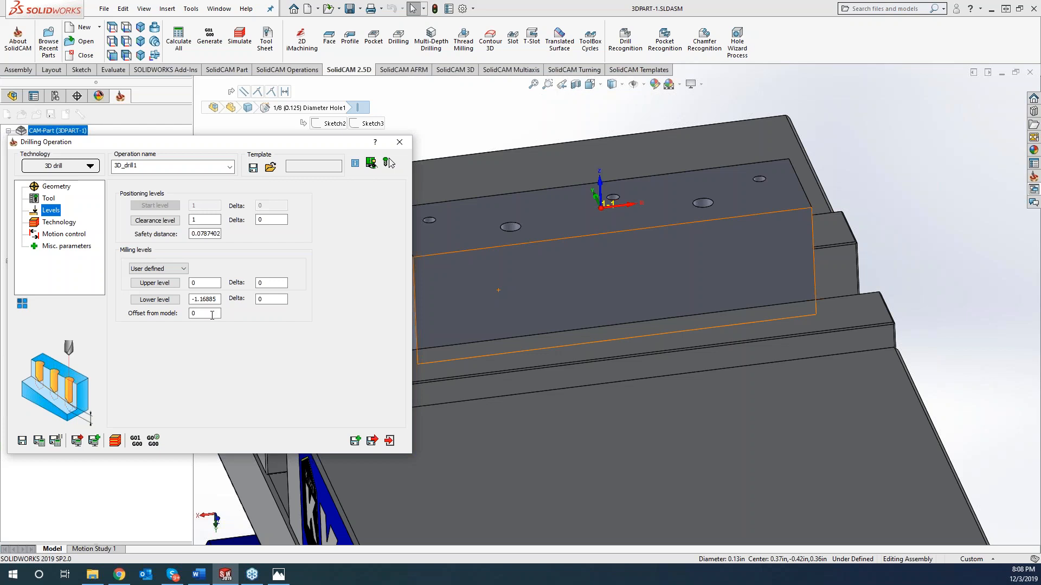
click(154, 299)
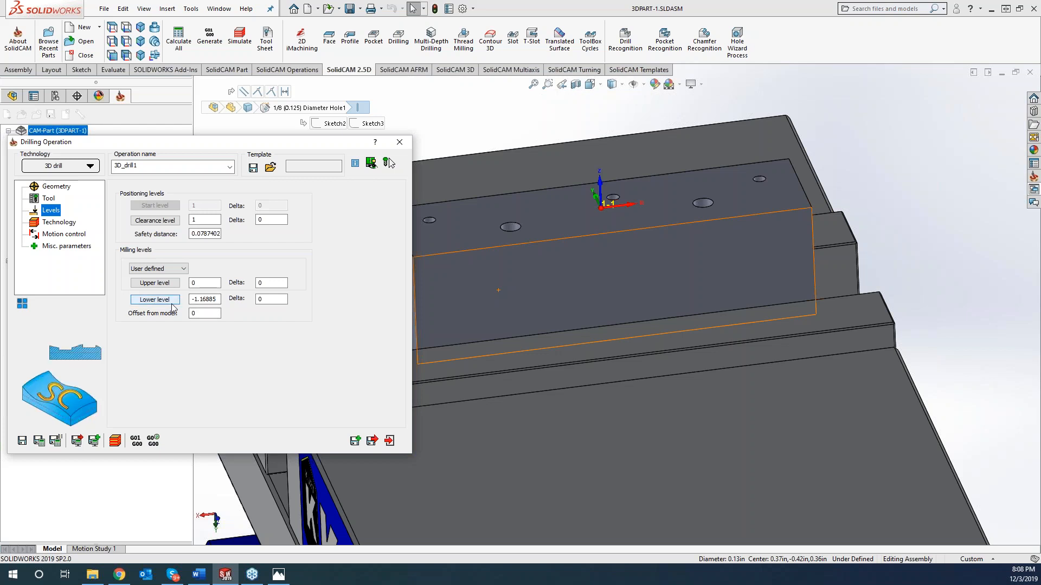
click(154, 299)
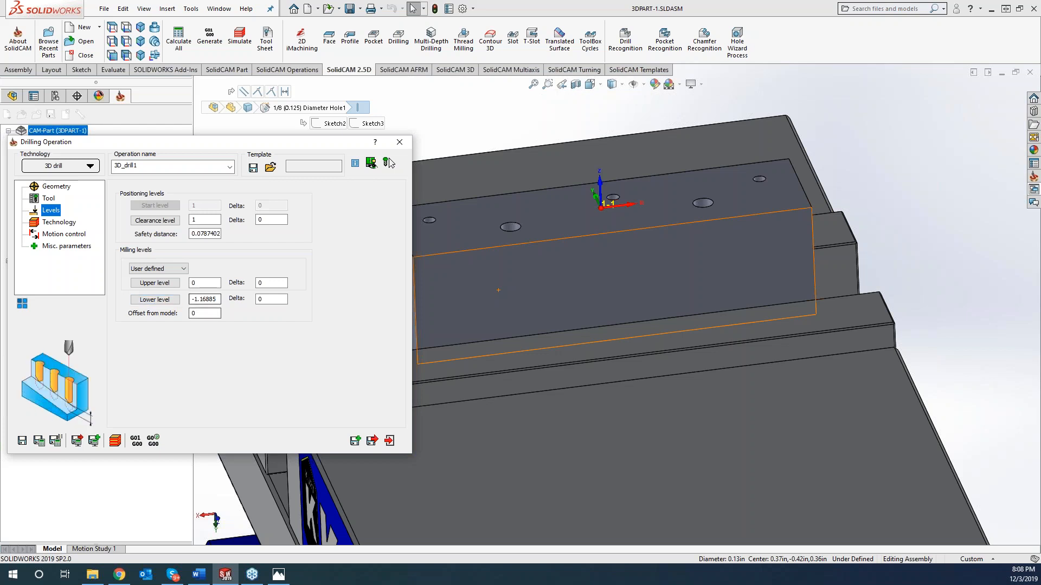
click(205, 312)
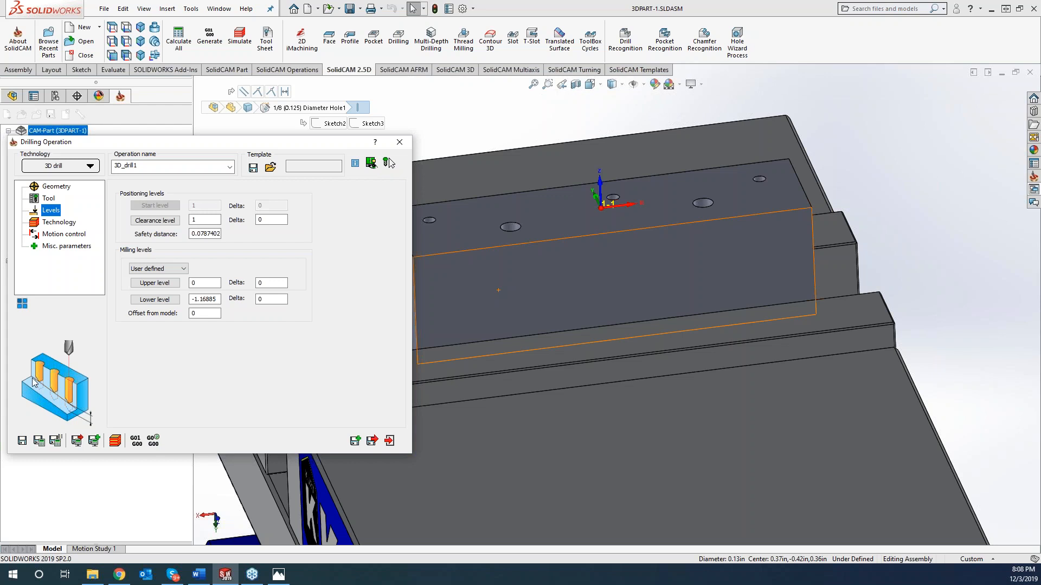
mouse_move(318, 394)
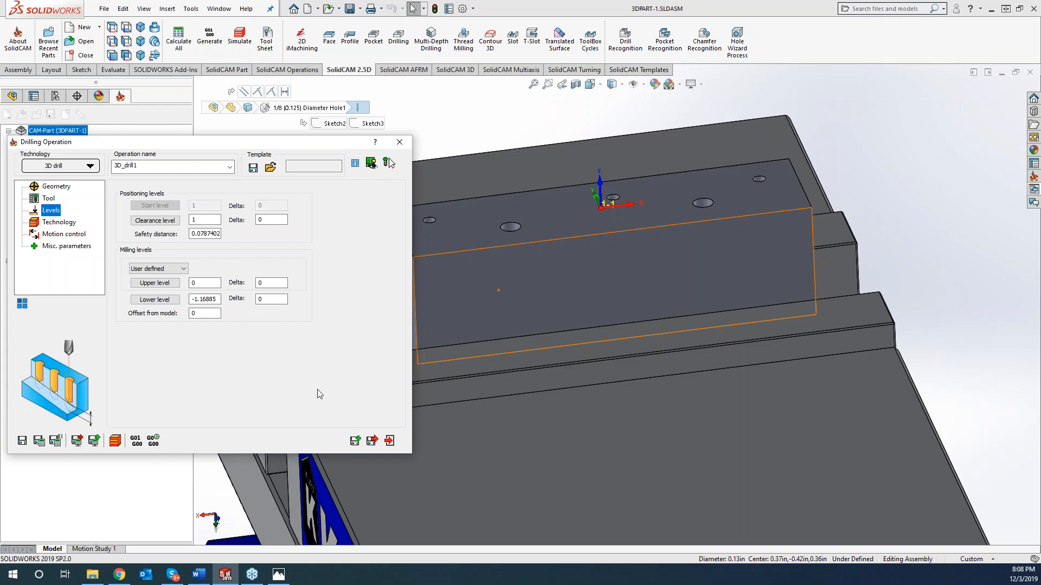
click(59, 221)
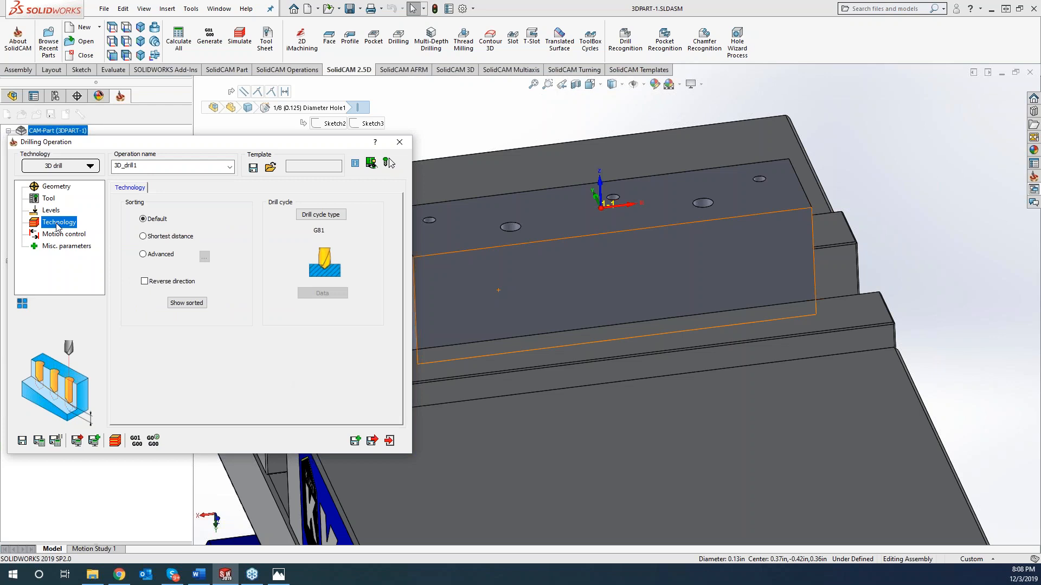
mouse_move(266, 227)
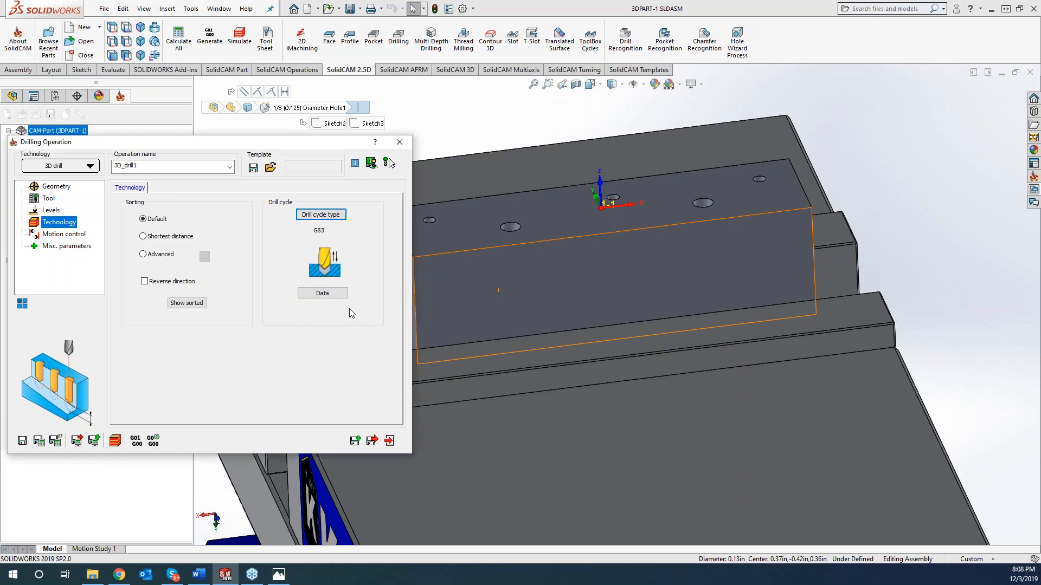
Step: Set the G83 peck cycle data with a 0.1 step down and confirm
click(322, 293)
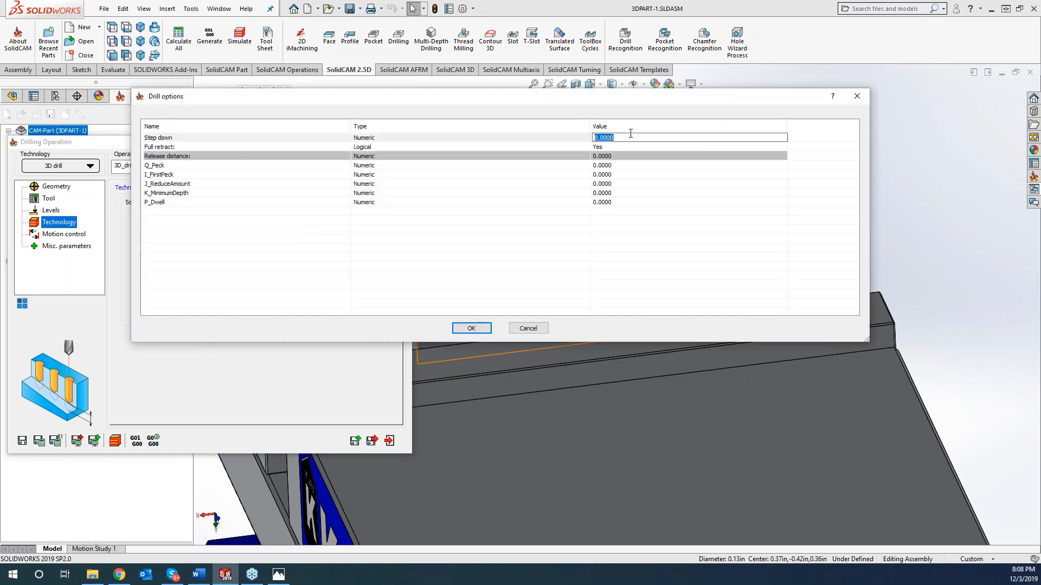
click(689, 164)
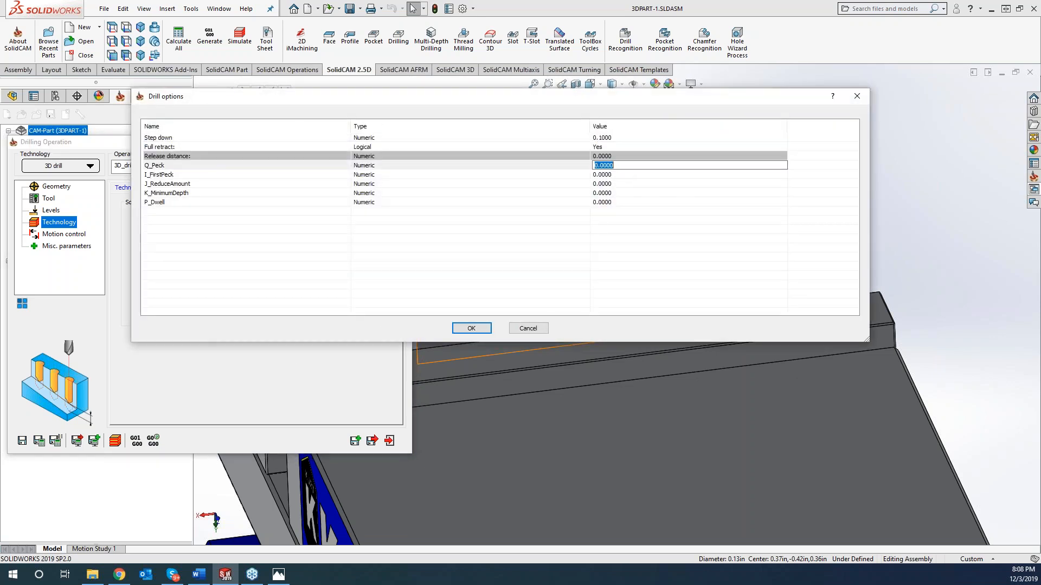
click(470, 328)
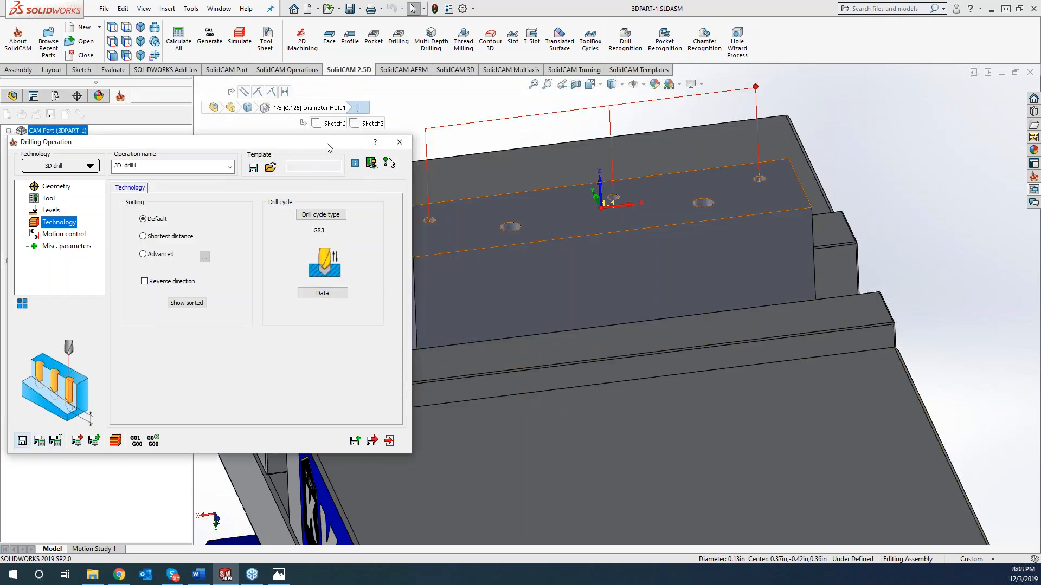
Step: Start a Section View on the Front Plane to inspect the drilled hole depths
click(575, 83)
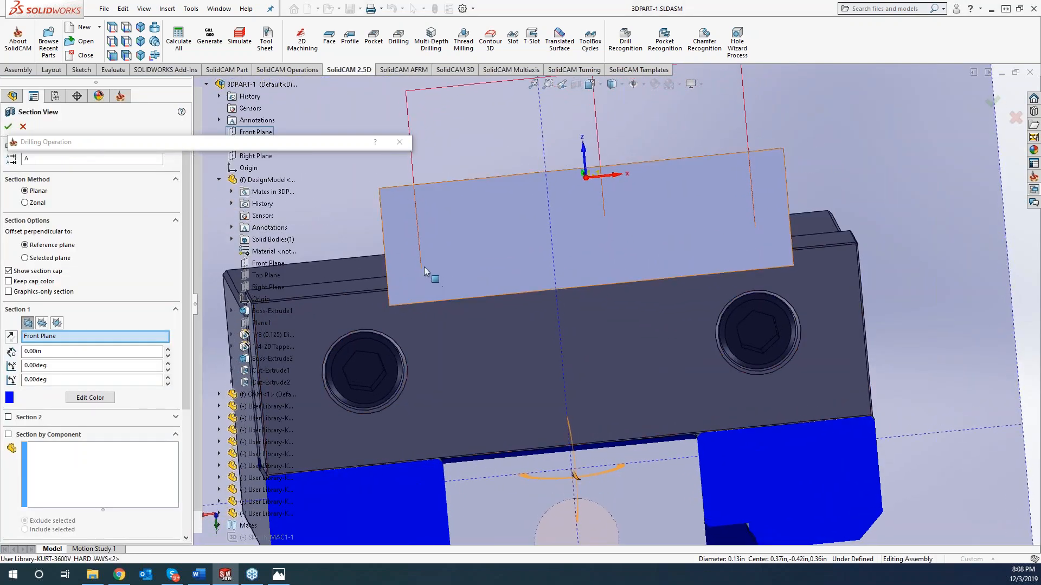
mouse_move(617, 247)
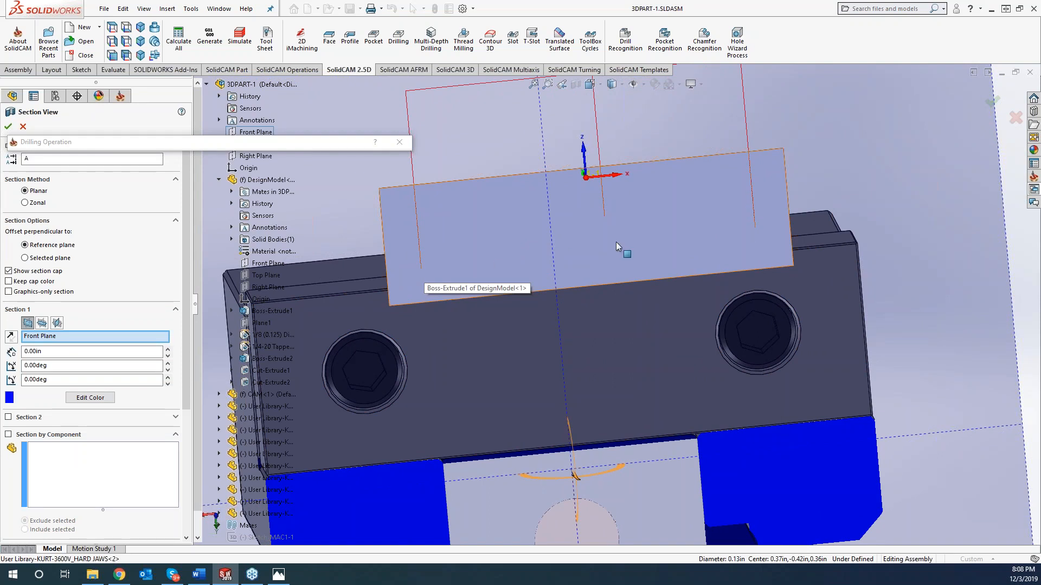
mouse_move(729, 222)
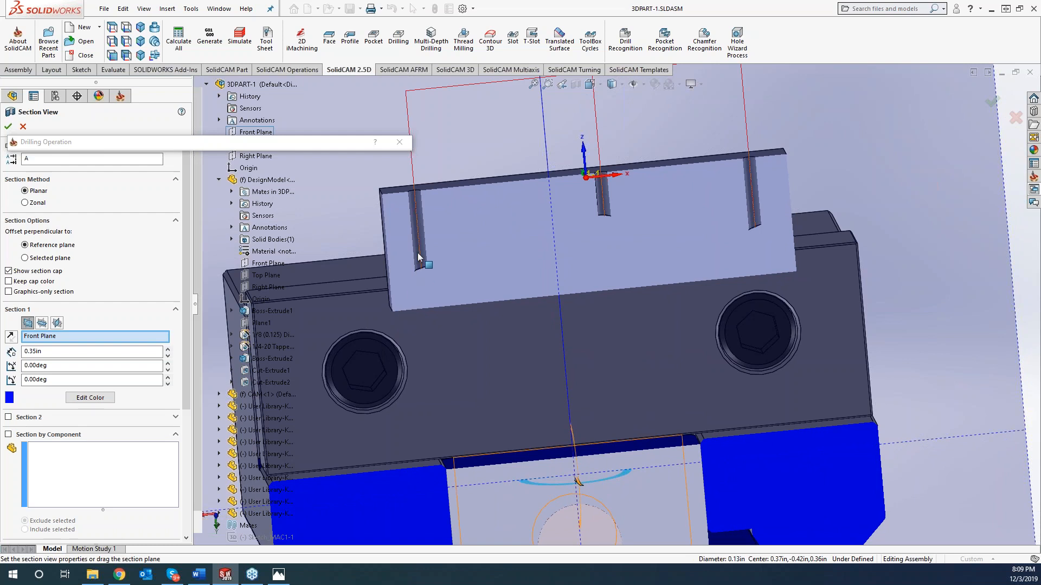
mouse_move(420, 260)
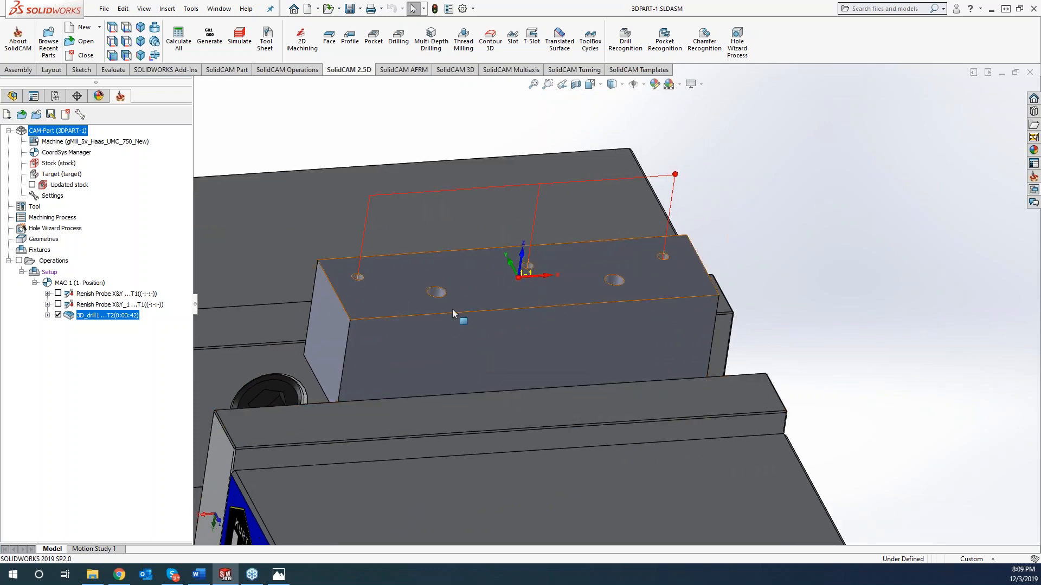
mouse_move(463, 322)
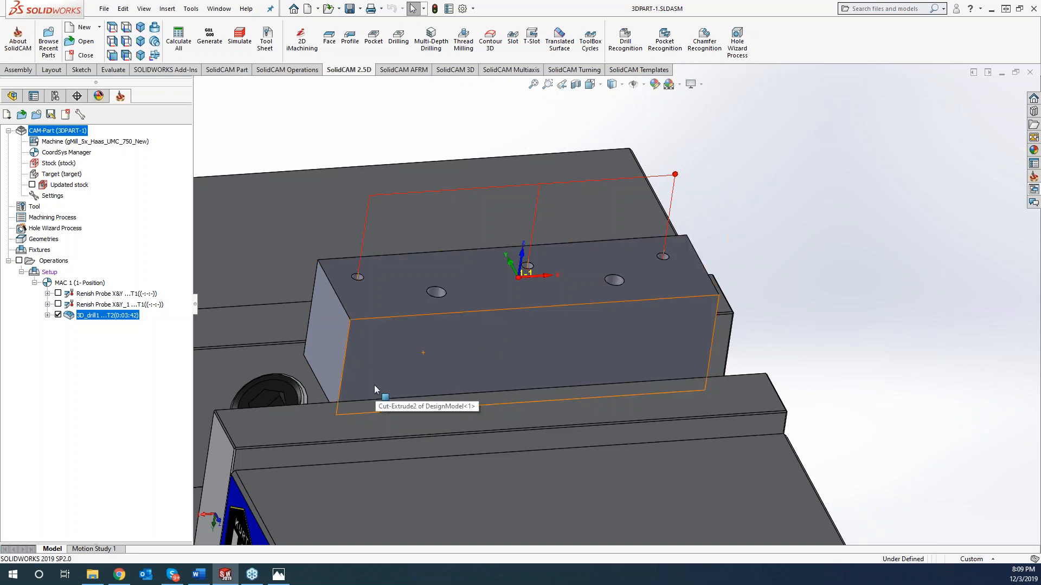
mouse_move(522, 369)
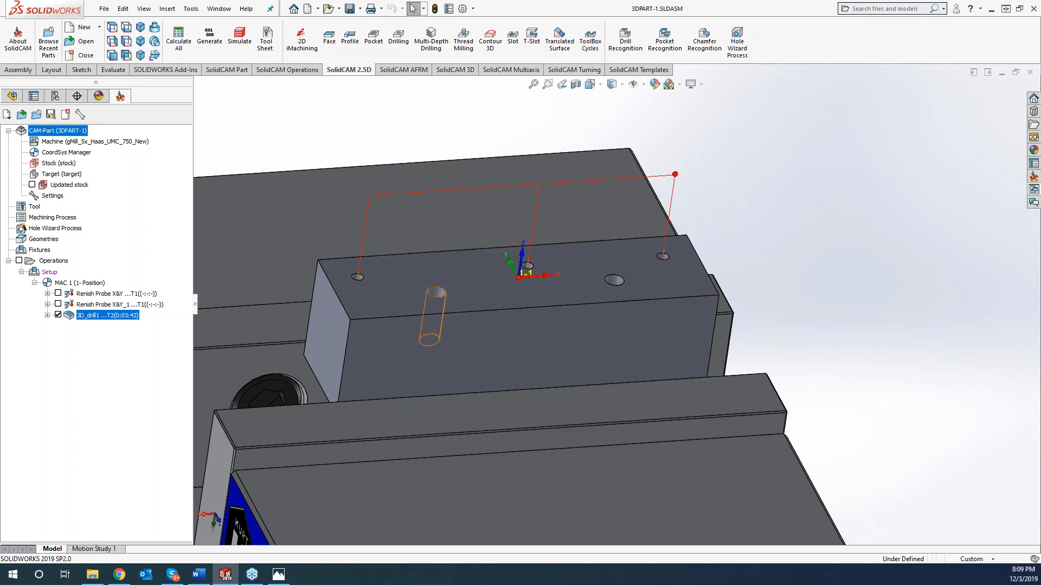
mouse_move(435, 312)
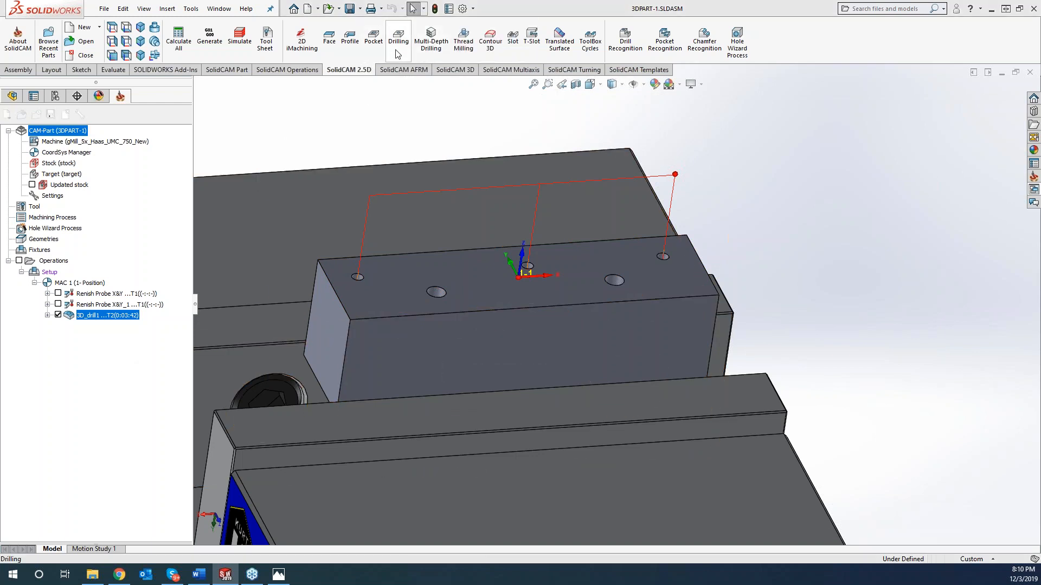
Step: Cancel a mistaken pocket operation and start a new drilling operation instead
click(373, 40)
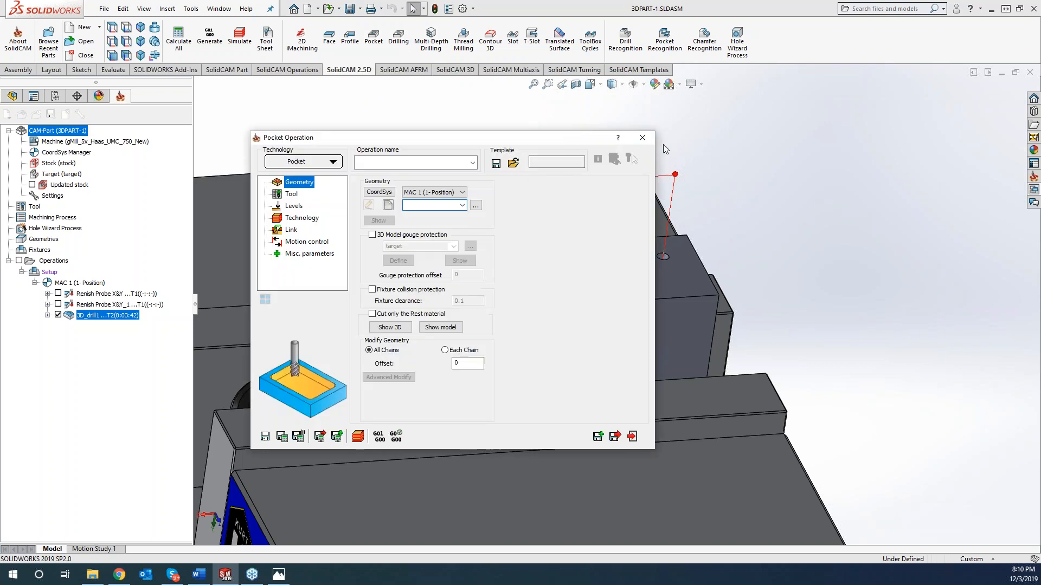
click(640, 138)
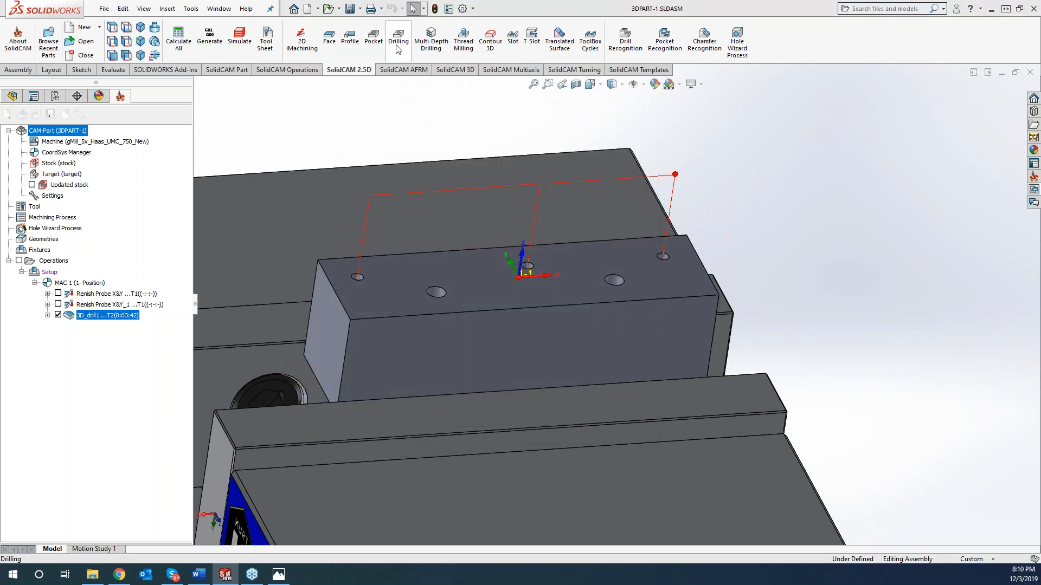
click(398, 40)
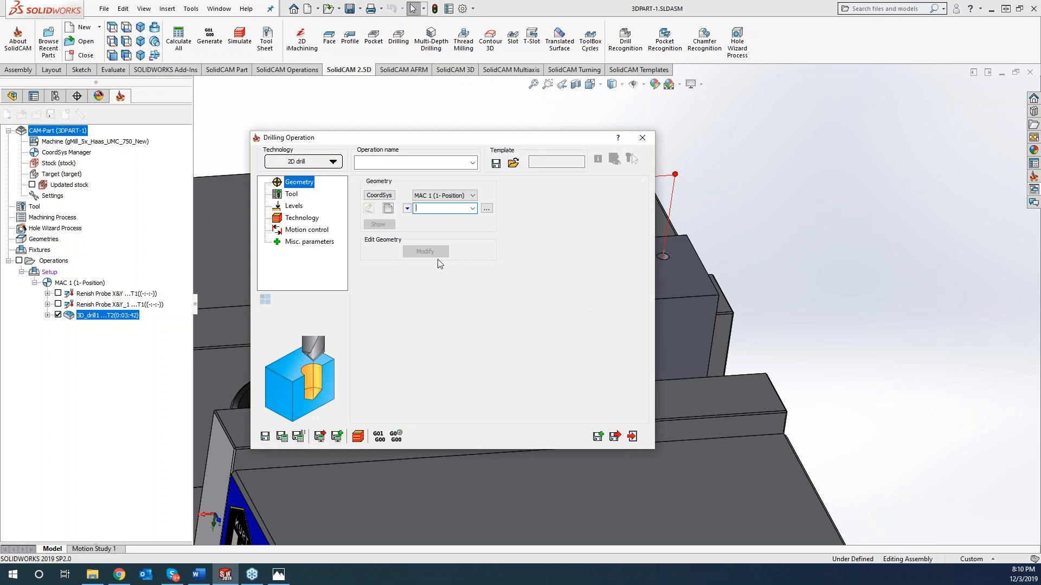
click(332, 162)
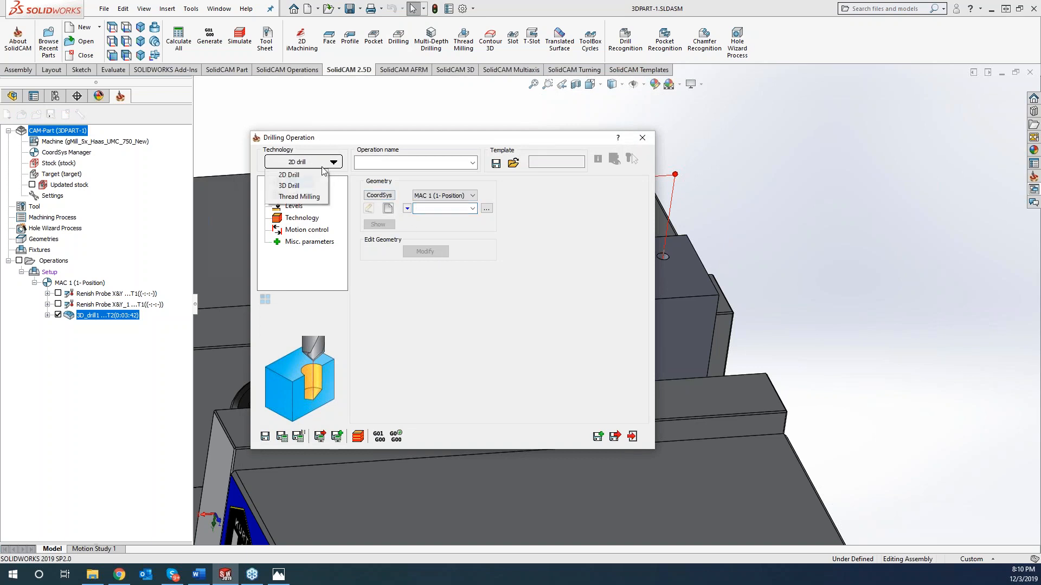
click(640, 138)
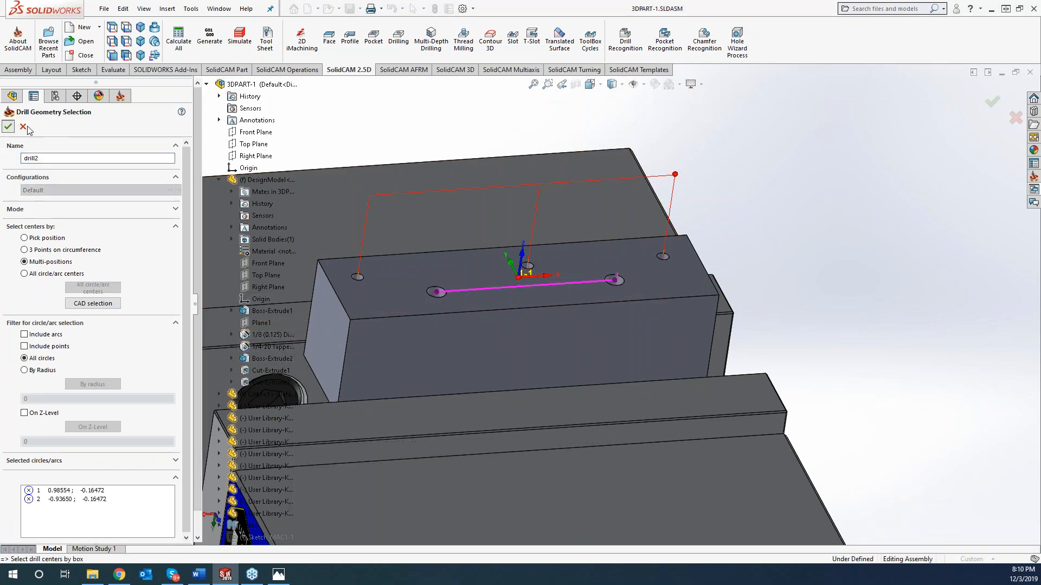
Step: Choose drill2 geometry (two hole centres) and the target model for 3D_drill2
click(9, 126)
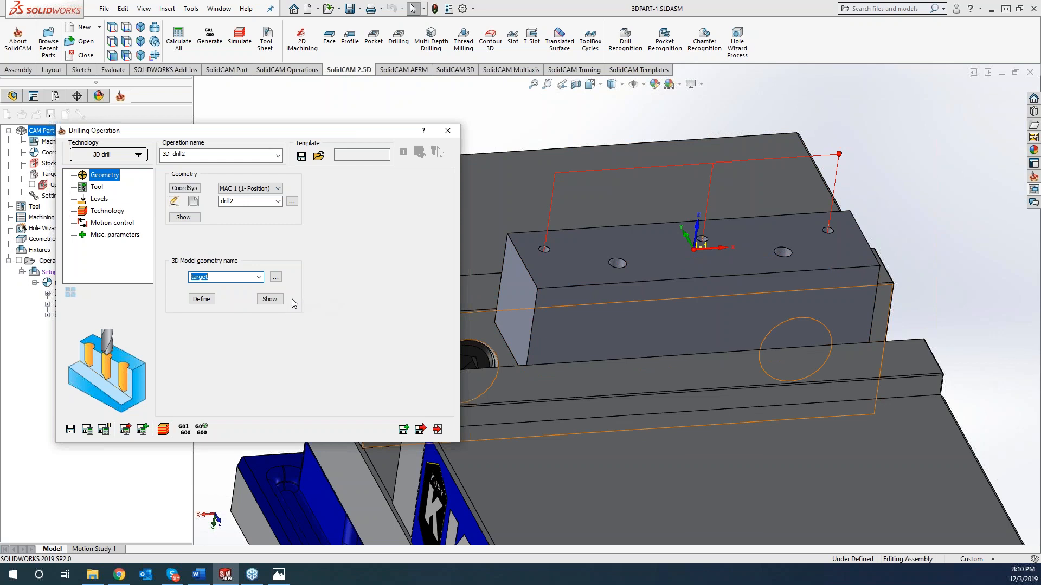
mouse_move(232, 277)
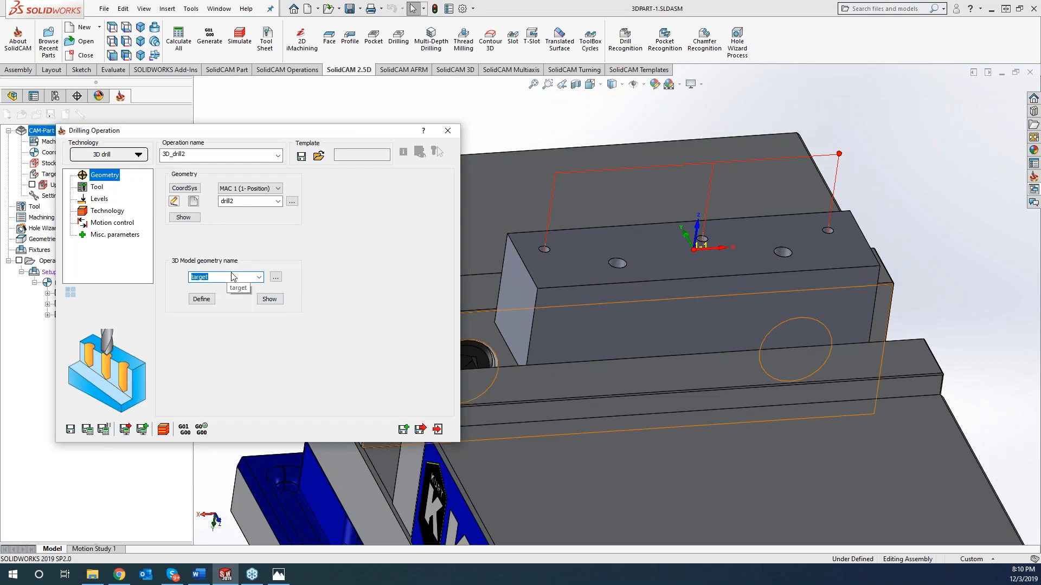
mouse_move(242, 277)
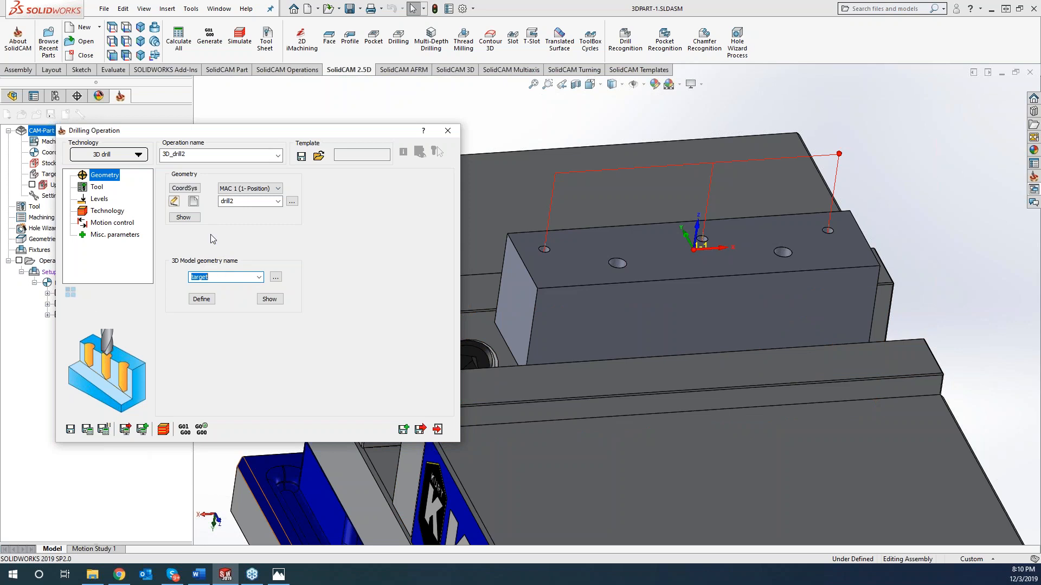
click(97, 187)
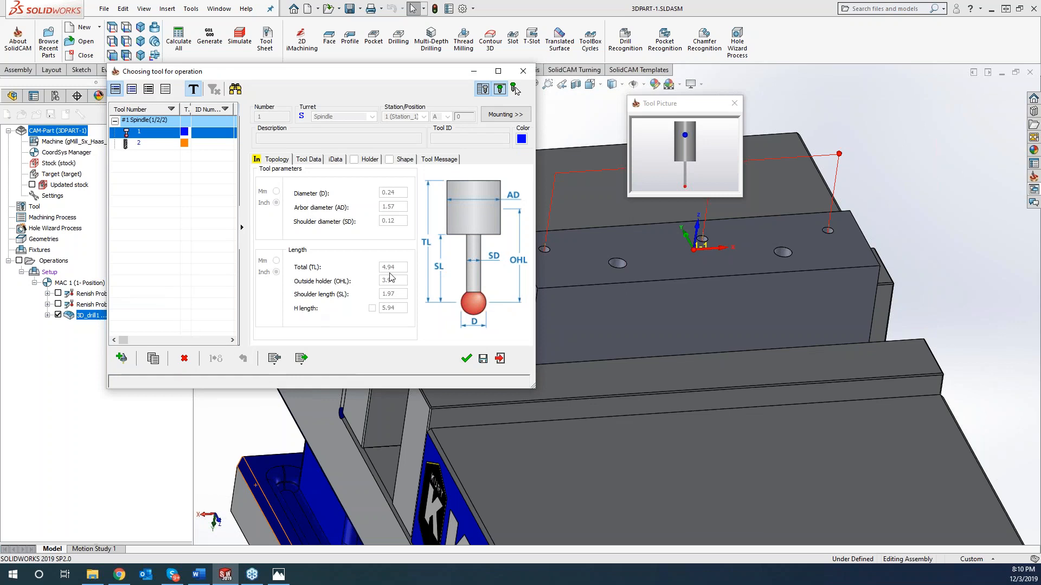
Step: Add a new 0.201-inch drill as tool 3 with the 1.625" Long holder and confirm it
click(512, 88)
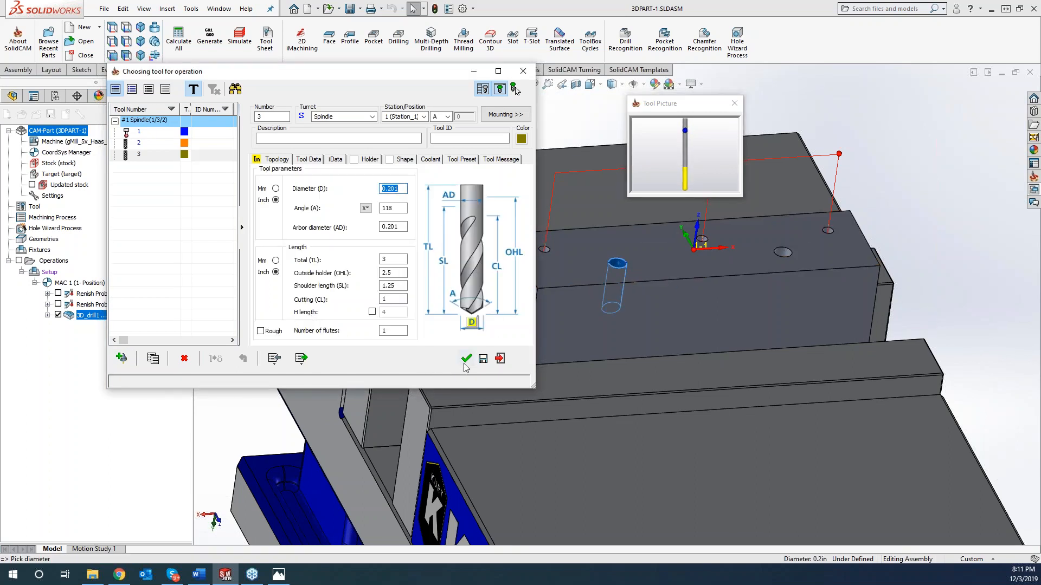
click(466, 359)
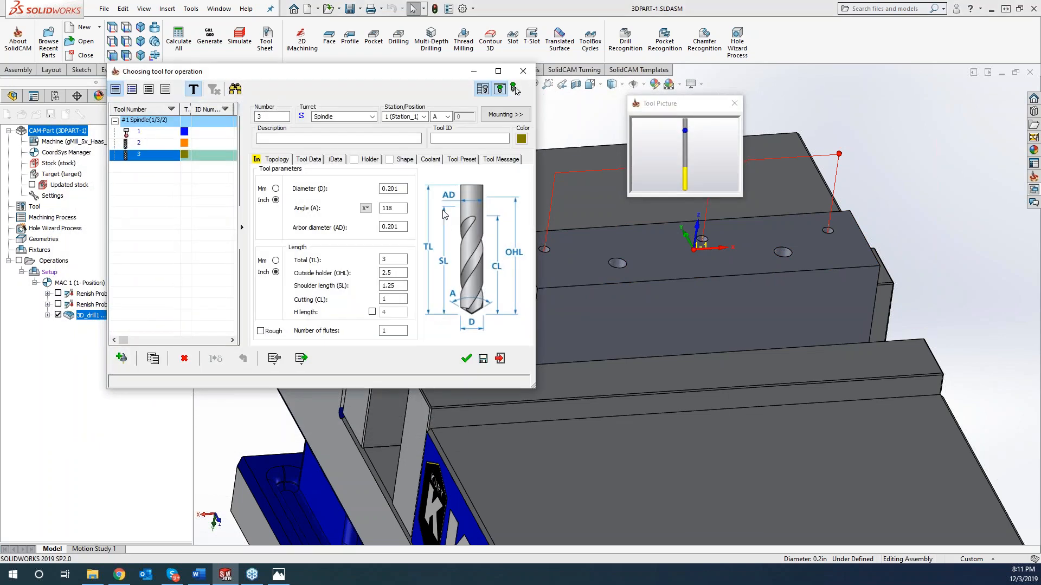
click(369, 160)
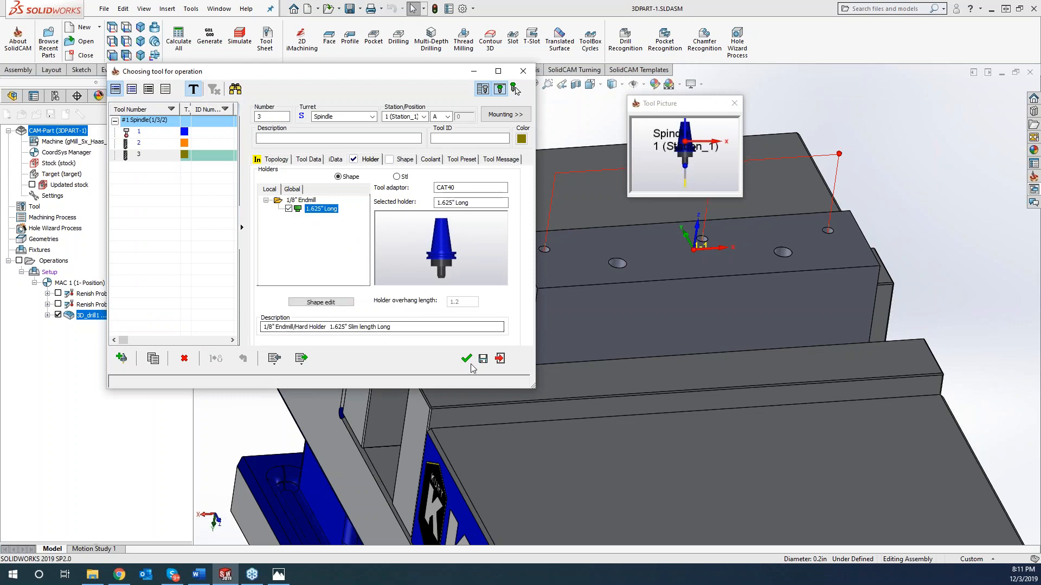
click(466, 358)
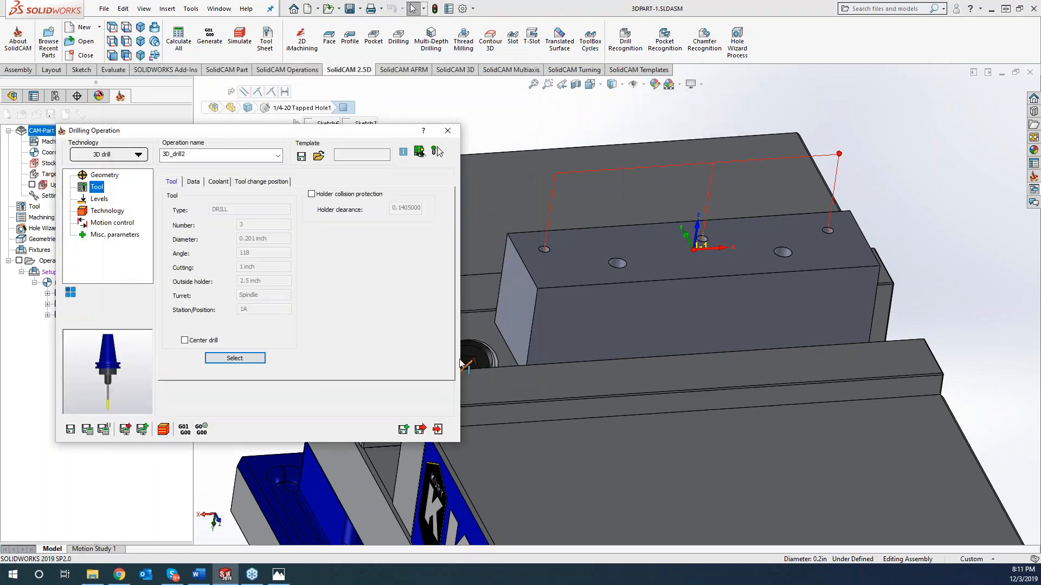
click(107, 211)
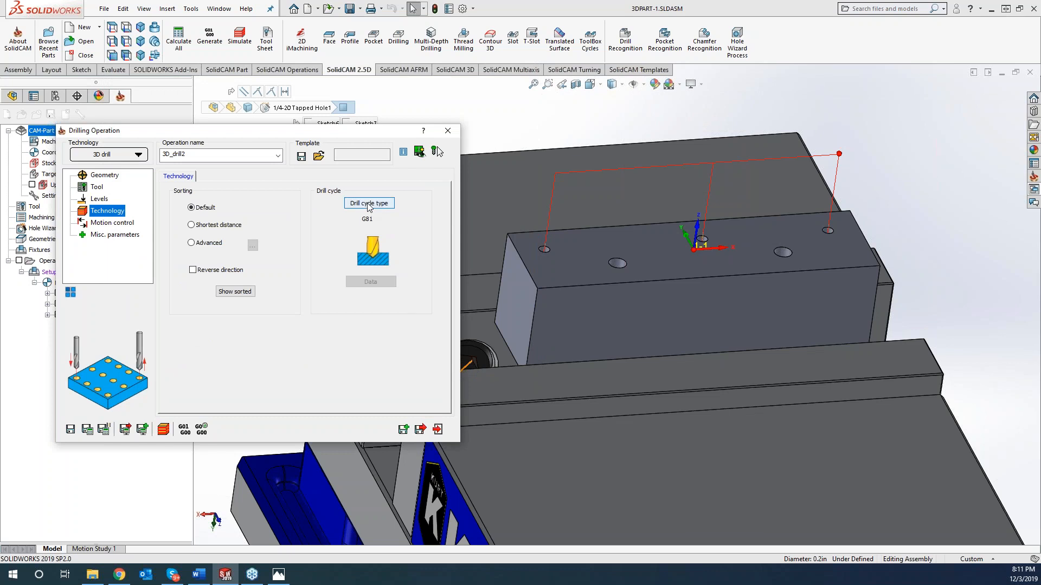
Step: Set the drill cycle to G83 peck with 0.1 step down, then save and calculate the toolpath
click(368, 202)
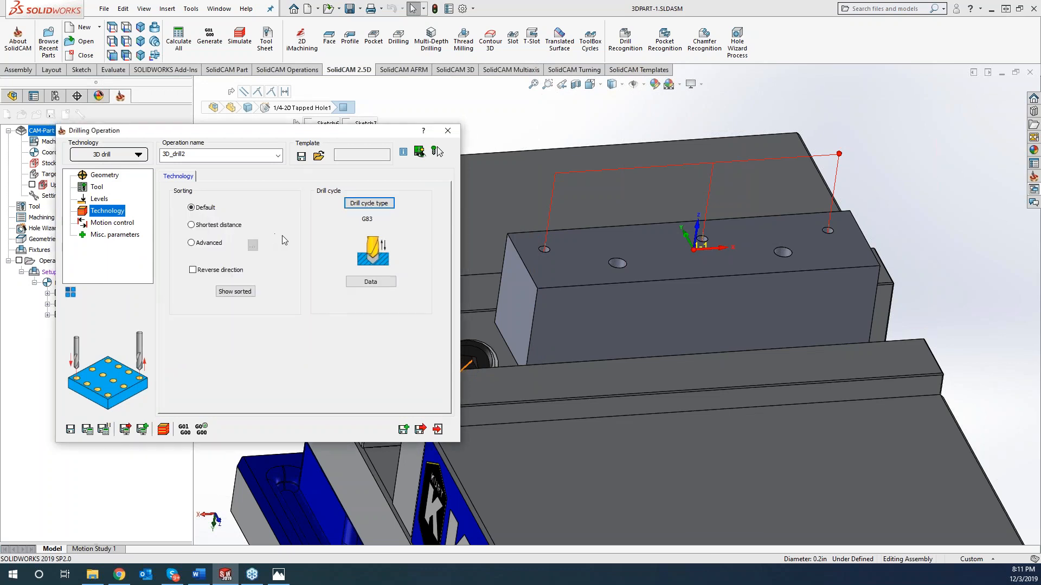
click(371, 282)
text(.1)
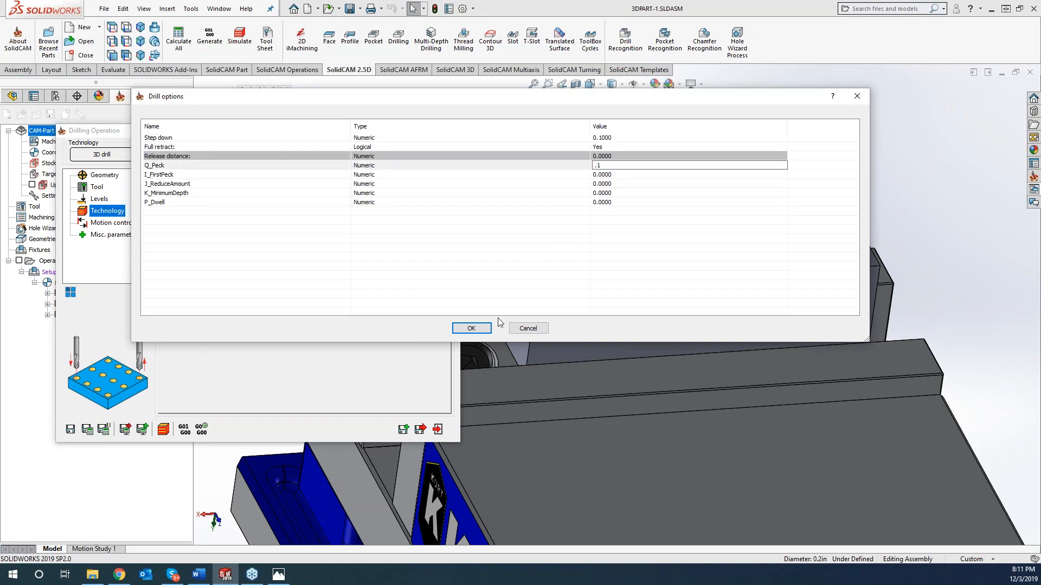
click(471, 327)
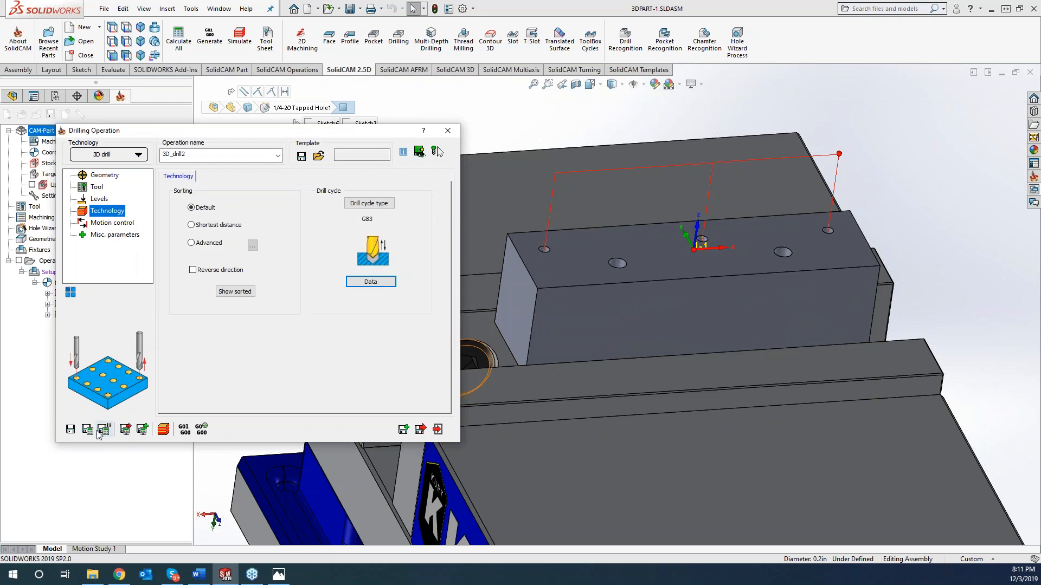
click(86, 429)
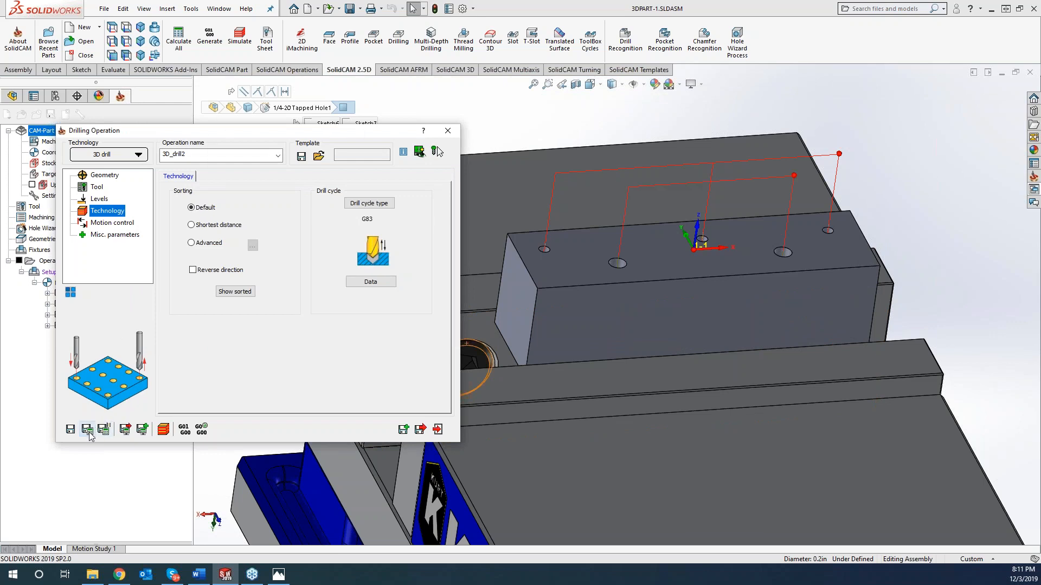
mouse_move(591, 83)
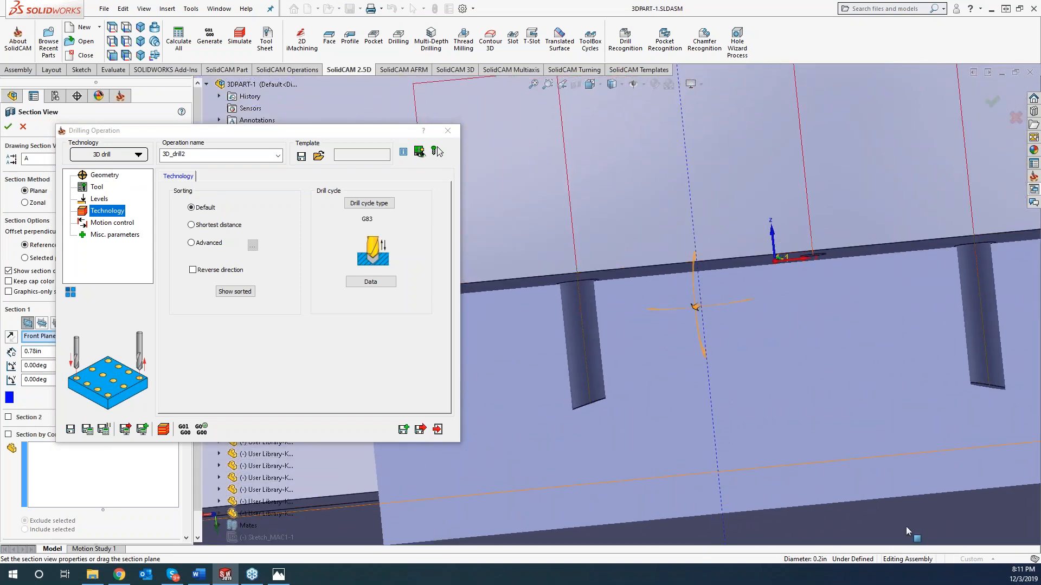
mouse_move(957, 419)
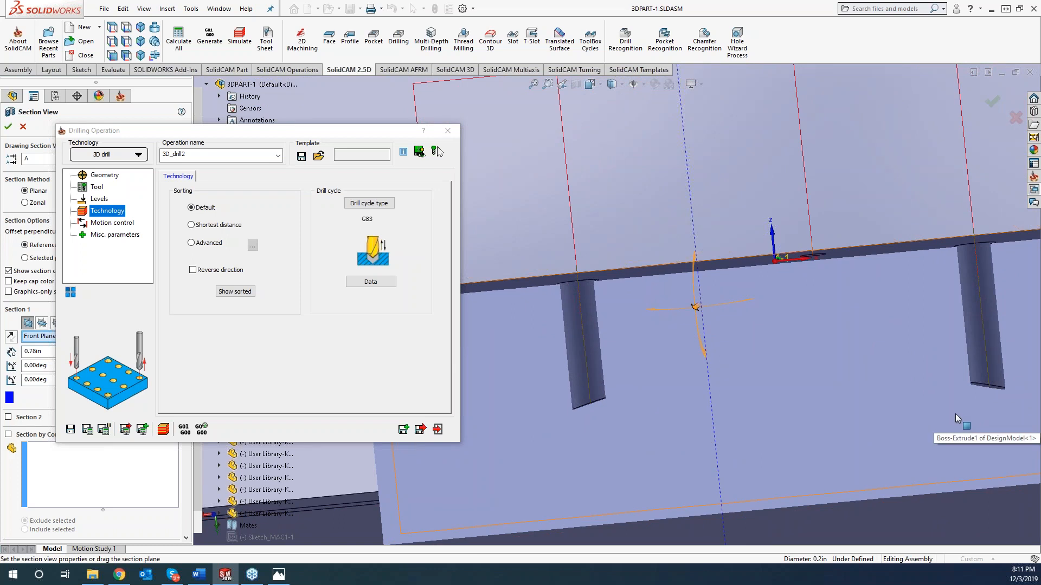
mouse_move(941, 414)
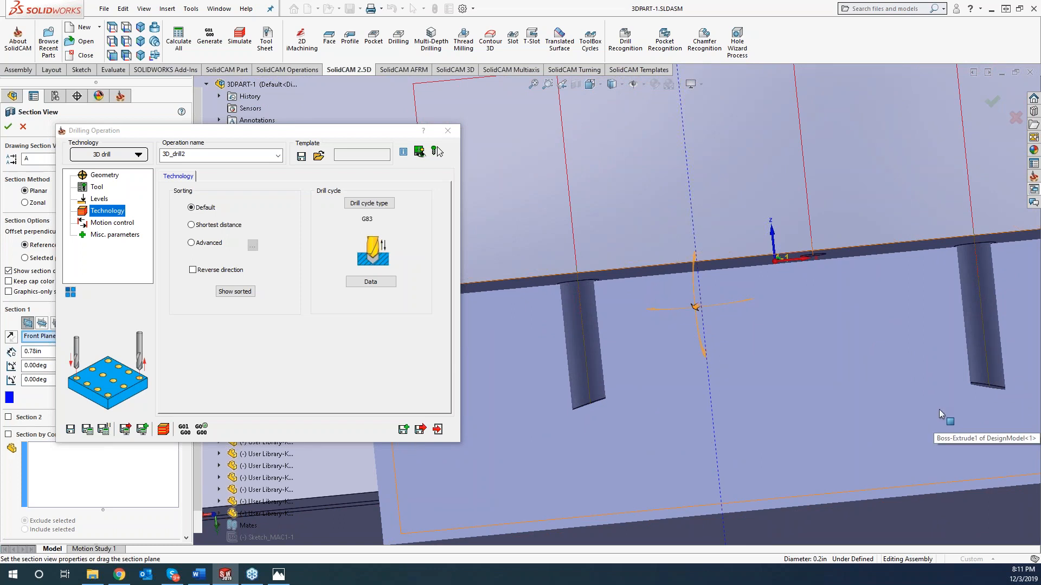
mouse_move(867, 395)
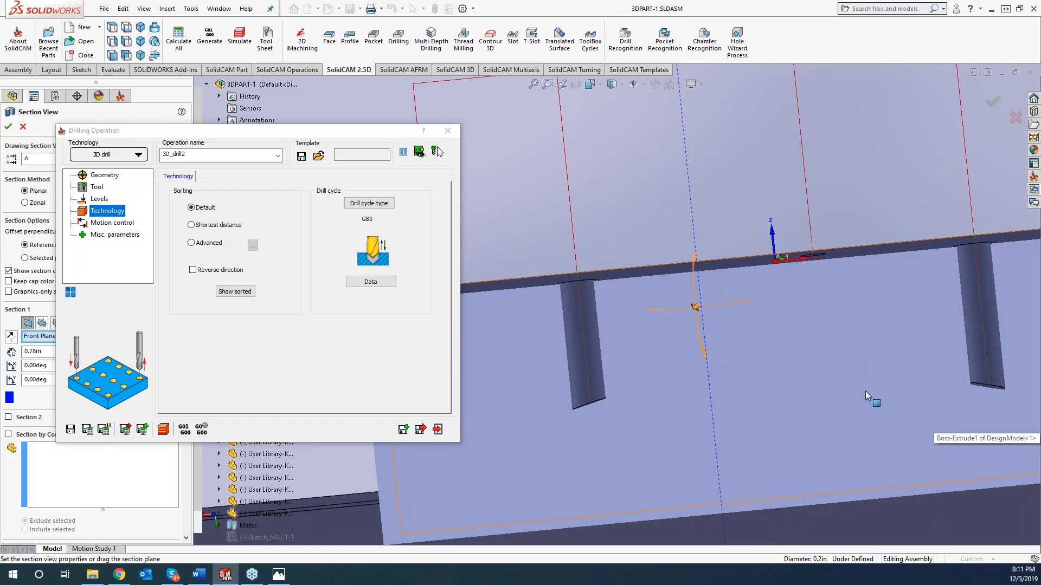
mouse_move(823, 362)
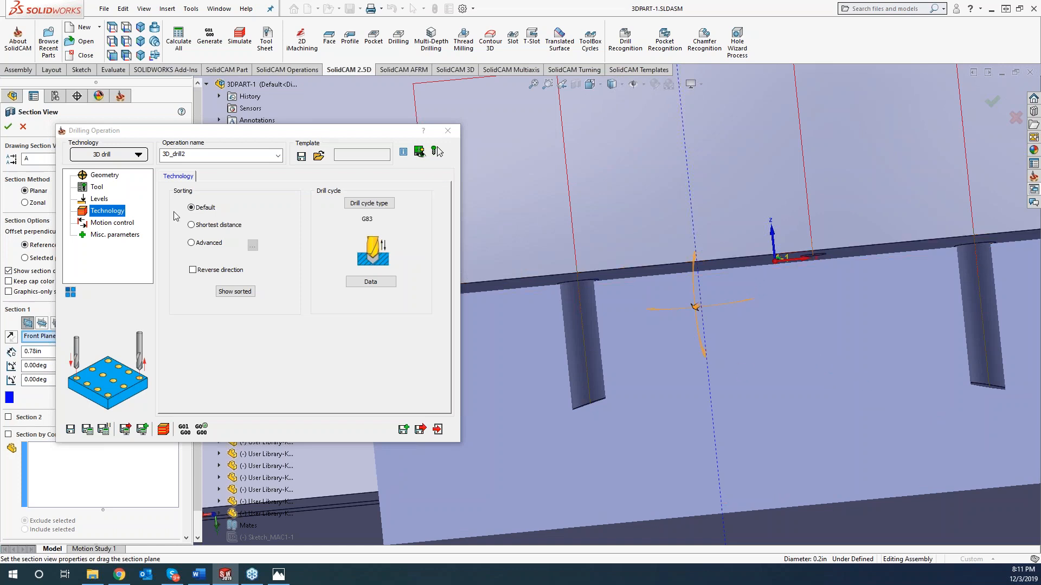
Step: Review 3D_drill2's geometry page showing drill2 with the target model
click(104, 175)
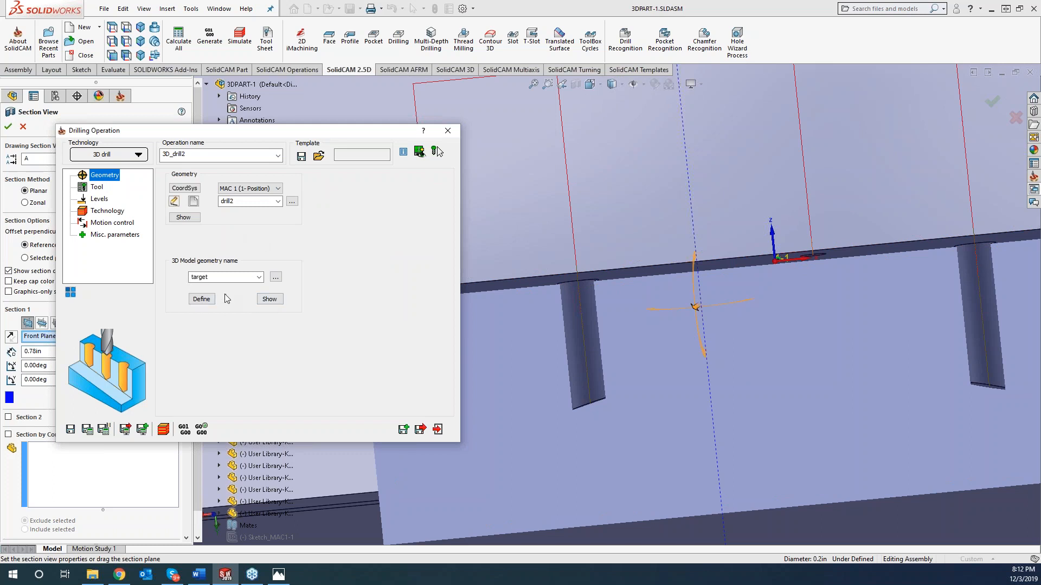
mouse_move(226, 383)
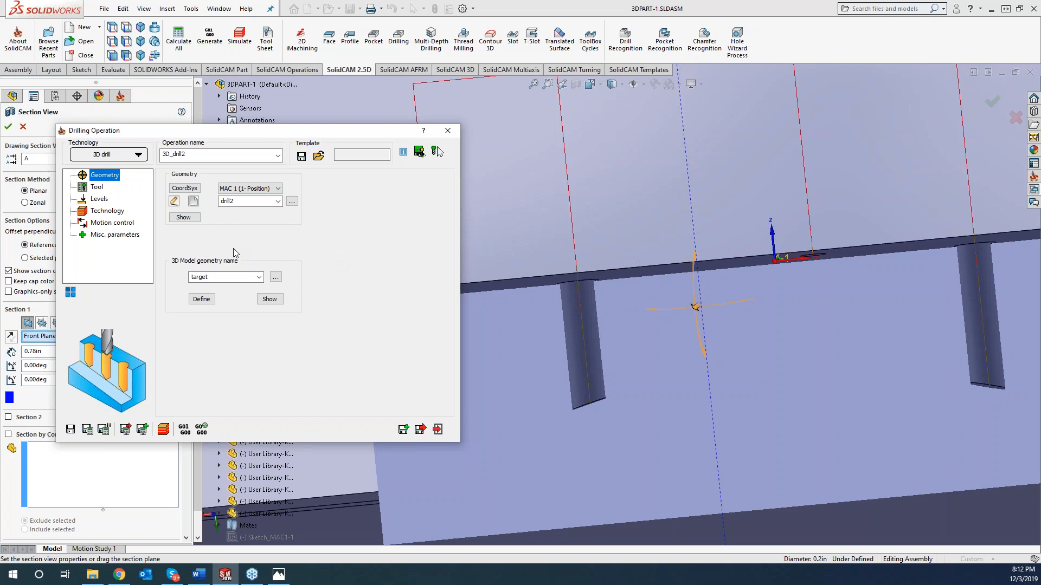
mouse_move(297, 306)
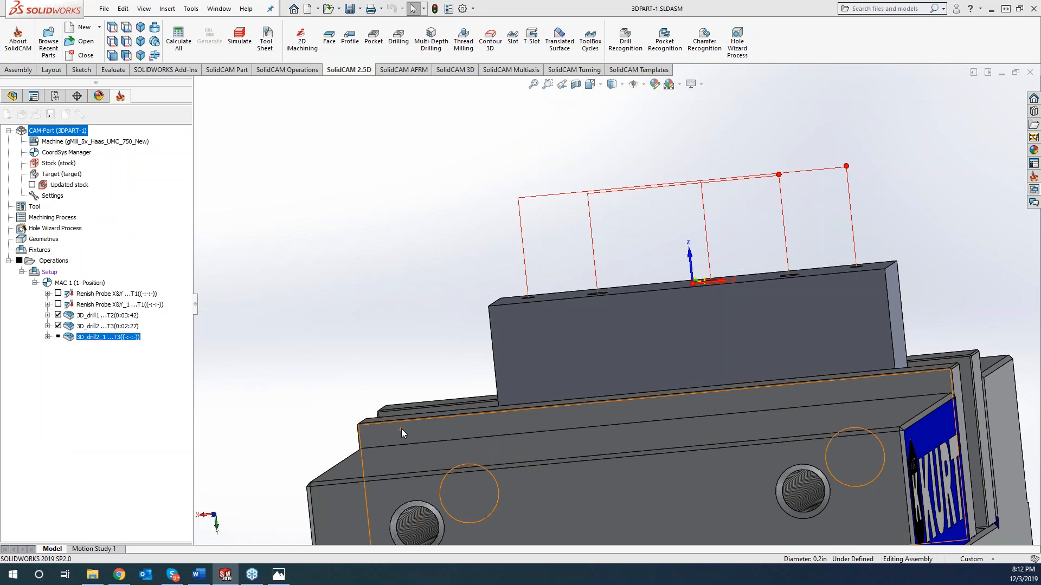
Step: Give 3D_drill2_1 a new 0.25-inch tap at 20 TPI as tool 4 with its holder
double_click(106, 336)
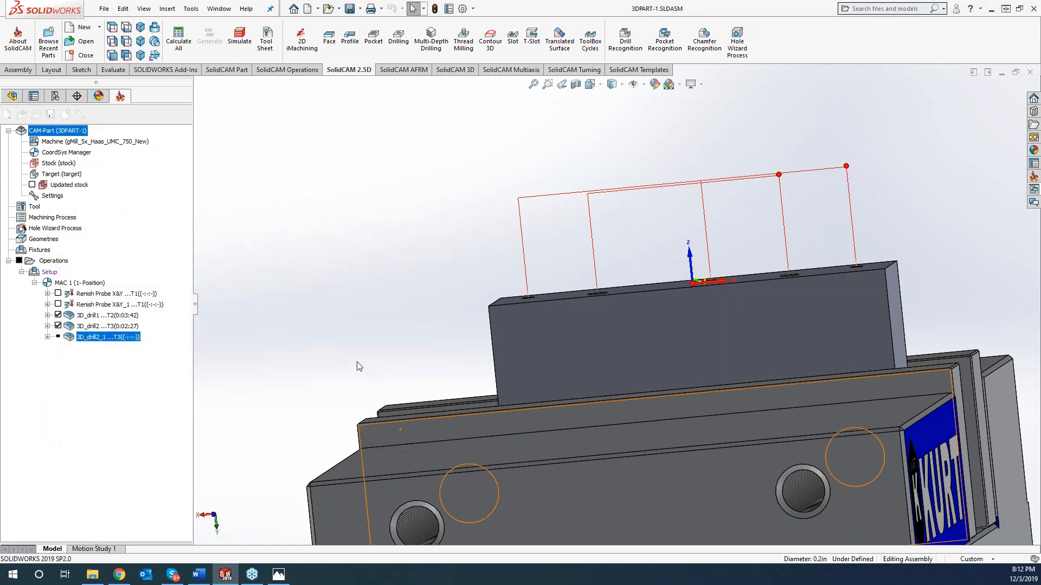
double_click(108, 336)
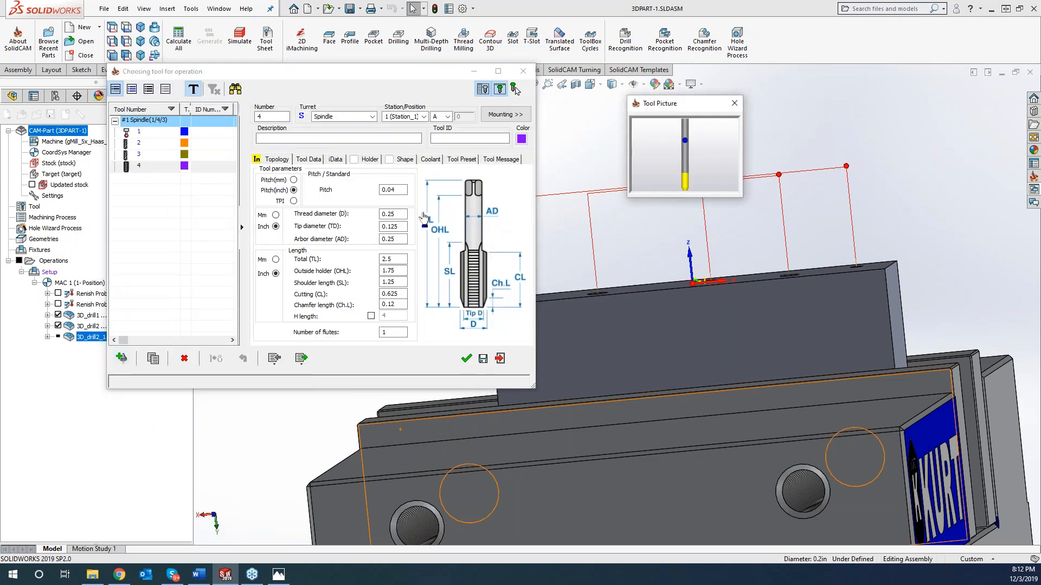
click(293, 200)
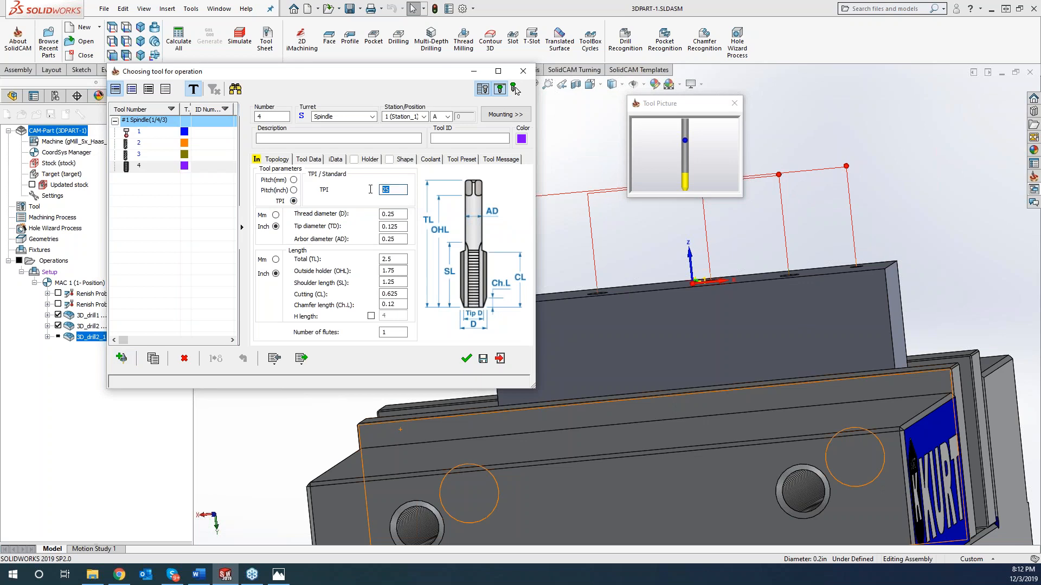
text(20)
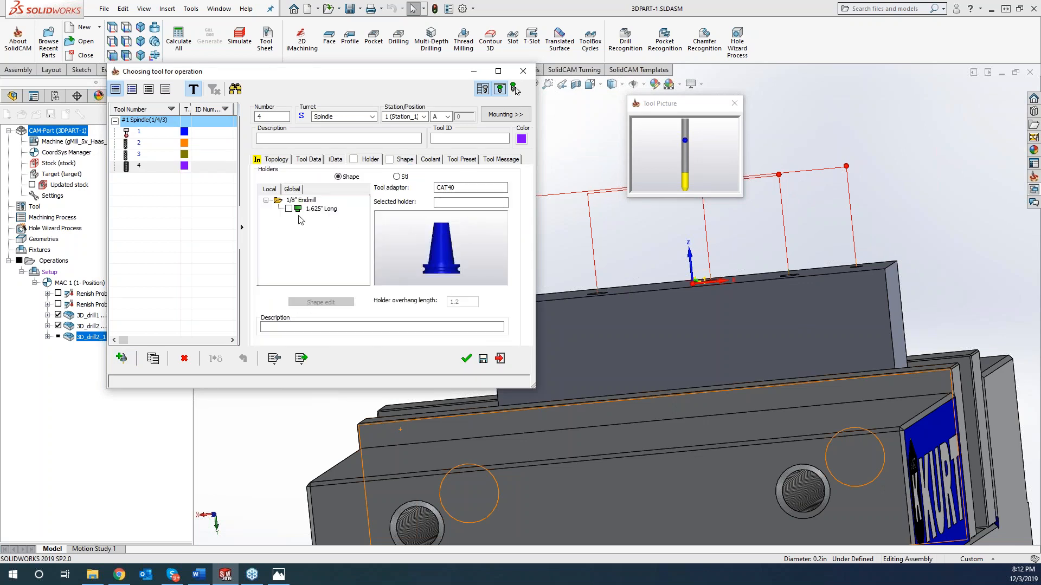
click(288, 209)
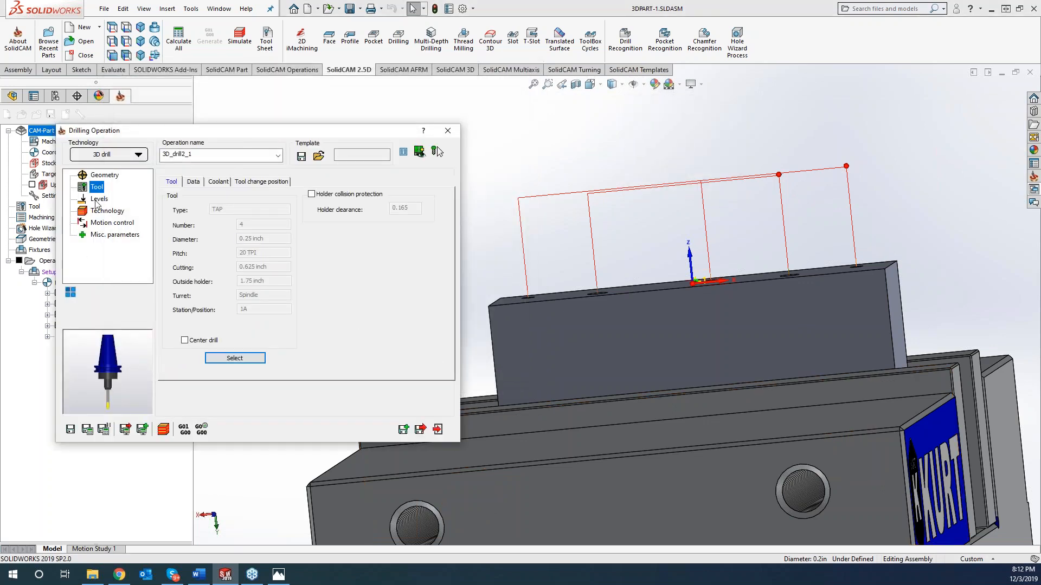
Step: Set the Levels offset from model to 0.025 for 3D_drill2_1
click(98, 198)
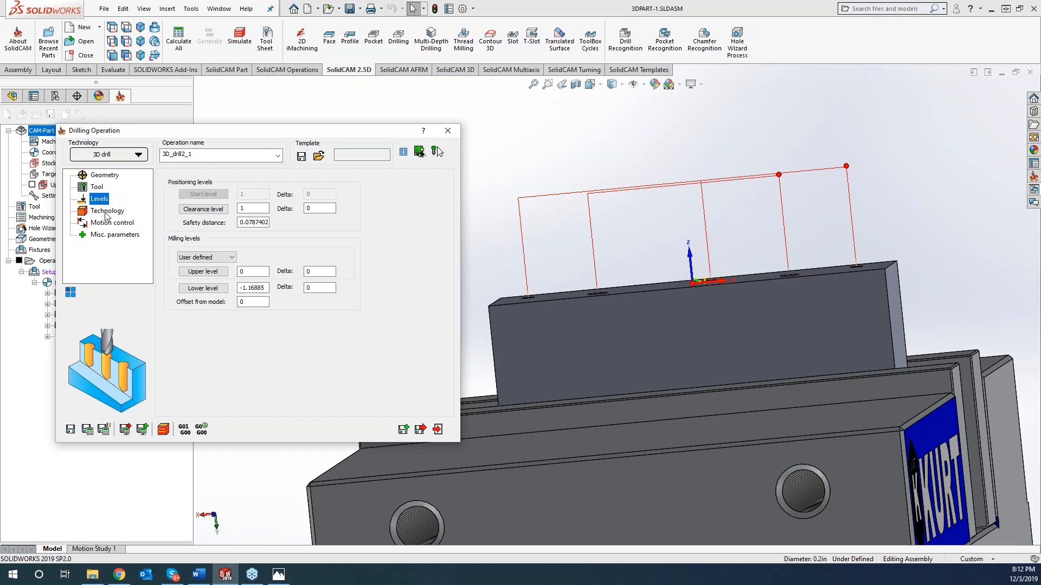
mouse_move(132, 256)
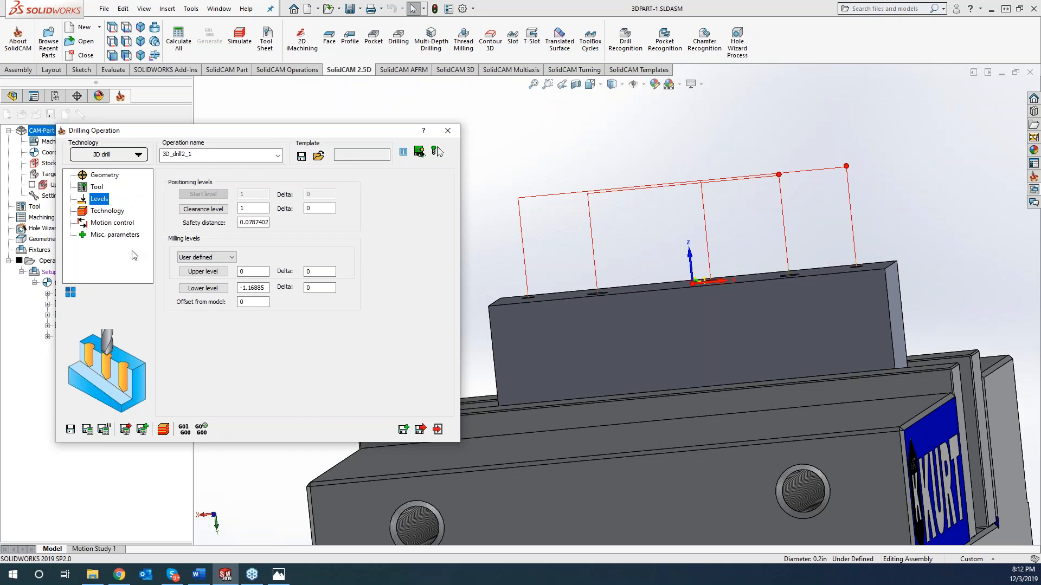
mouse_move(220, 351)
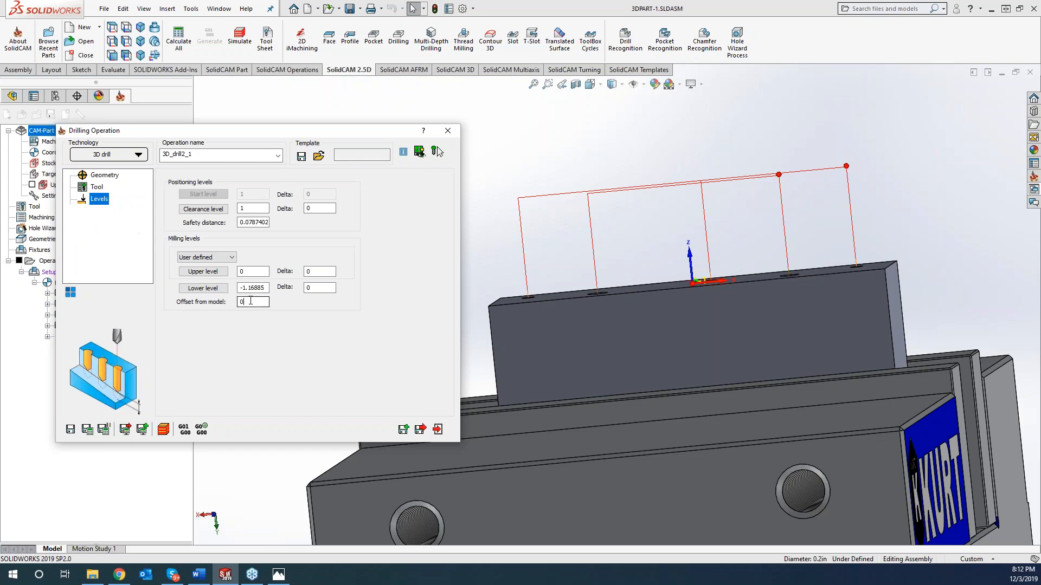
click(98, 198)
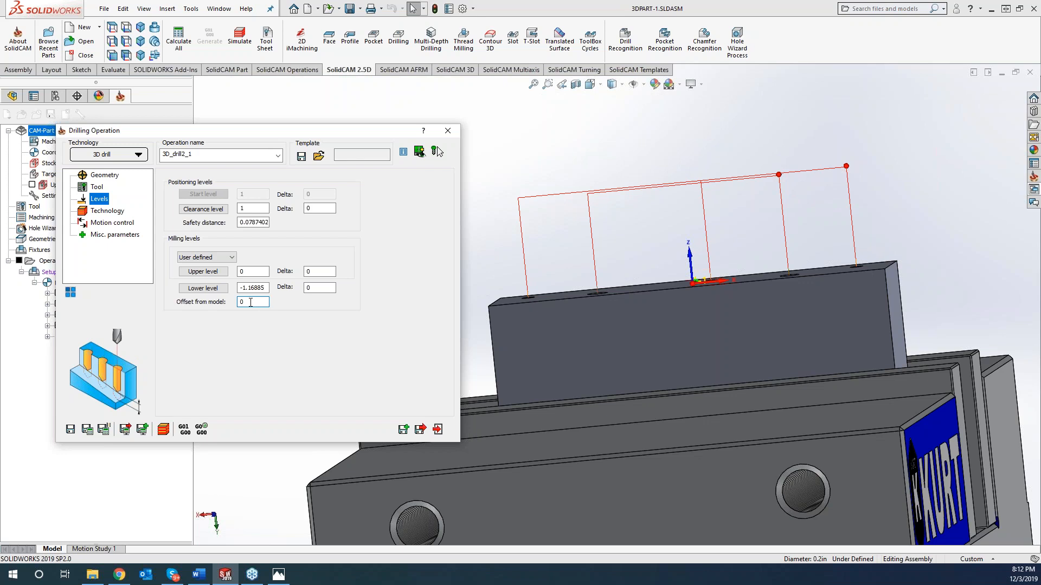
text(0.)
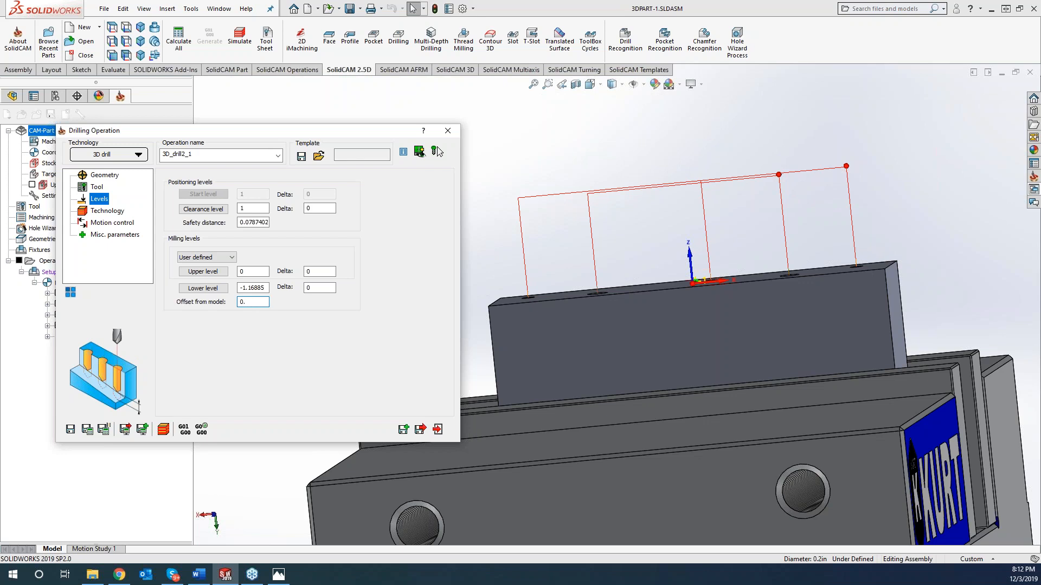
text(0.025)
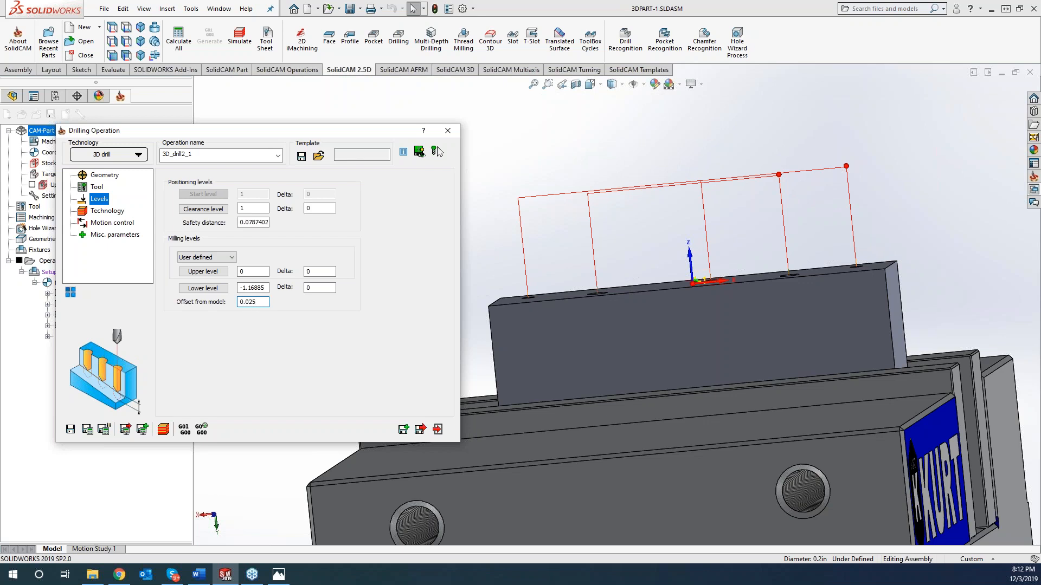
click(203, 271)
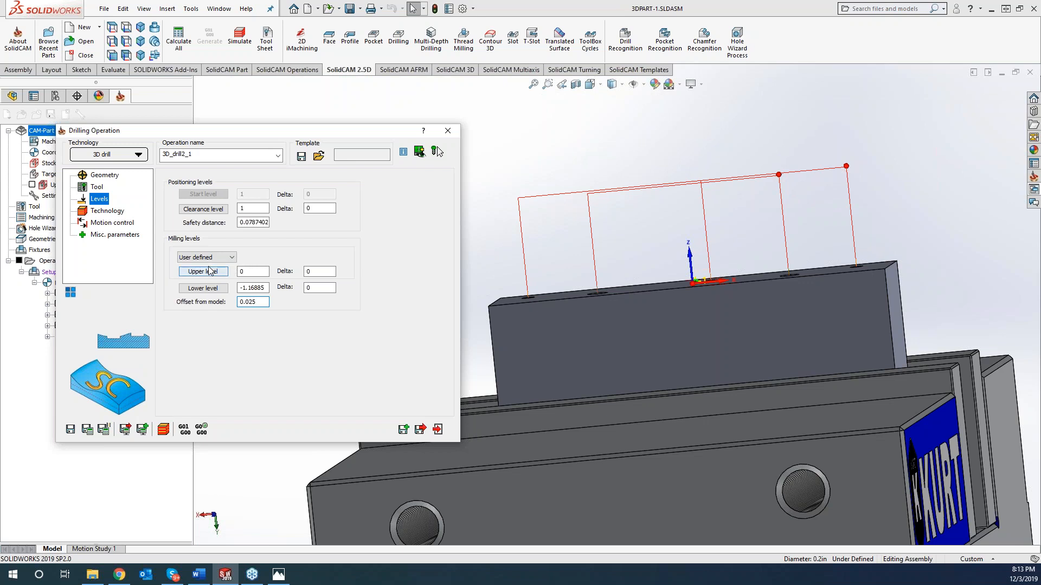
click(107, 210)
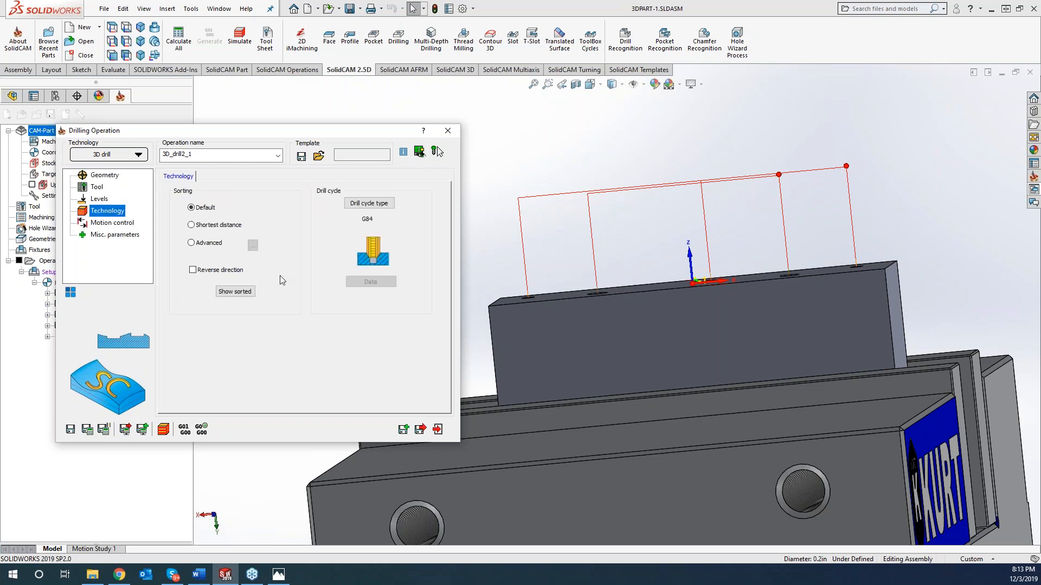
Step: Reverse the hole drilling order, save and calculate, then reopen 3D_drill2_1
click(193, 269)
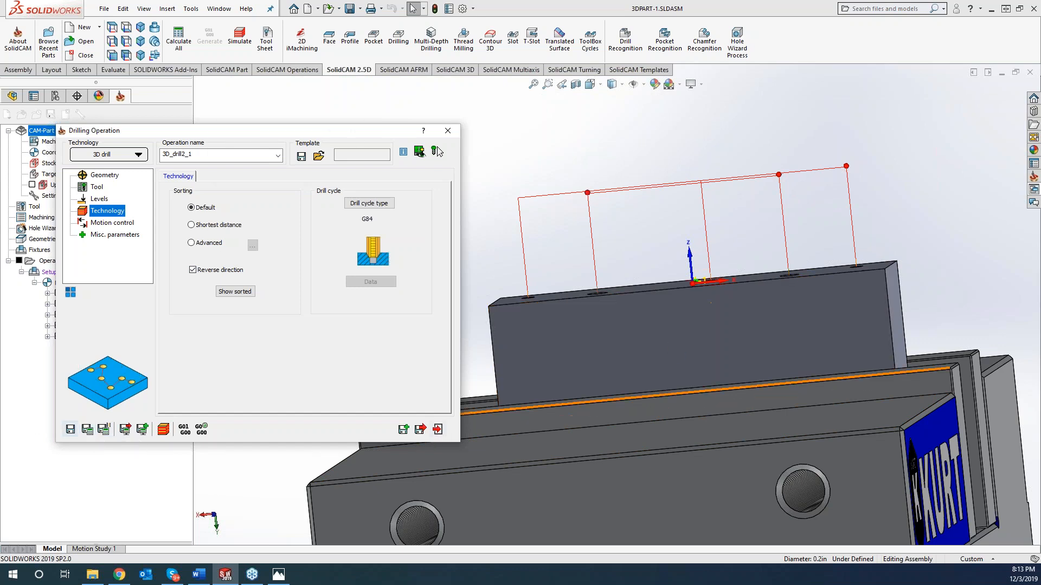
click(419, 152)
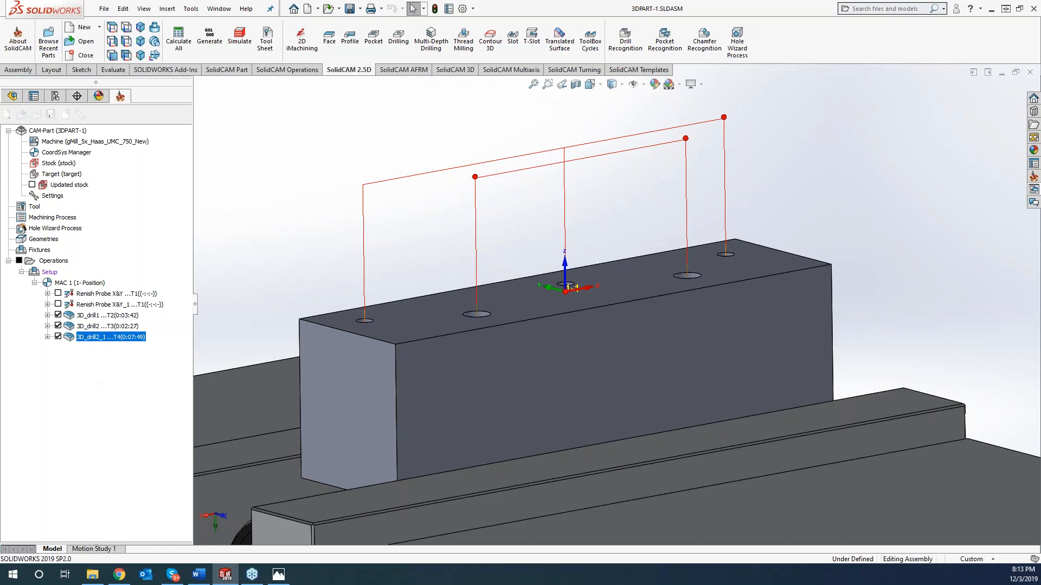
double_click(111, 336)
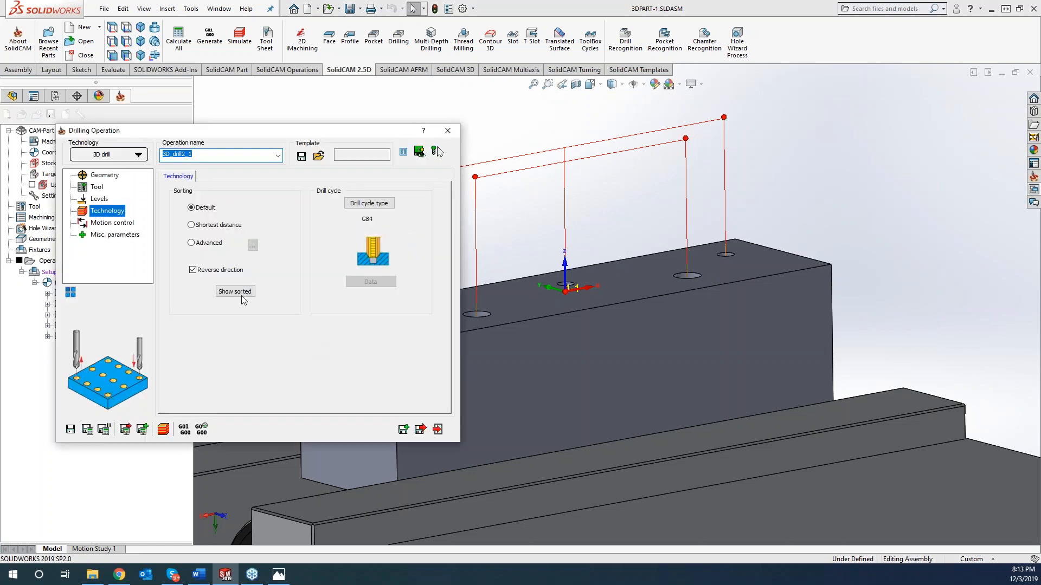
Step: Check 3D_drill2_1's geometry shows drill2 with target model, then close the dialog
click(104, 175)
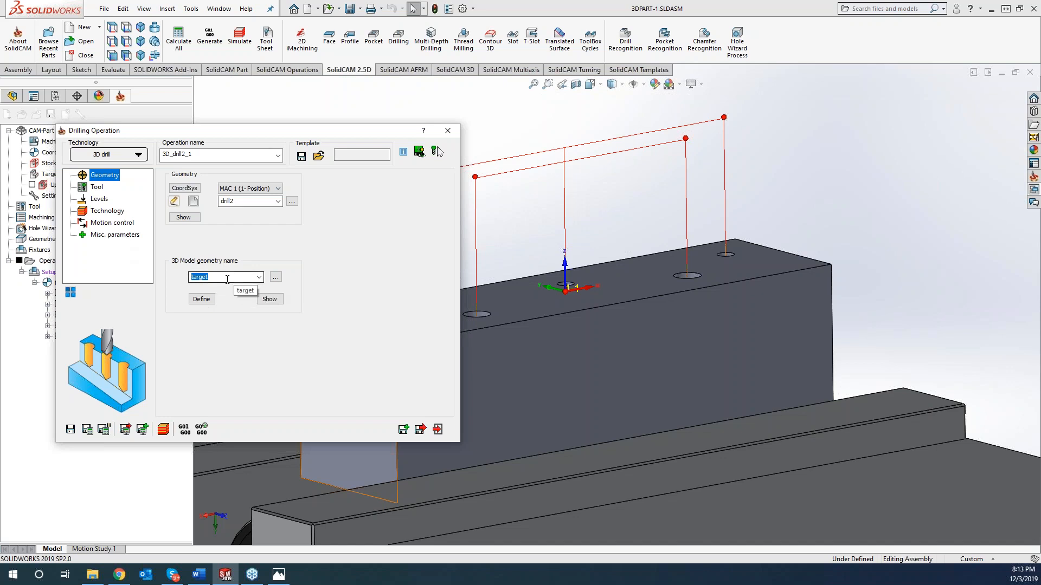
mouse_move(398, 368)
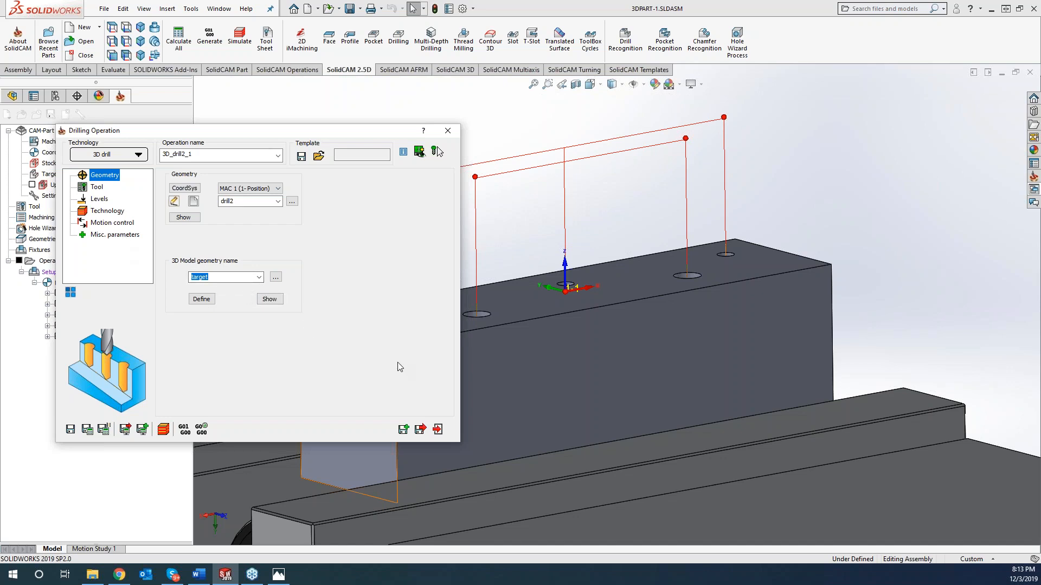
mouse_move(203, 258)
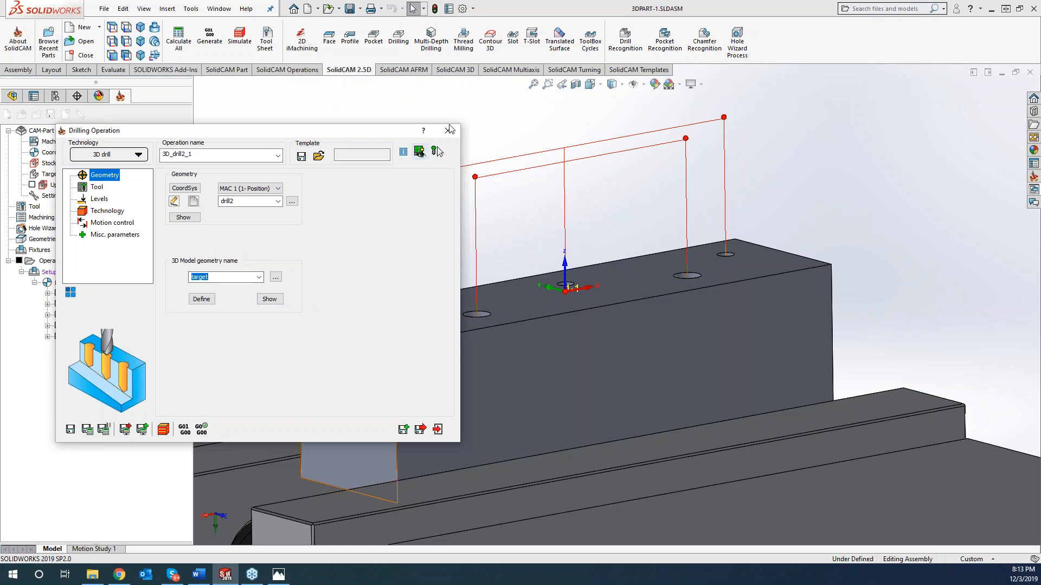
click(451, 129)
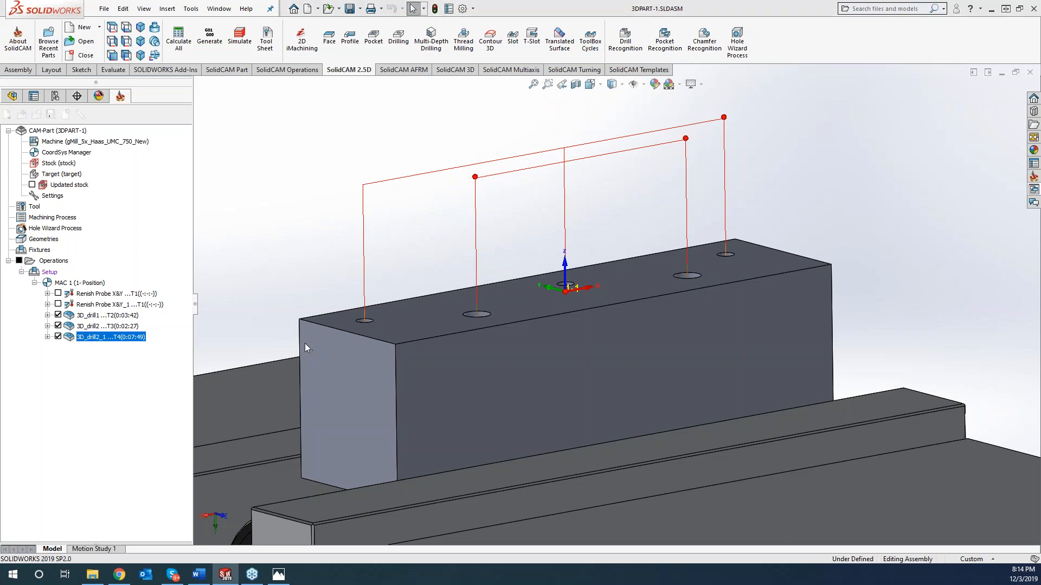
Step: Briefly reopen and close 3D_drill2_1, then open 3D_drill2's settings
double_click(109, 336)
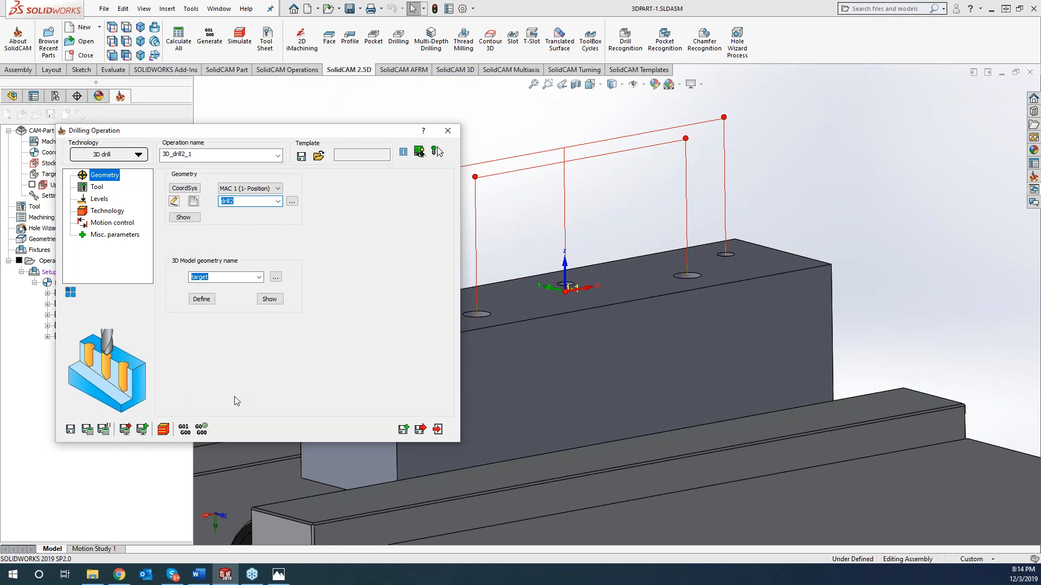
click(420, 152)
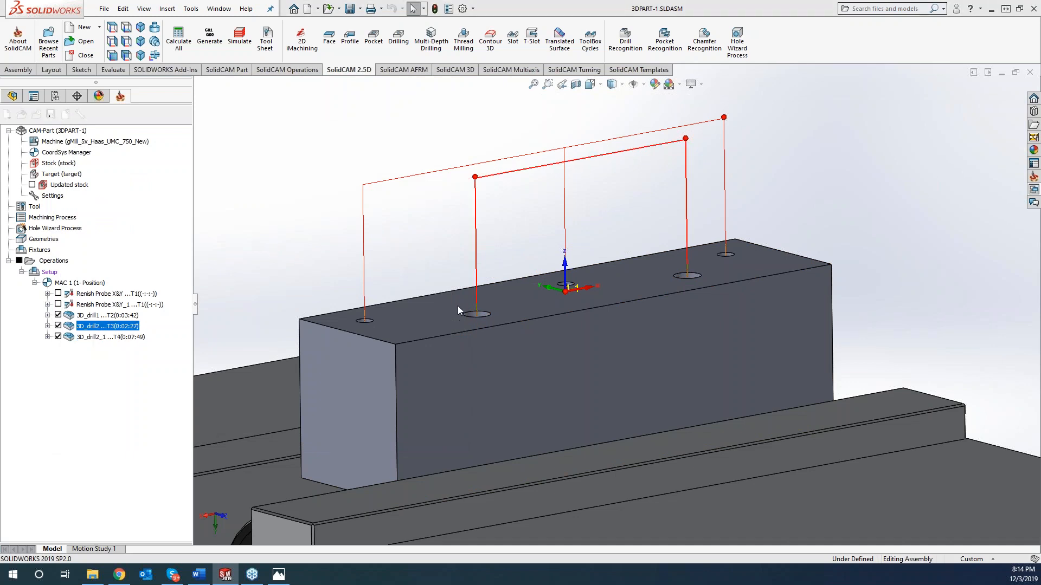
double_click(107, 327)
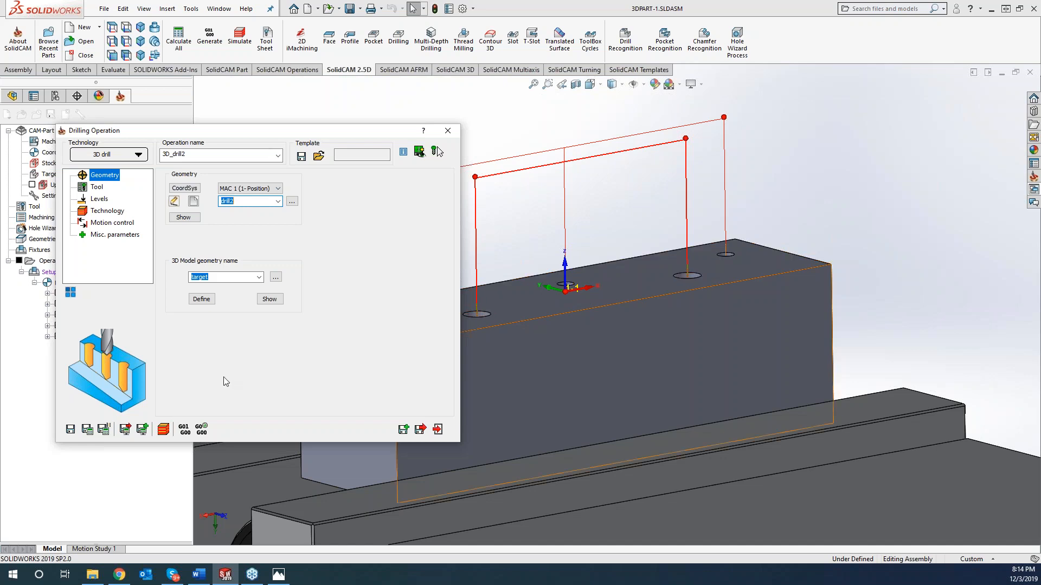
mouse_move(363, 368)
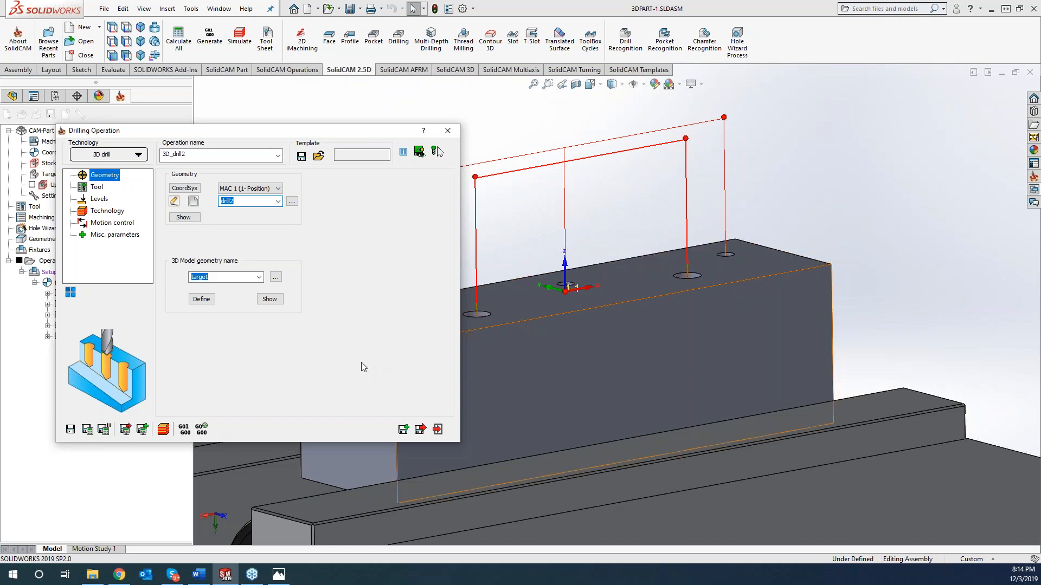
mouse_move(404, 429)
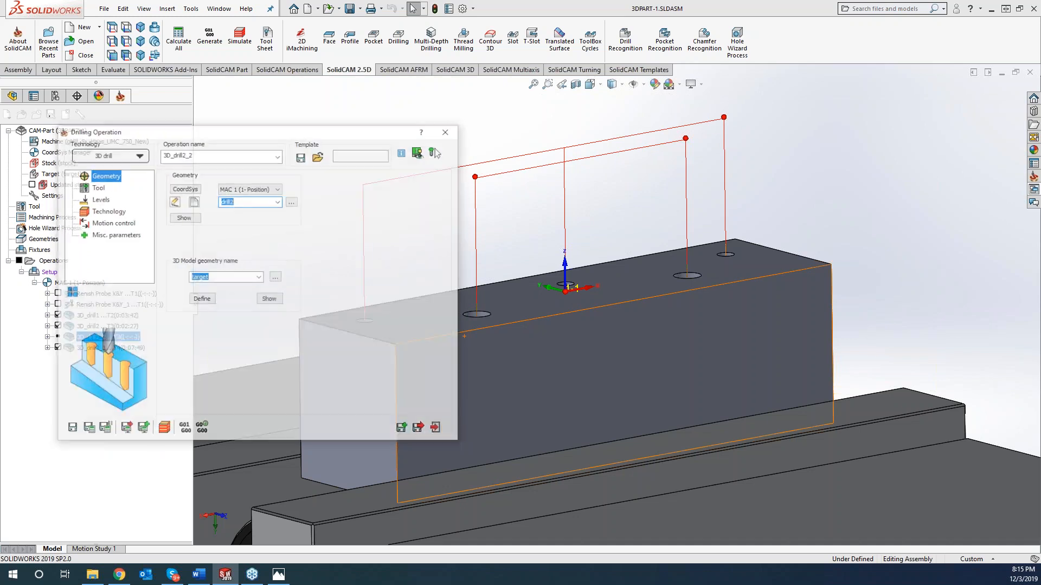
Step: Switch the technology to Thread Milling, creating the THM_drill2_2 operation
click(139, 155)
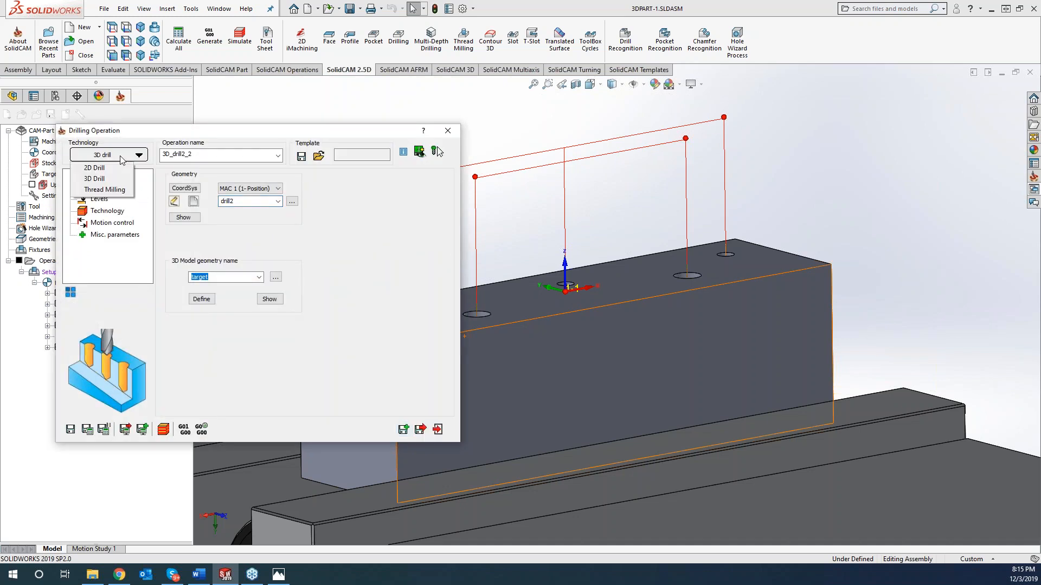
mouse_move(93, 167)
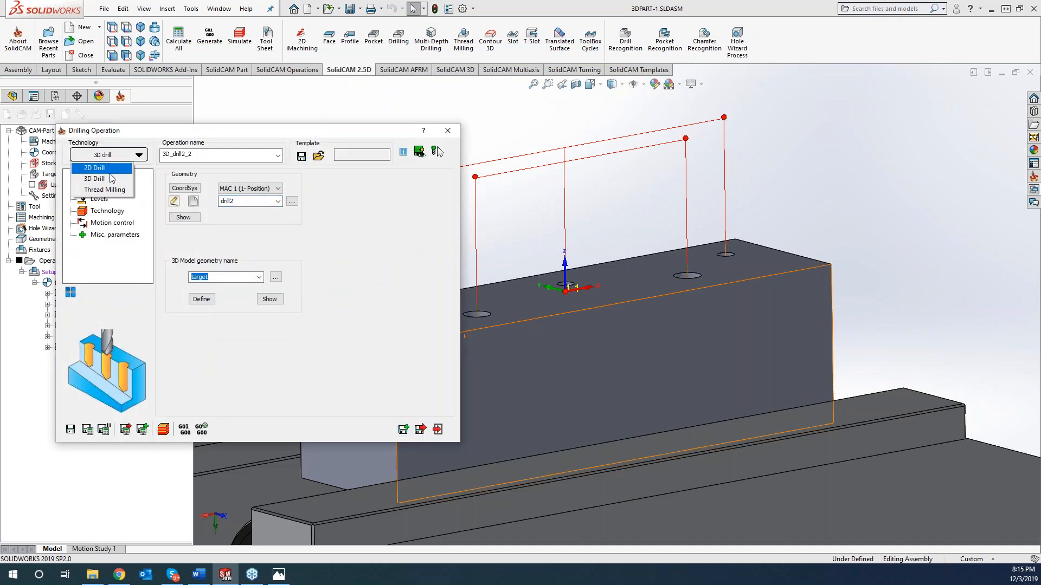
mouse_move(104, 189)
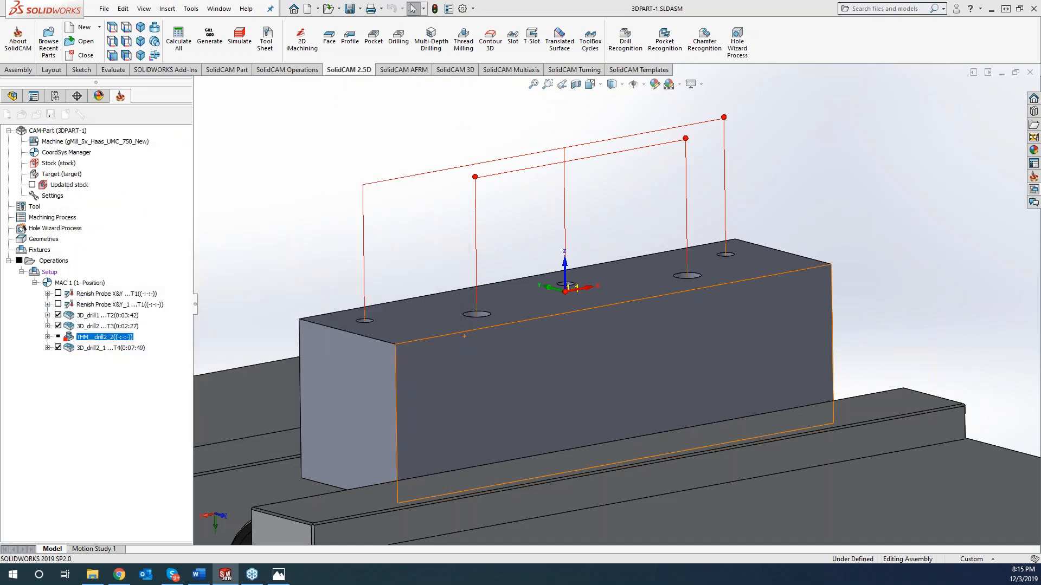
double_click(103, 337)
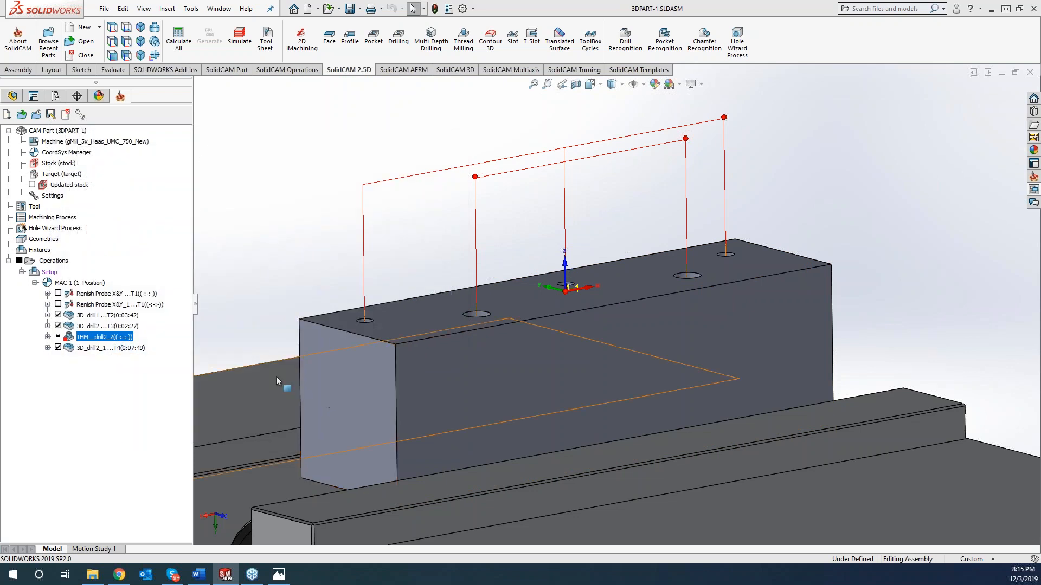
Step: Delete the THM_drill2_2 thread milling operation, confirm, and launch Simulate for the remaining operations
right_click(104, 337)
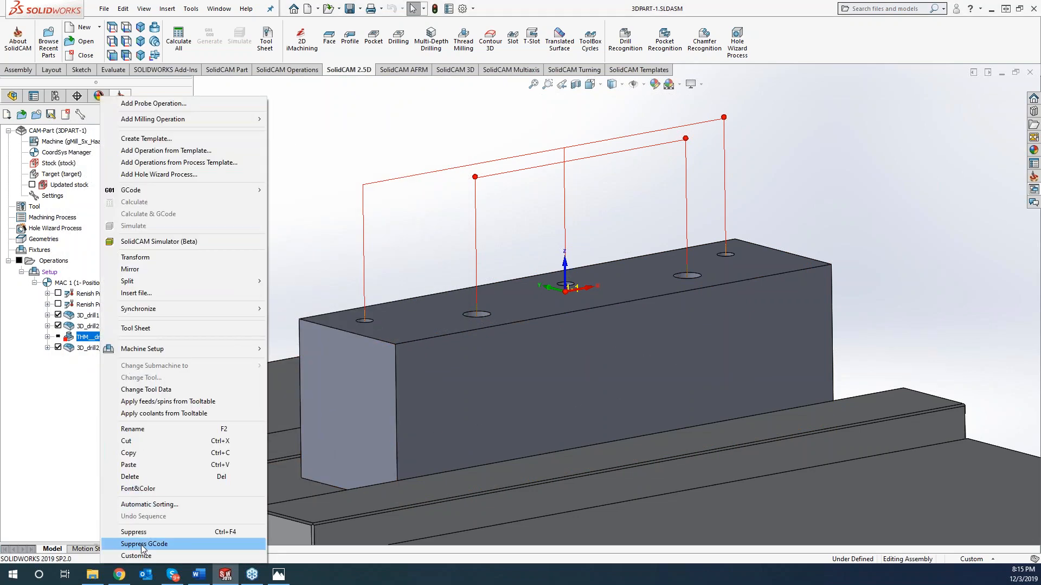
click(130, 477)
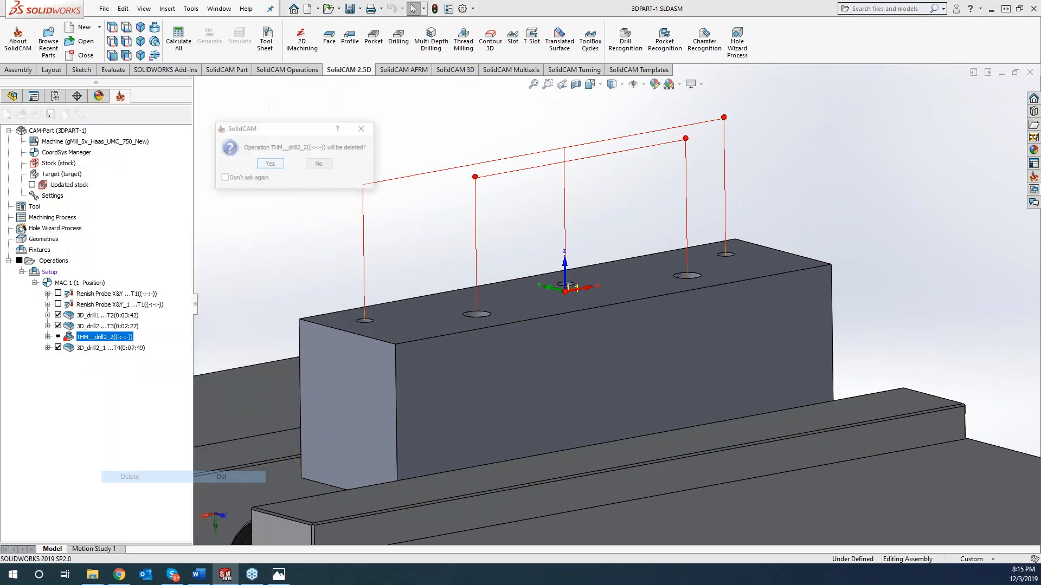
click(270, 164)
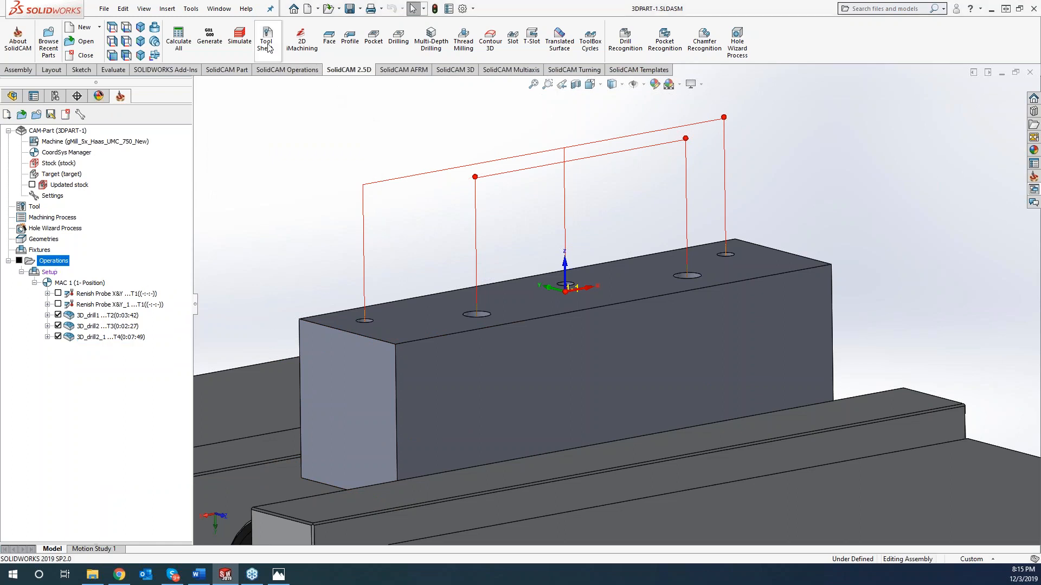
click(239, 39)
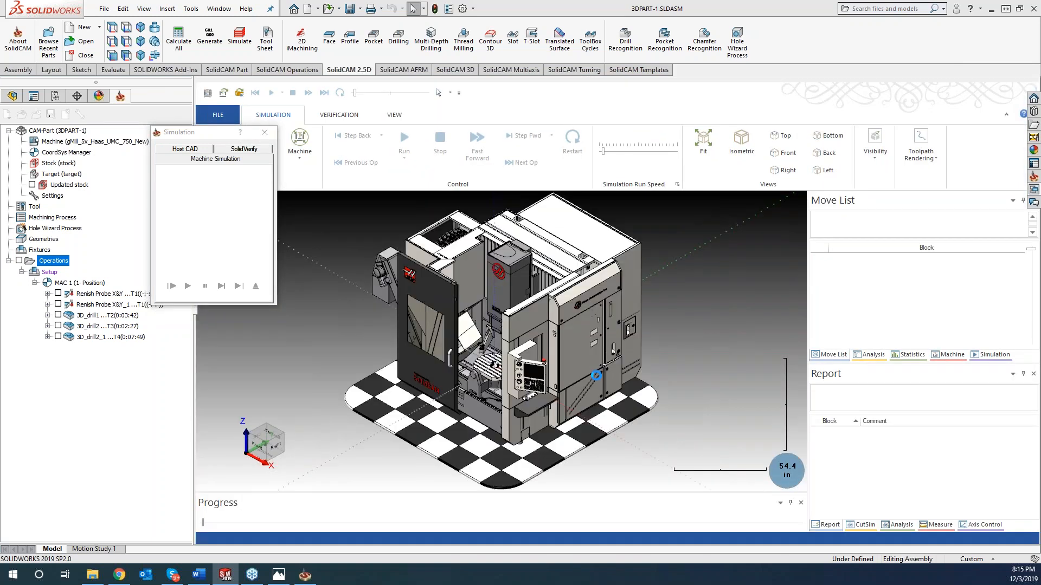
Step: Run the machine simulation with Run/Pause until the move list reaches block 160/160
click(403, 144)
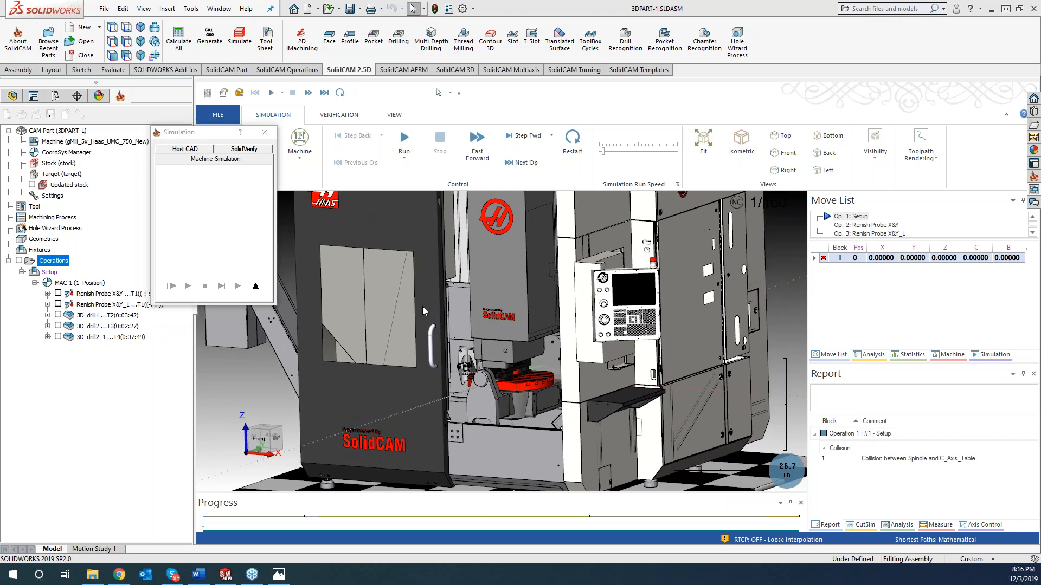
mouse_move(397, 89)
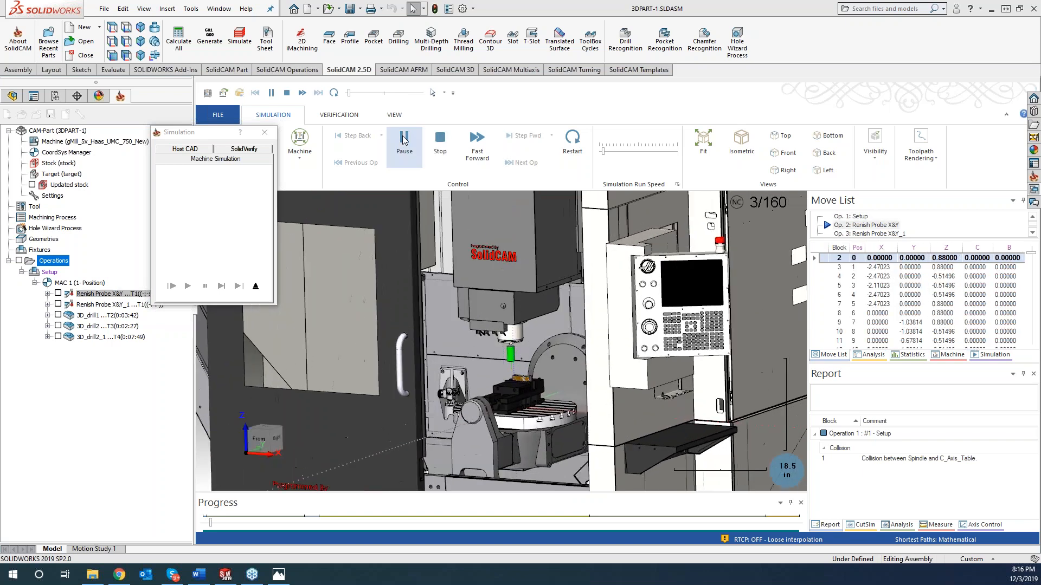
click(476, 144)
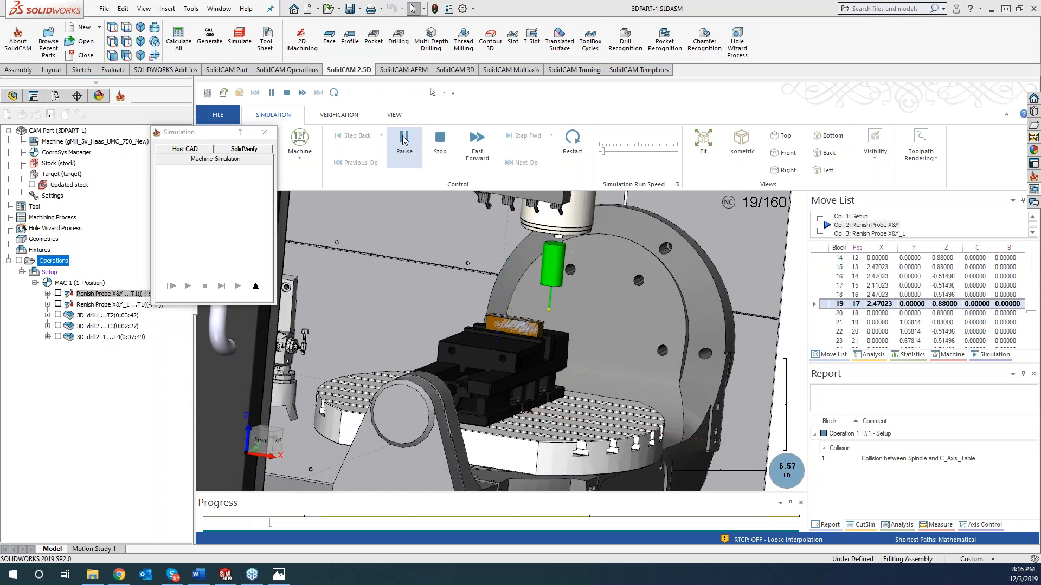
click(477, 143)
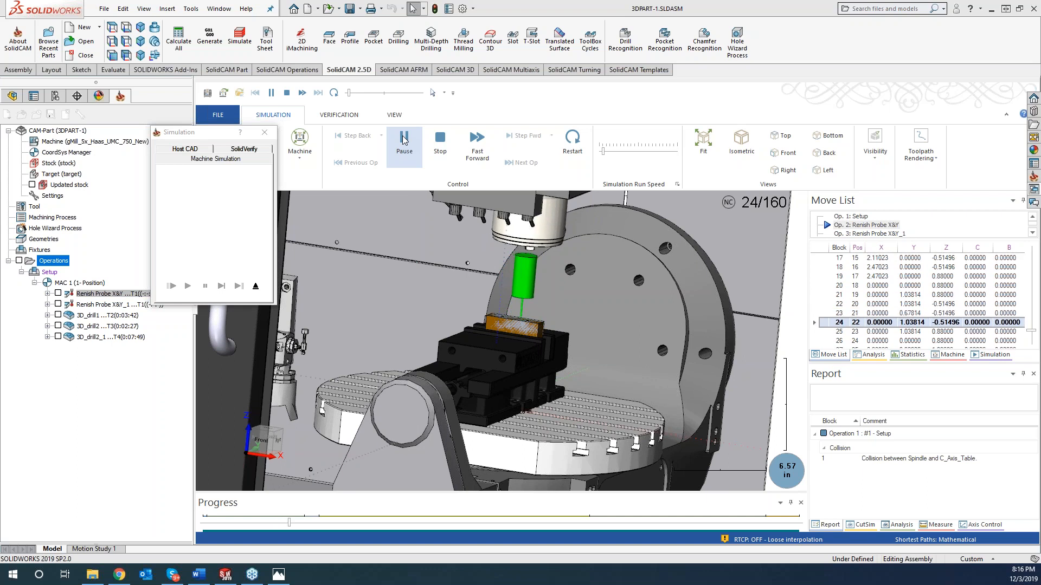
click(477, 141)
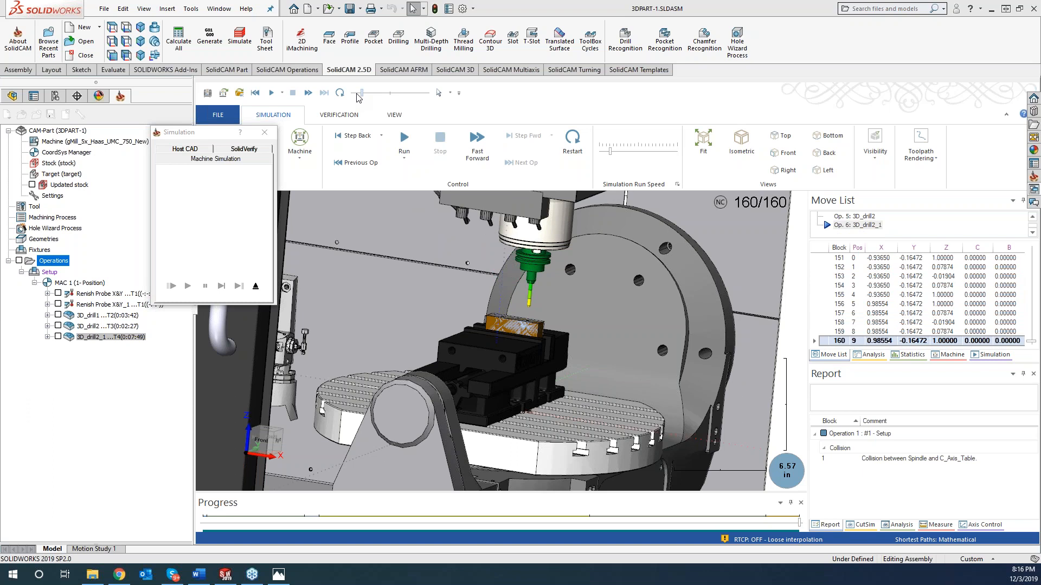
mouse_move(524, 221)
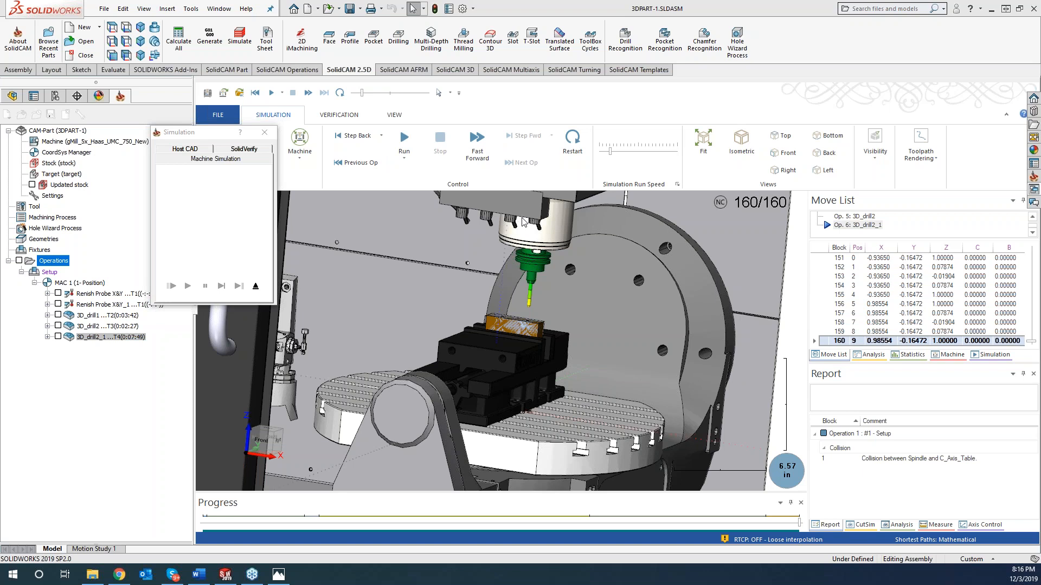
mouse_move(376, 223)
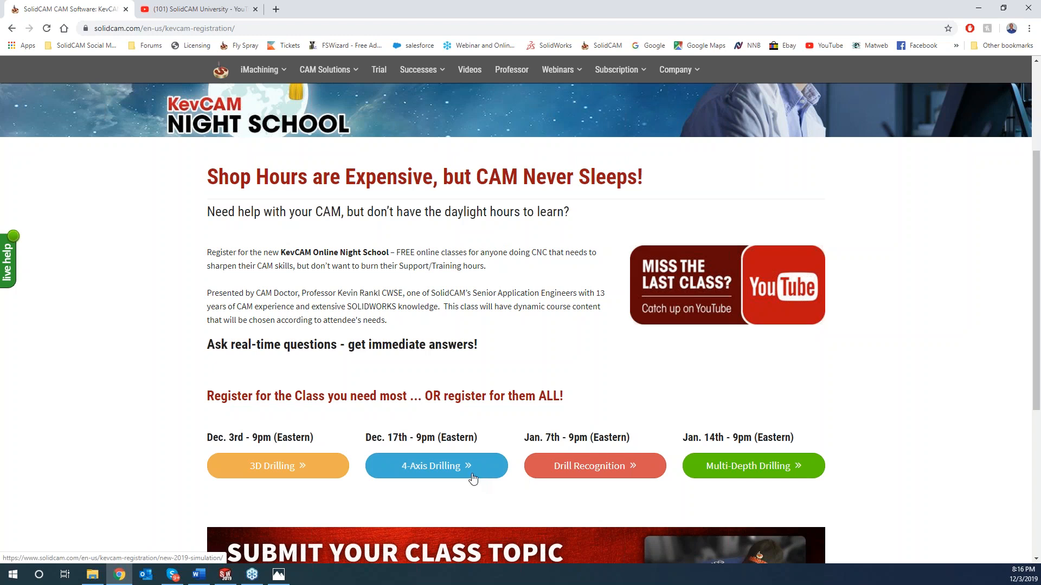
mouse_move(458, 457)
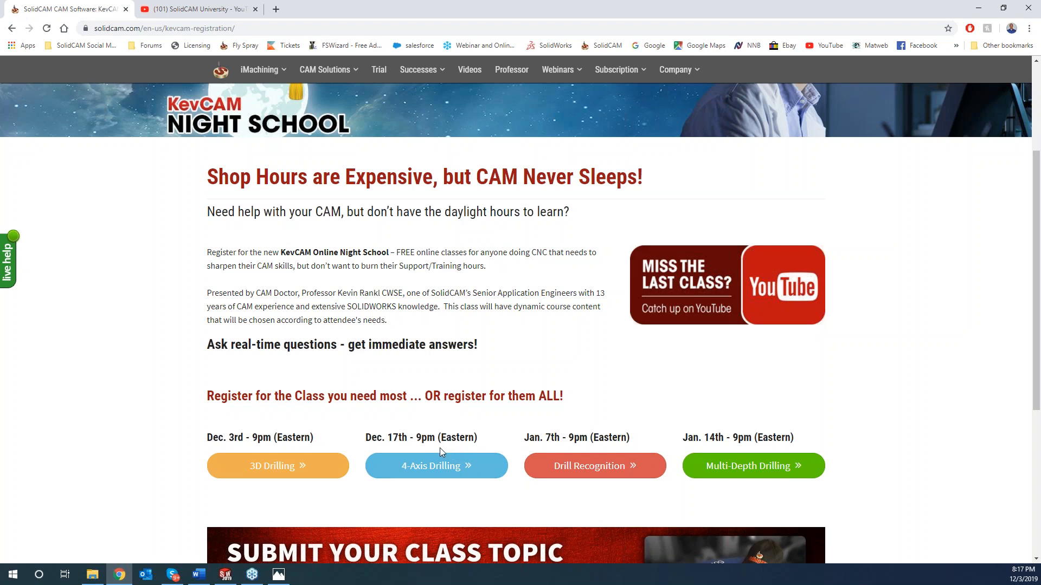
mouse_move(440, 452)
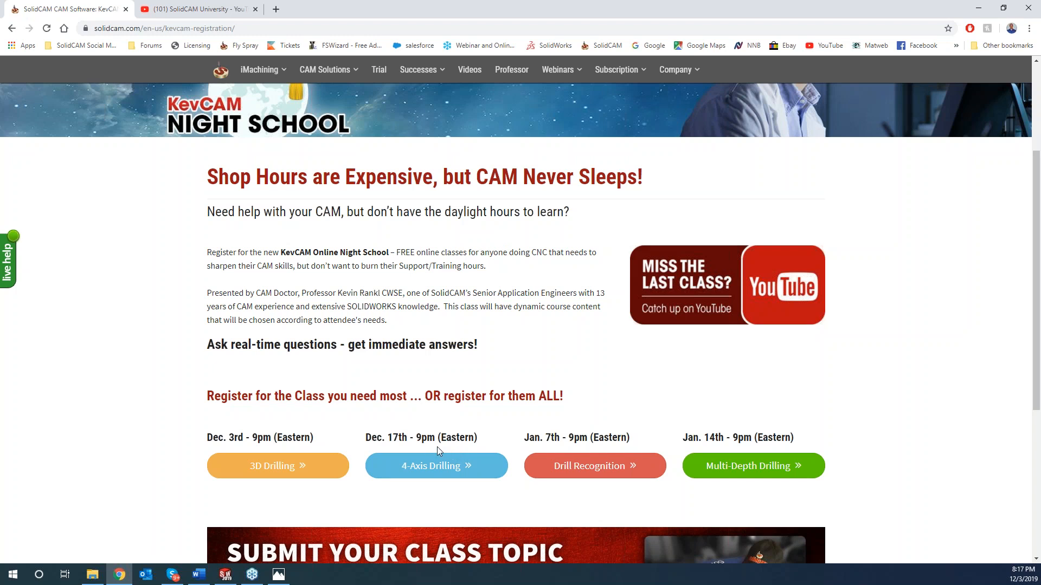
mouse_move(427, 448)
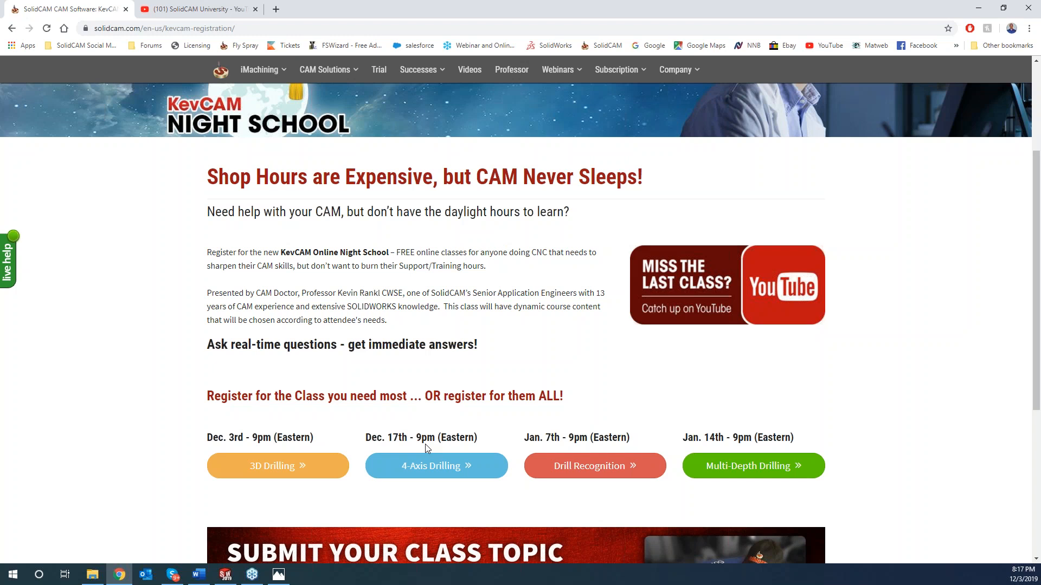
mouse_move(420, 450)
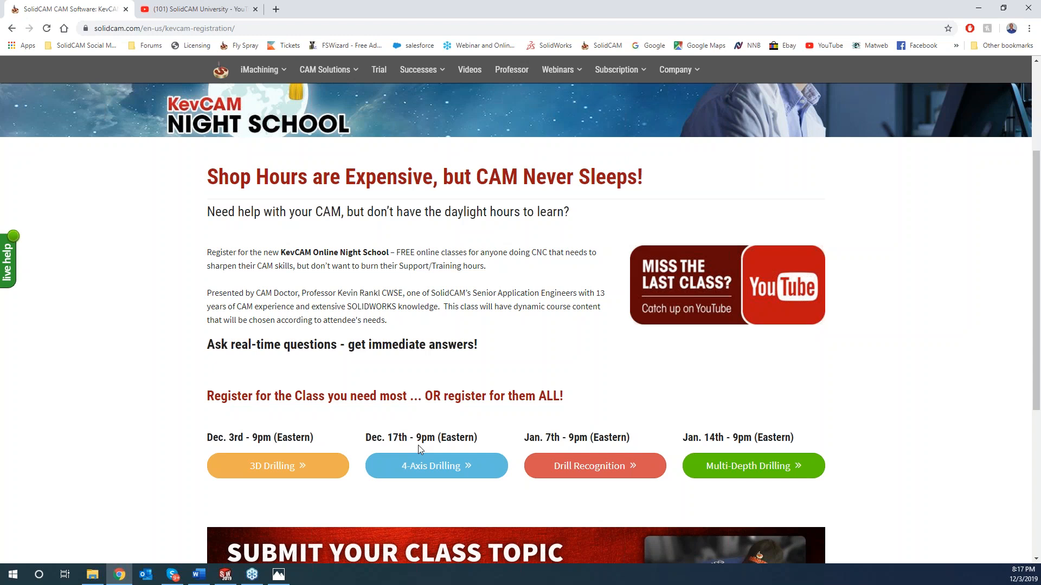
mouse_move(525, 451)
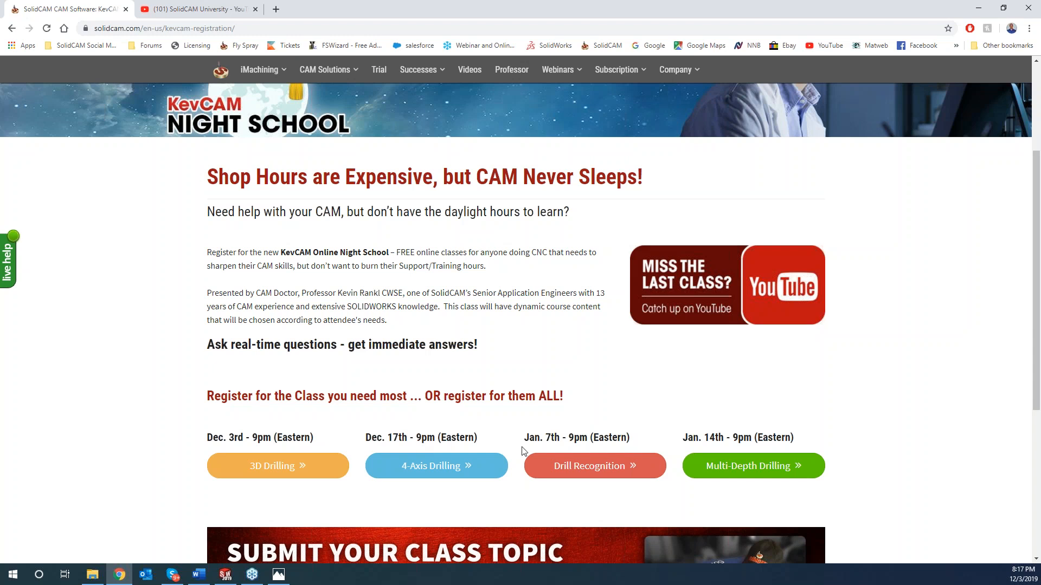
mouse_move(595, 465)
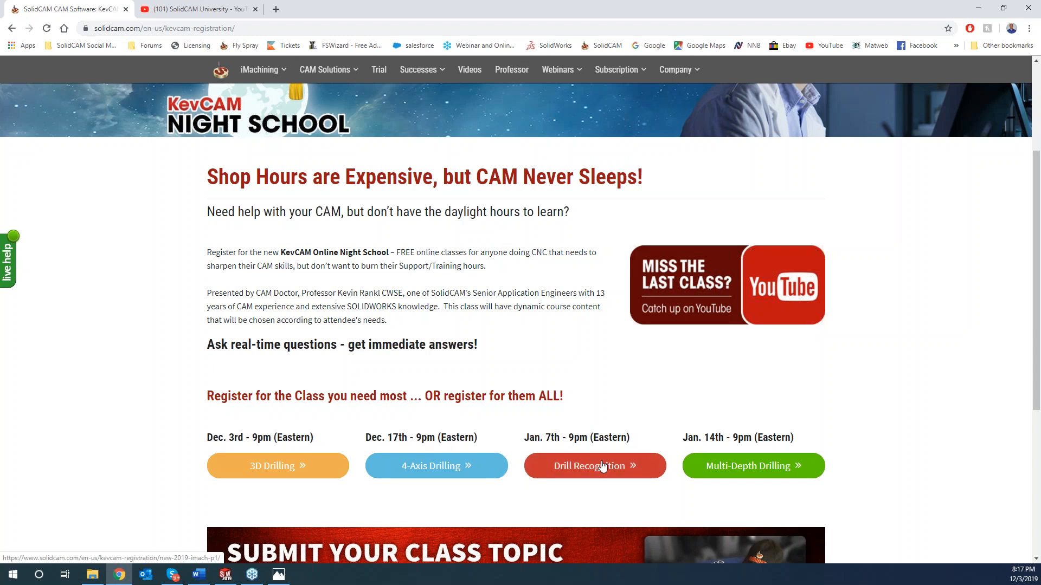
mouse_move(772, 479)
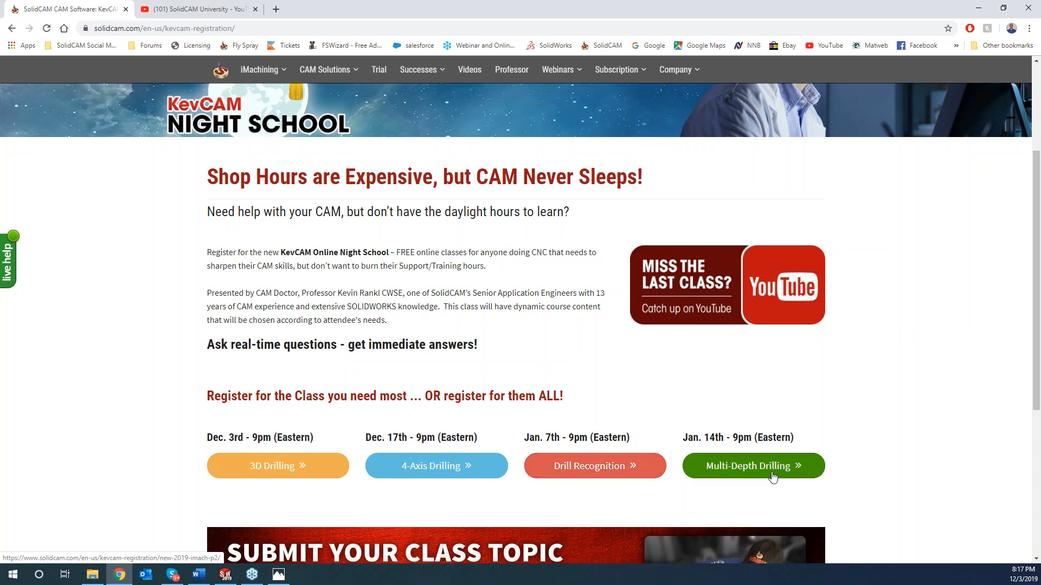
mouse_move(758, 466)
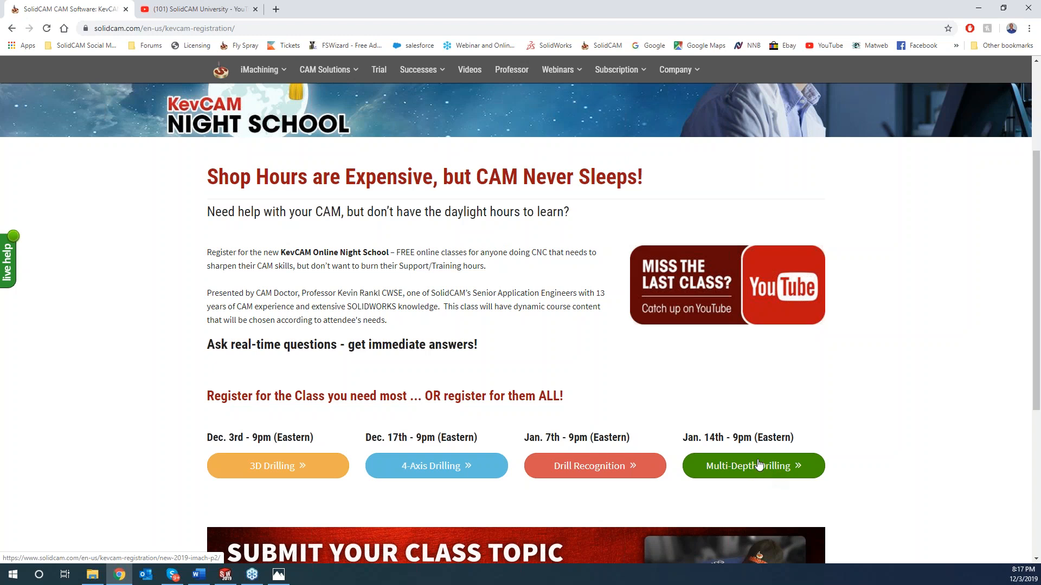
mouse_move(769, 430)
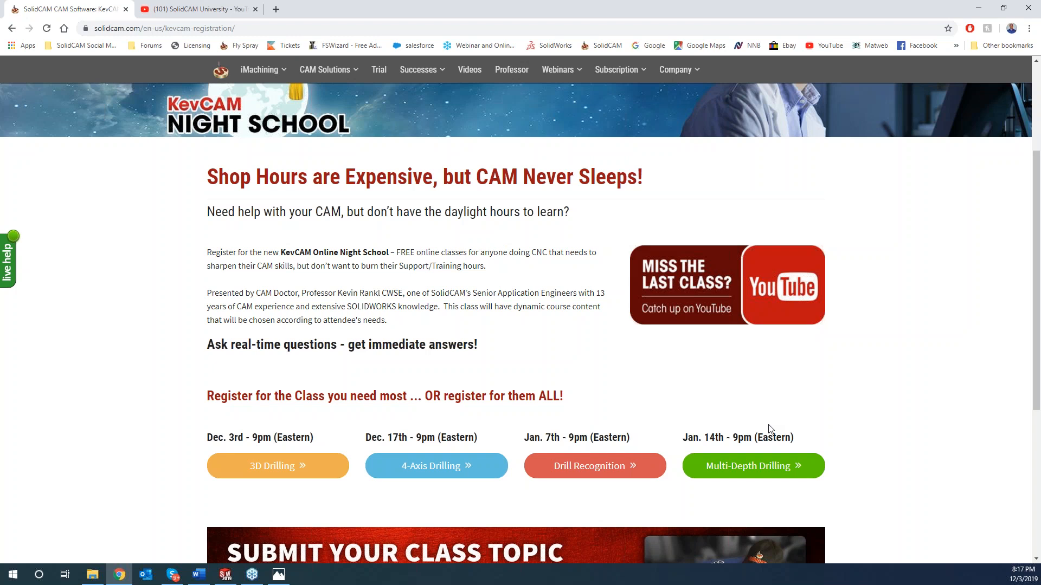
mouse_move(706, 416)
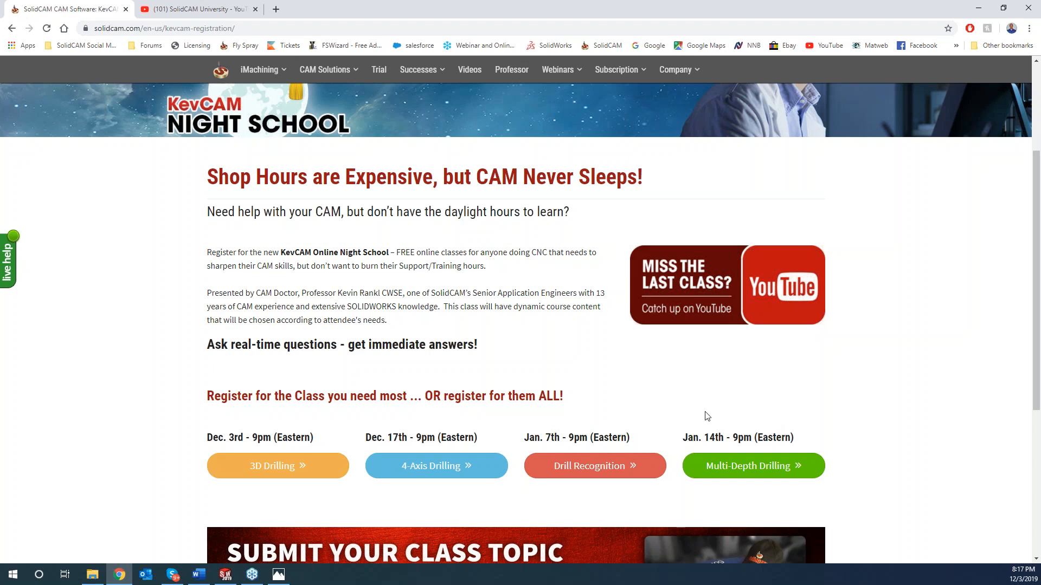
mouse_move(741, 400)
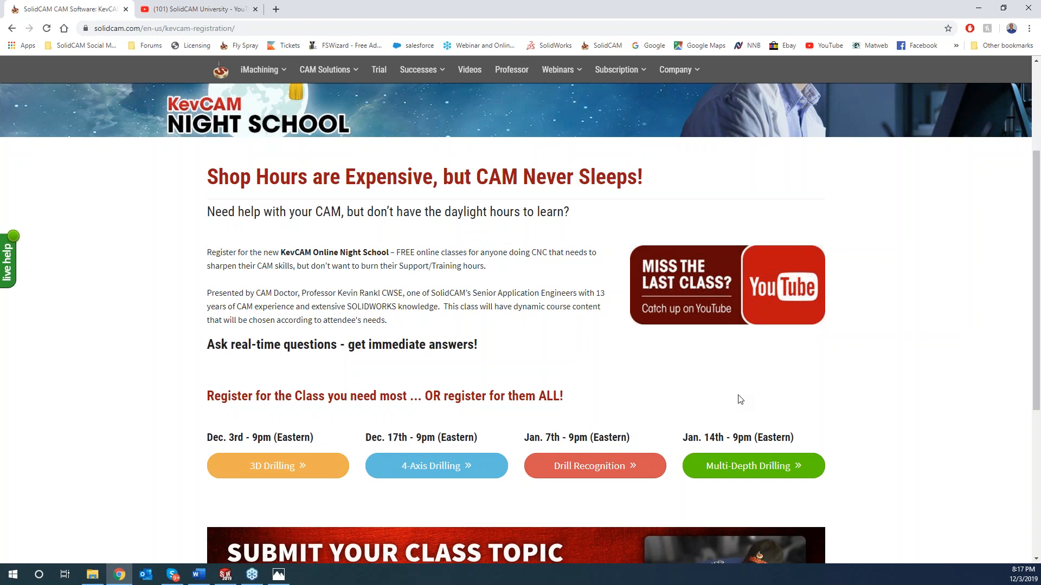
mouse_move(522, 429)
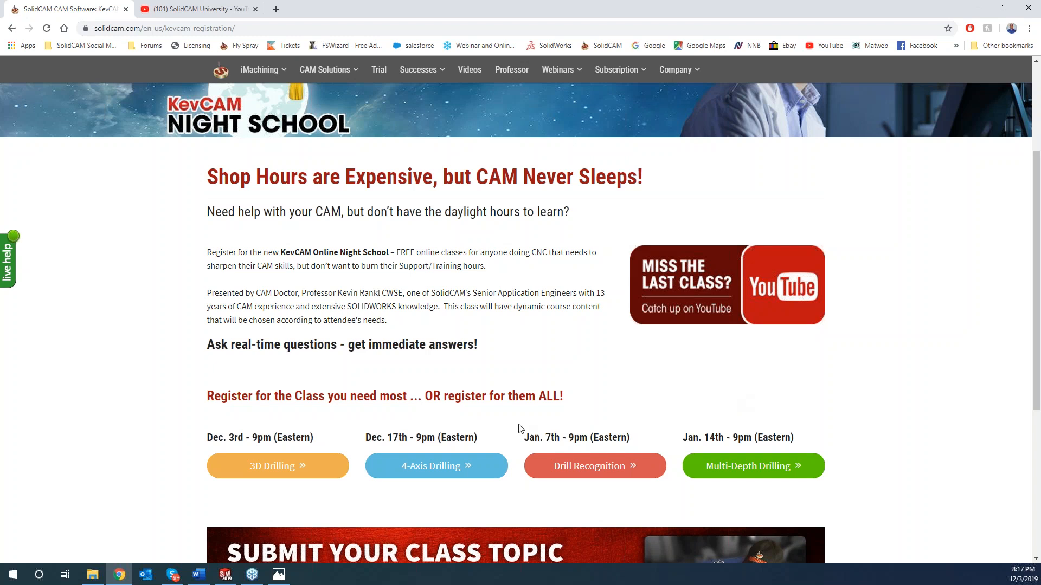
mouse_move(191, 285)
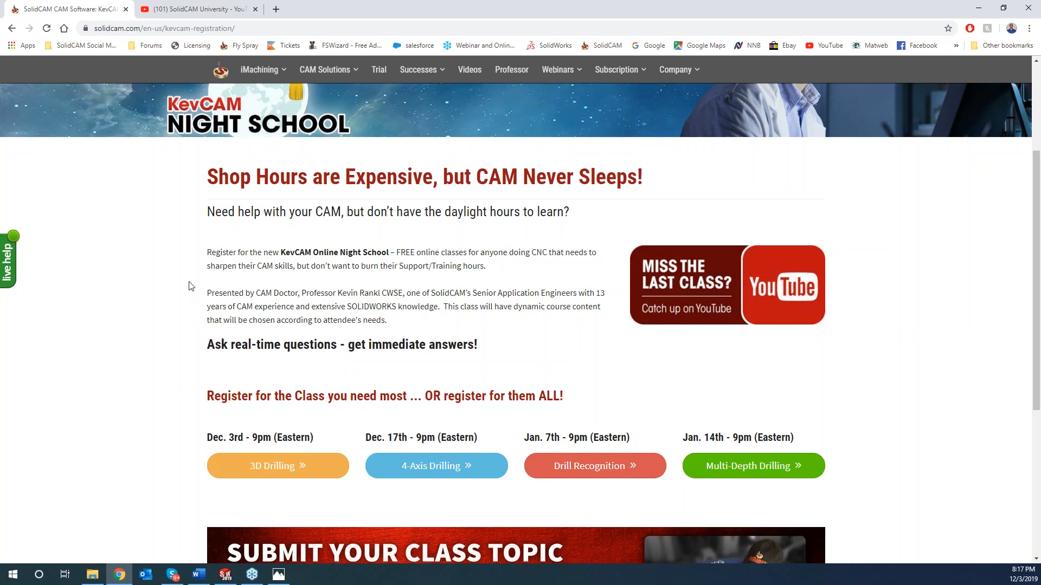
mouse_move(287, 239)
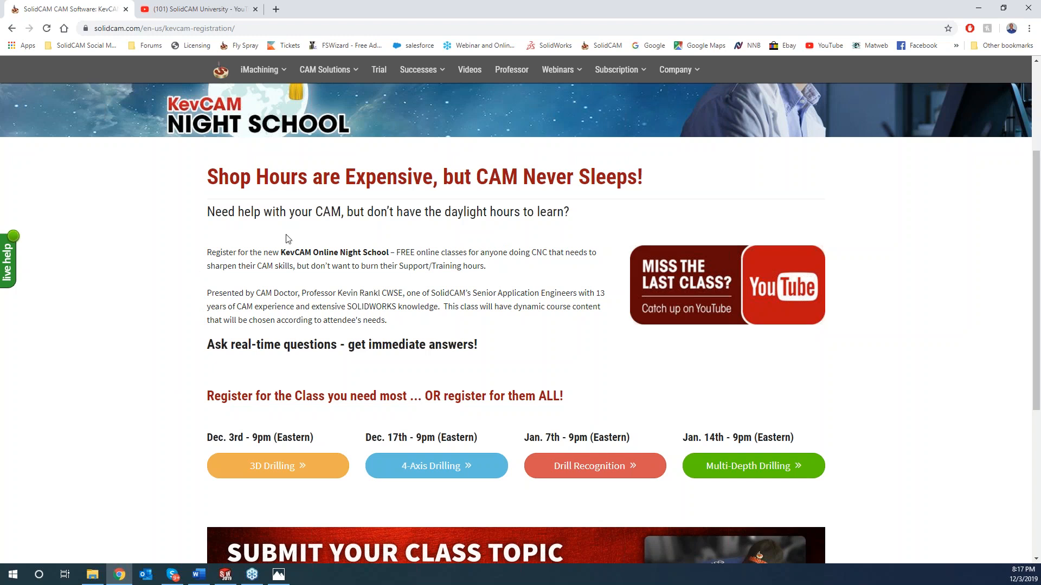
mouse_move(502, 126)
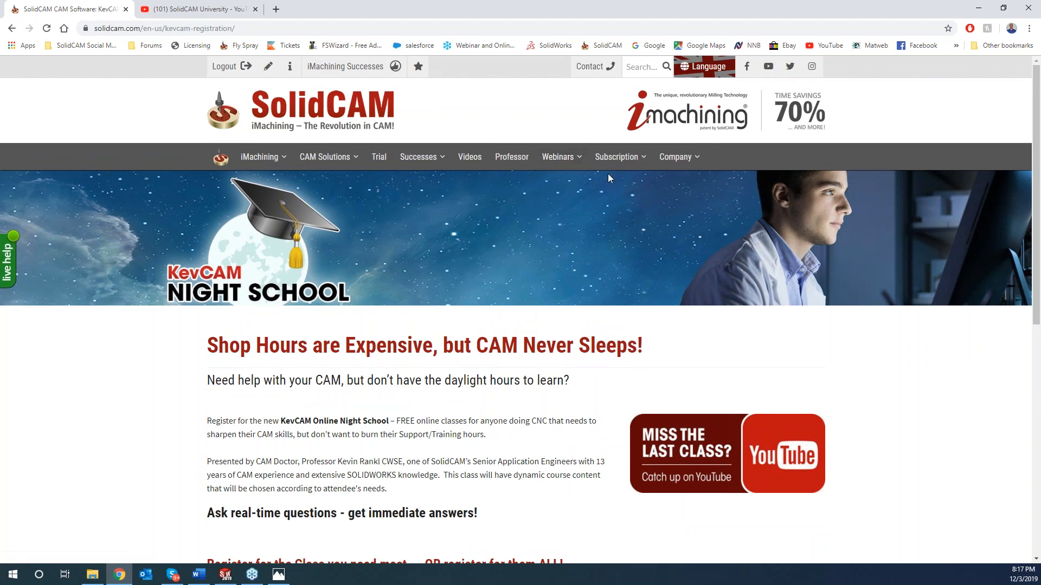
Step: Go to the SolidCAM University YouTube channel via the 'Catch up on YouTube' banner
click(560, 156)
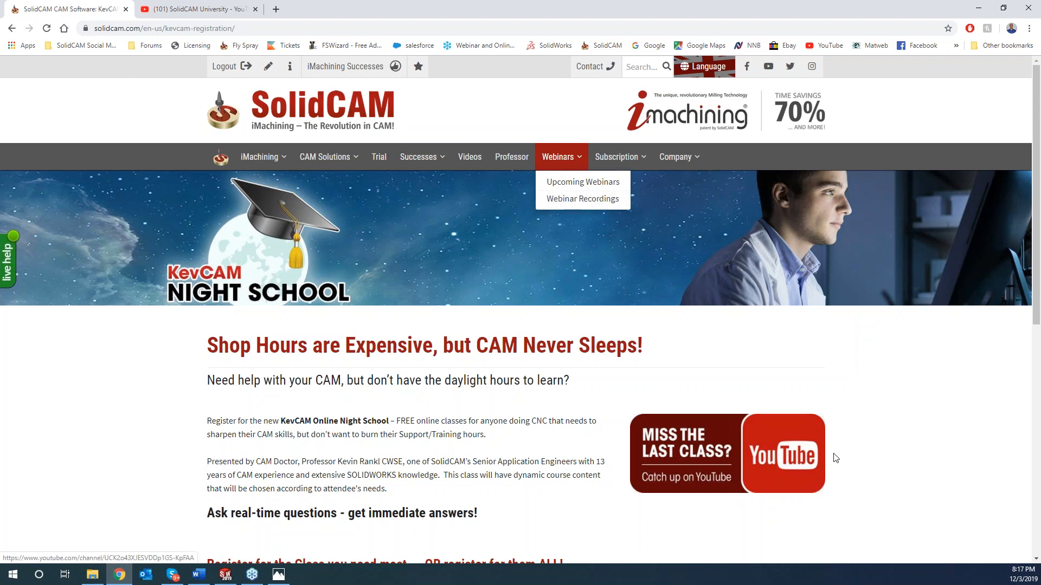
mouse_move(700, 453)
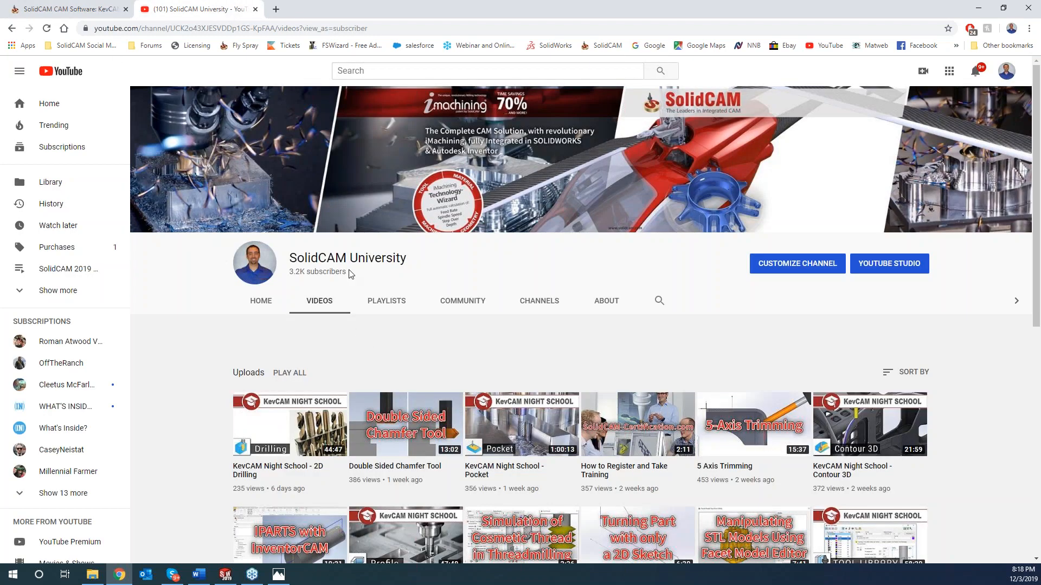
scroll(down, 3)
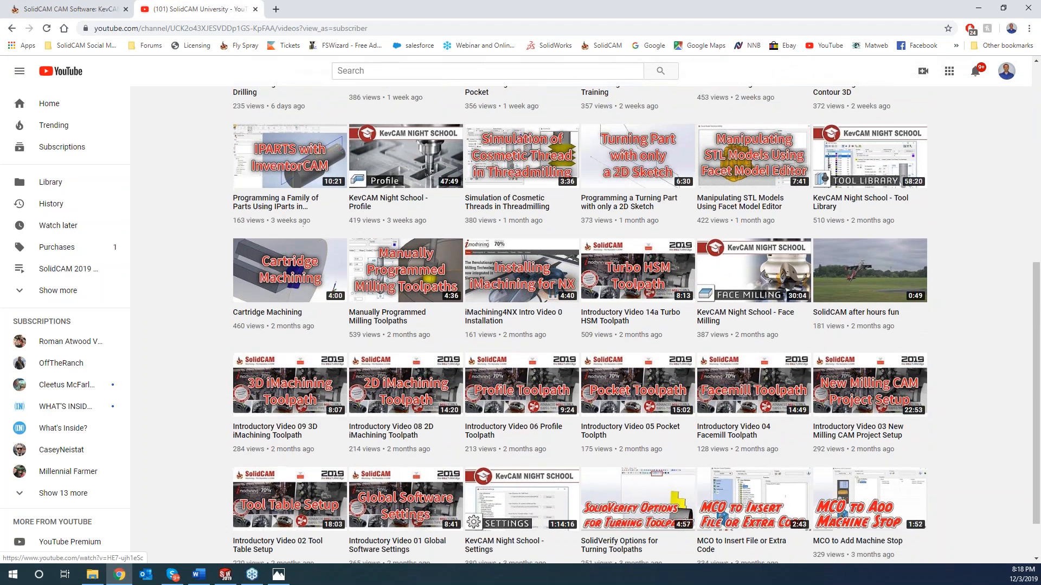
scroll(down, 3)
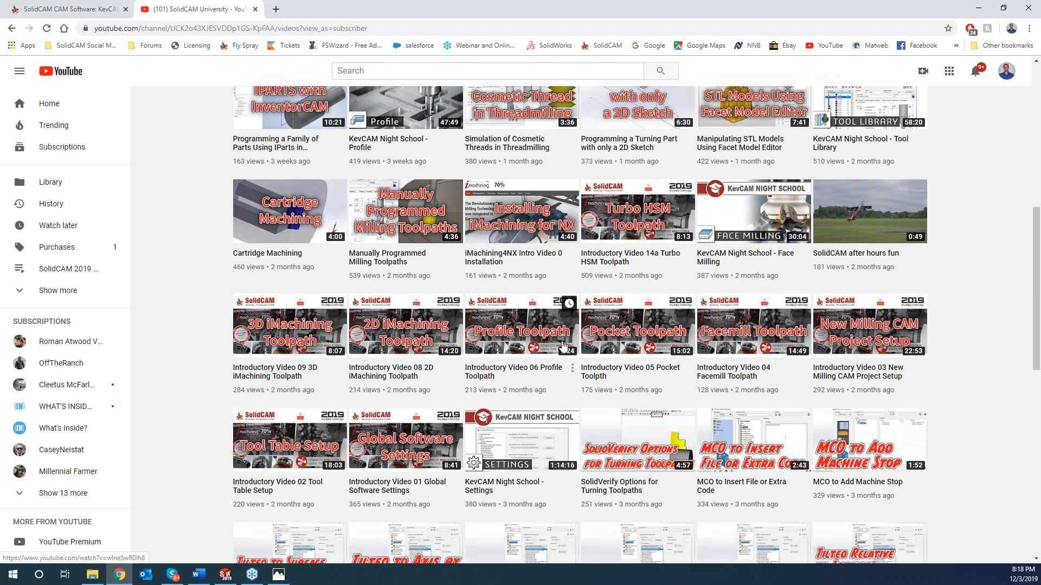
mouse_move(397, 268)
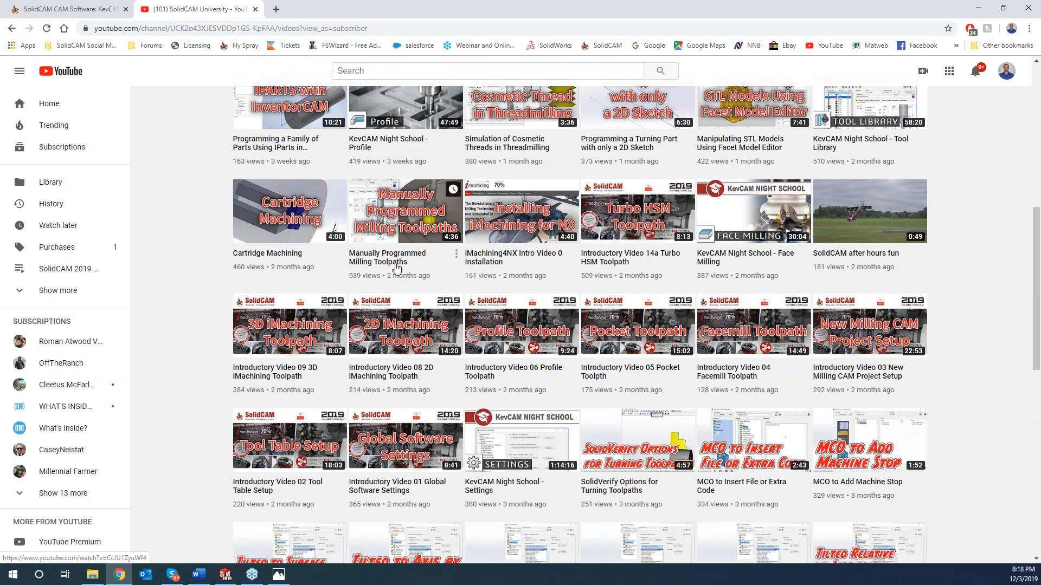
scroll(down, 3)
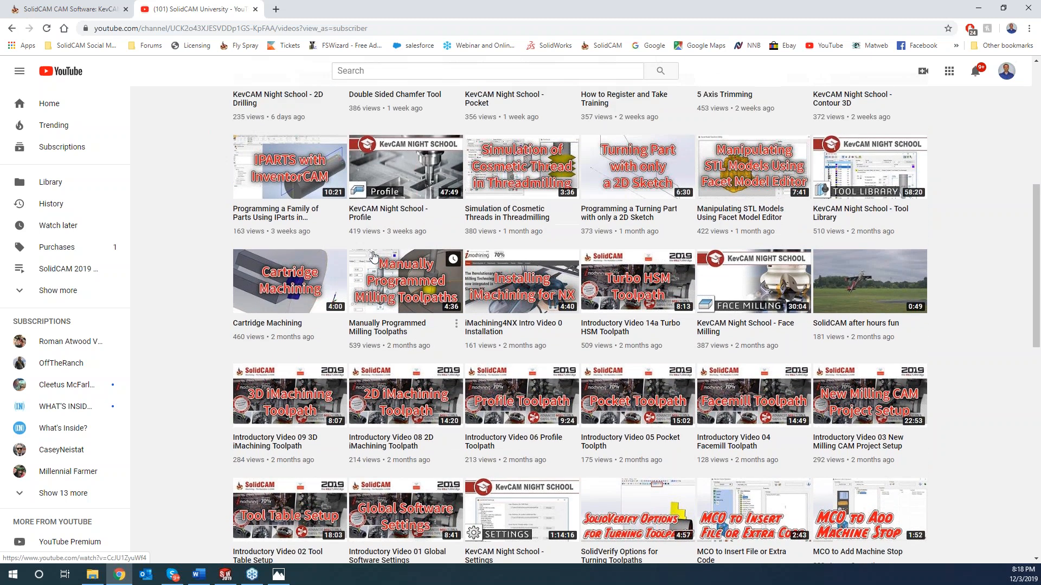